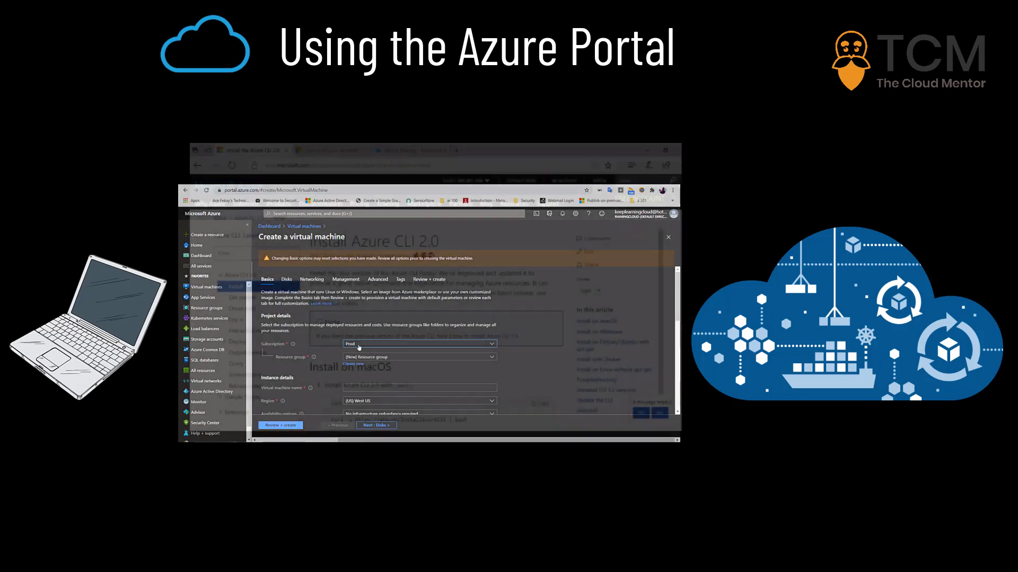
In PowerShell, list web apps with 'az webapp', run 'az login', and begin 'az account set --subscription'.
{"action": "left_click", "coordinate": [249, 150]}
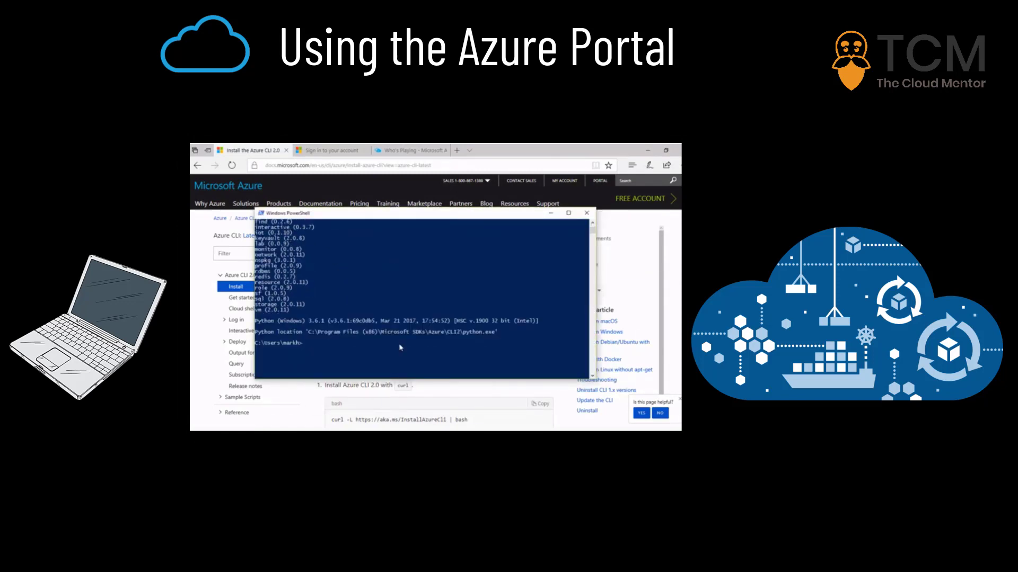
{"action": "type", "text": "az webapp list --output table"}
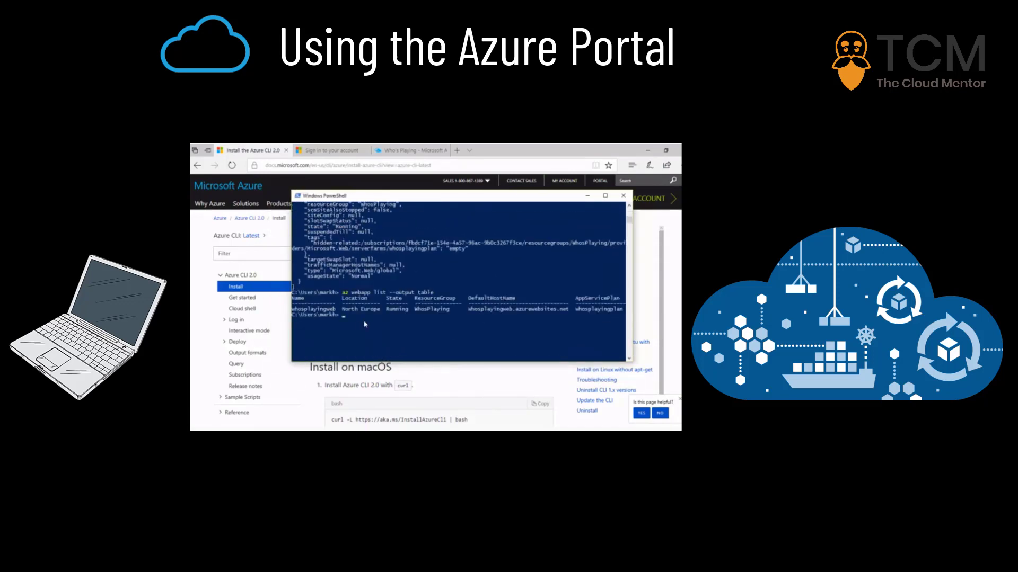
{"action": "type", "text": "az login"}
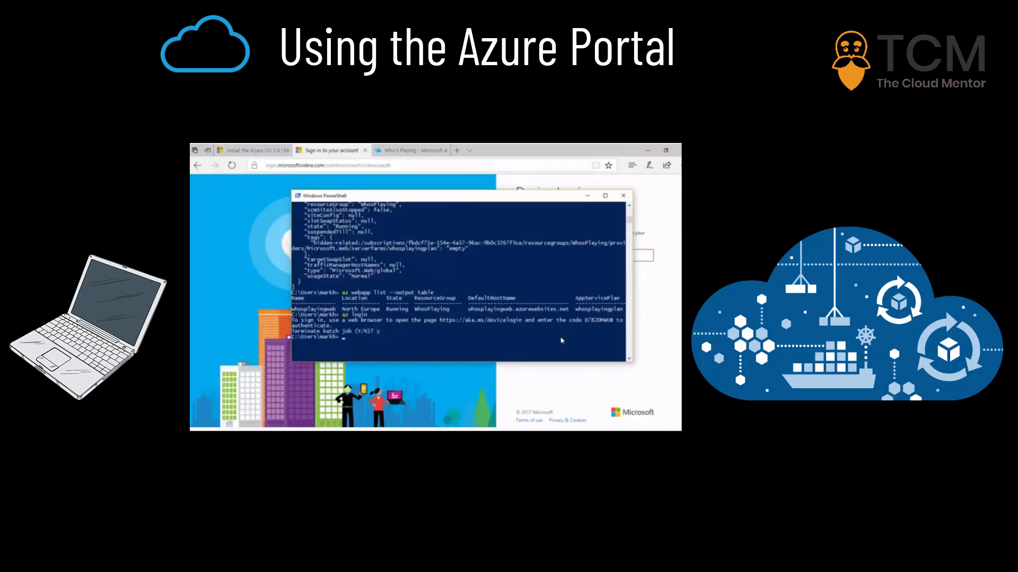
{"action": "type", "text": "az account set --subscription \"MVP (VS Enterprise"}
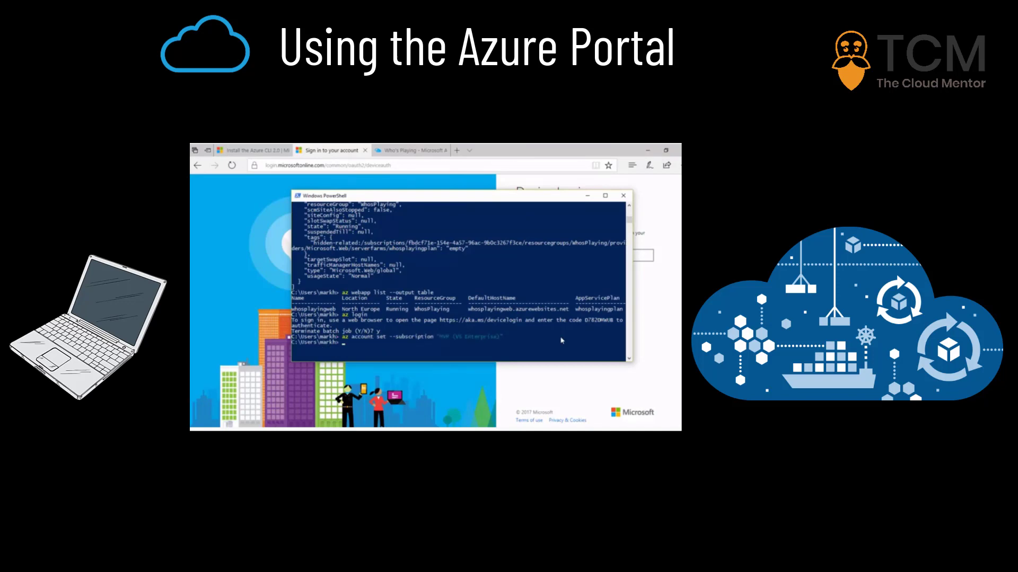
Switch to the Azure portal's private dashboard of virtual networks and storage accounts.
{"action": "left_click", "coordinate": [410, 150]}
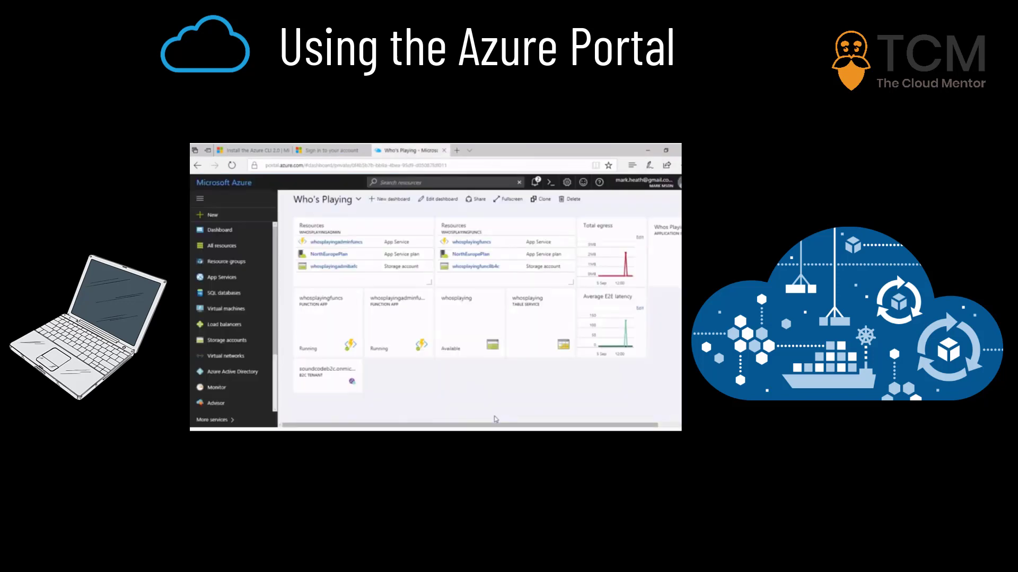
{"action": "left_click", "coordinate": [549, 183]}
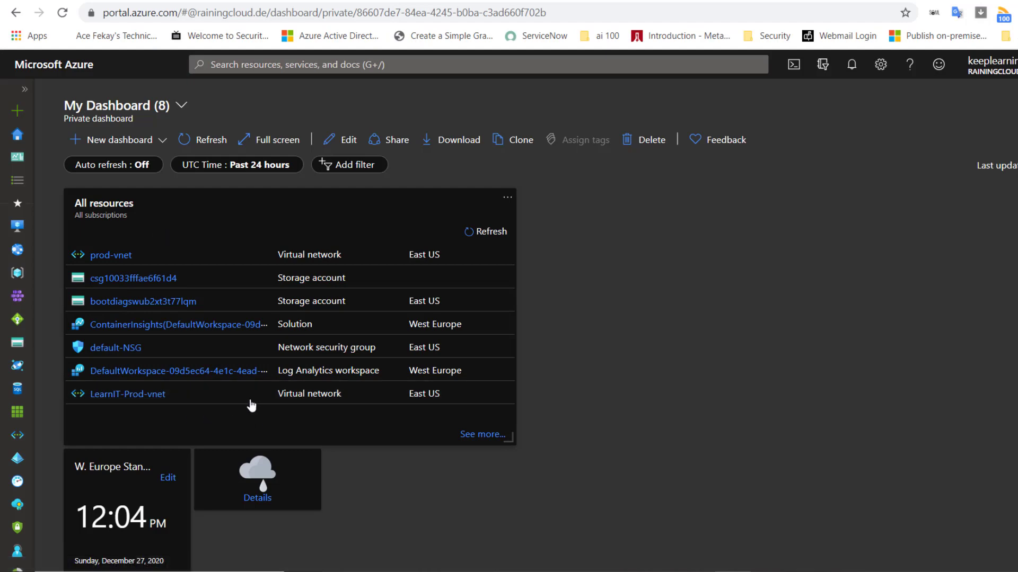
{"action": "mouse_move", "coordinate": [143, 301]}
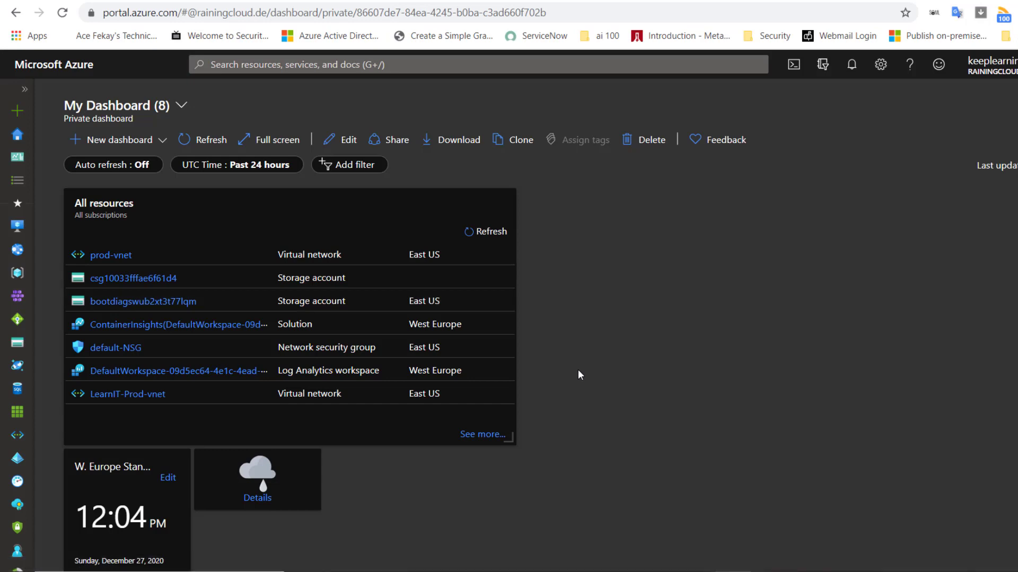
{"action": "mouse_move", "coordinate": [573, 356]}
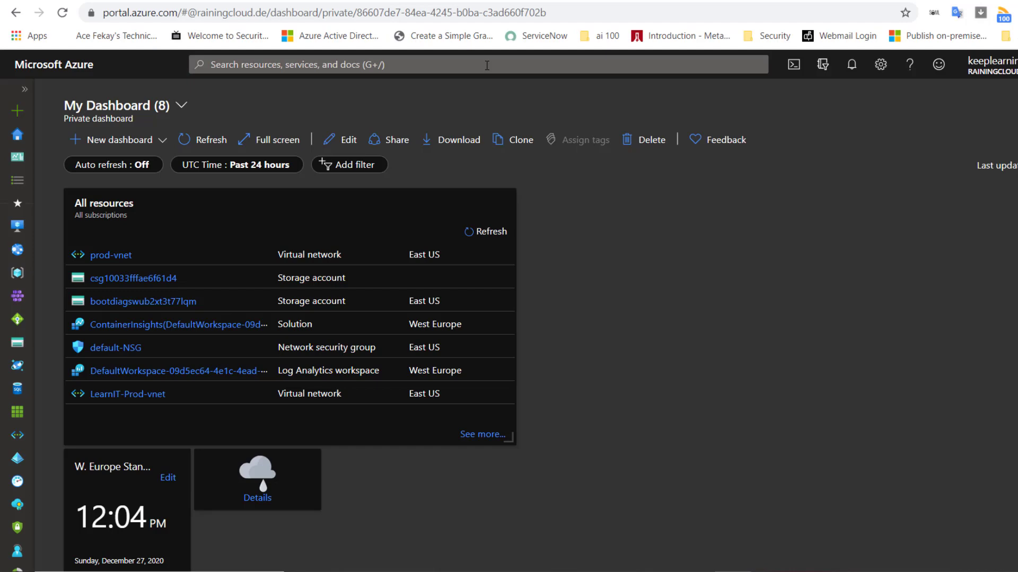
Search 'virtual machine' to reach the empty Virtual machines list and expand the portal menu.
{"action": "type", "text": "vir"}
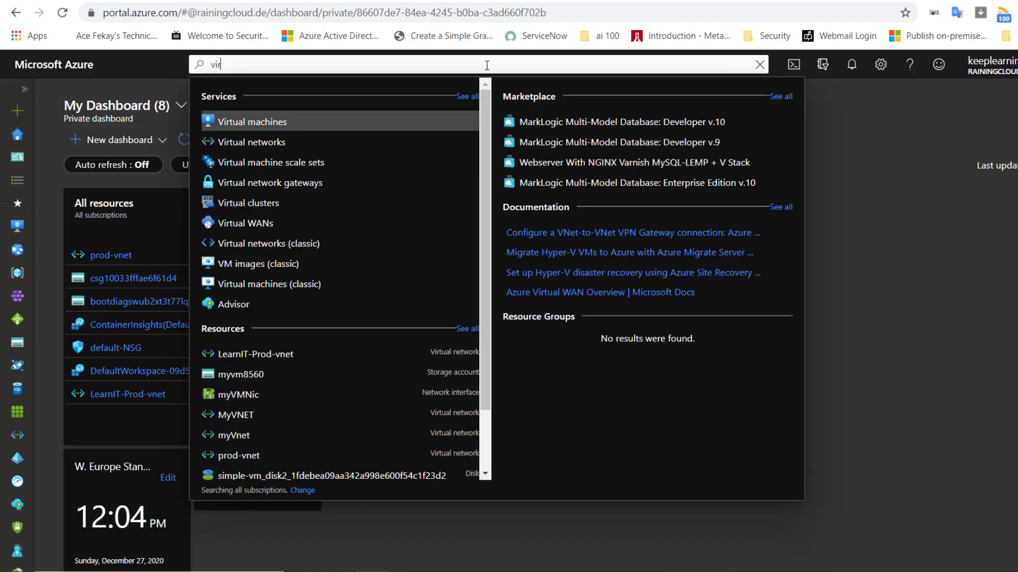
{"action": "type", "text": "virtual machine"}
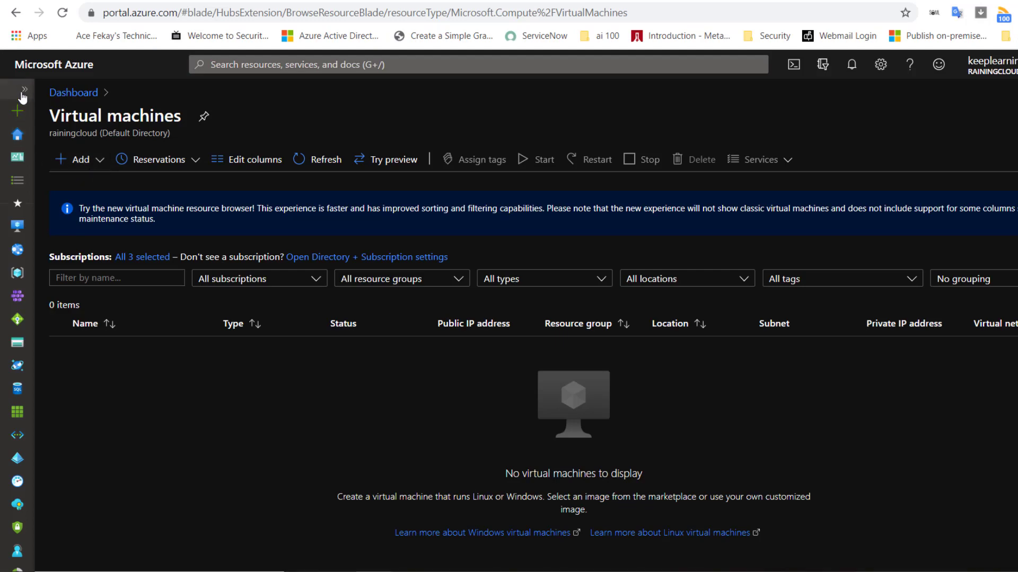
{"action": "left_click", "coordinate": [18, 90]}
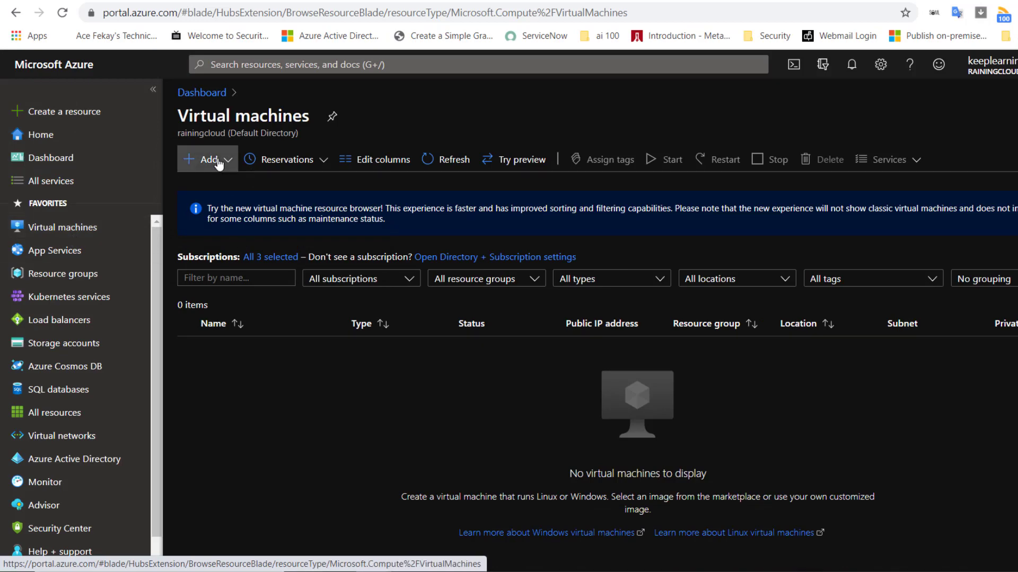
Start a new virtual machine and view its Disks step with Premium SSD OS disk.
{"action": "left_click", "coordinate": [206, 159]}
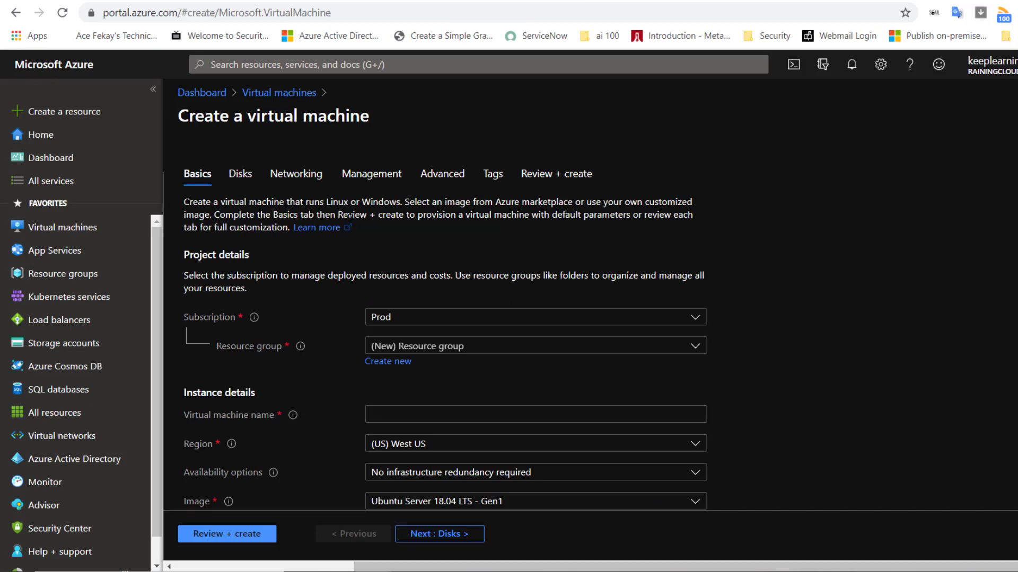
{"action": "mouse_move", "coordinate": [344, 195]}
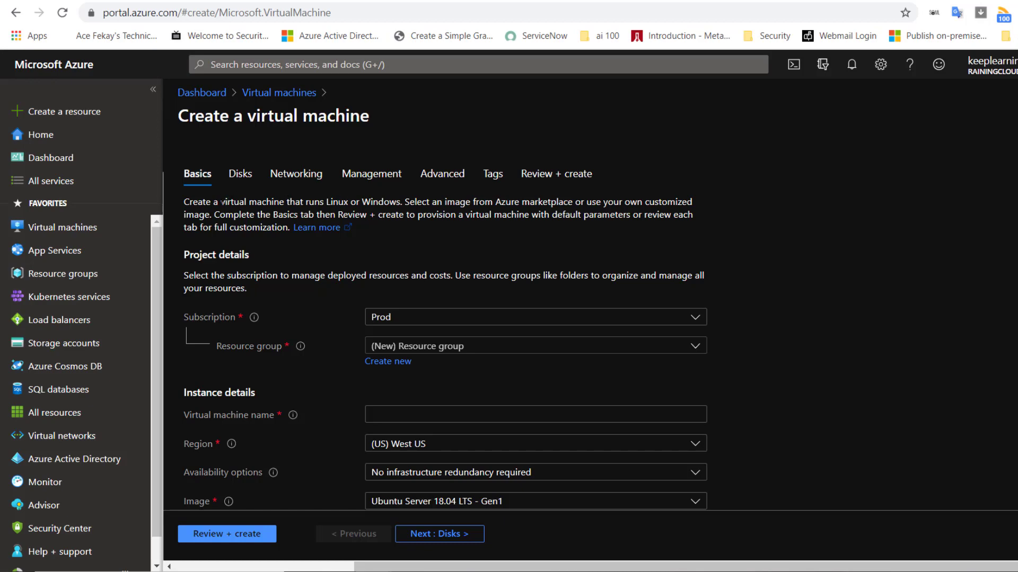
{"action": "mouse_move", "coordinate": [272, 352]}
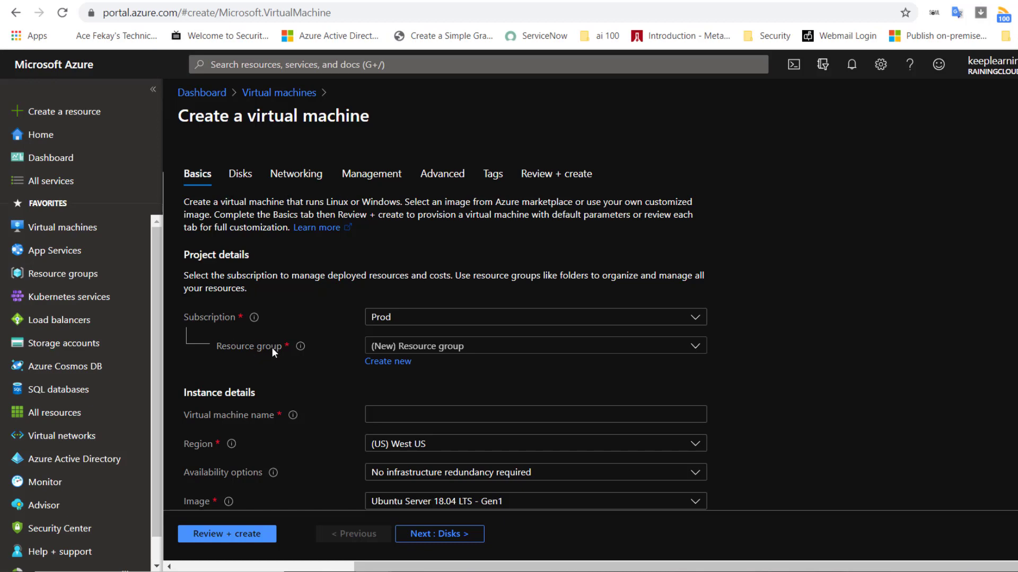
{"action": "left_click", "coordinate": [239, 173]}
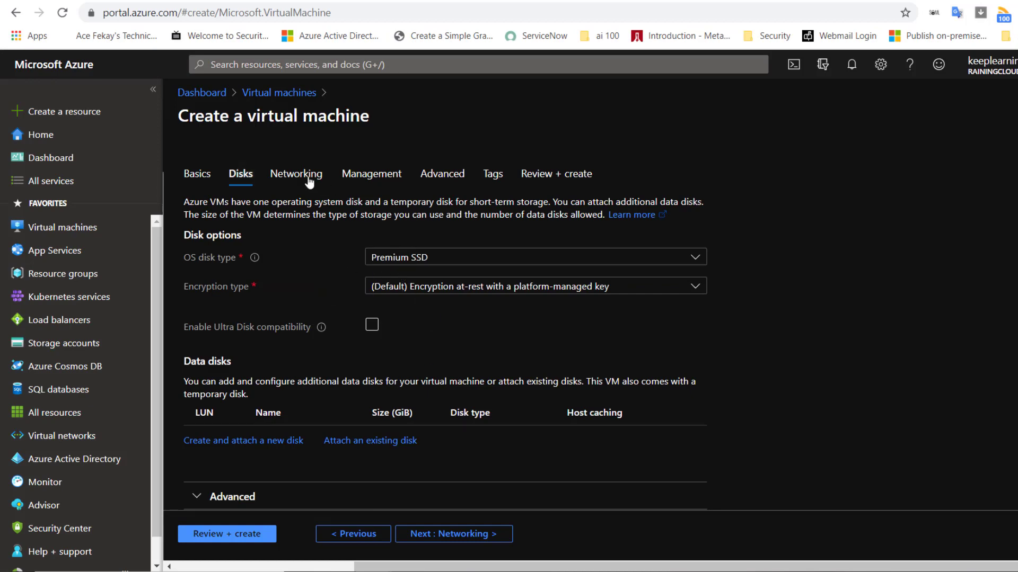
{"action": "mouse_move", "coordinate": [371, 173]}
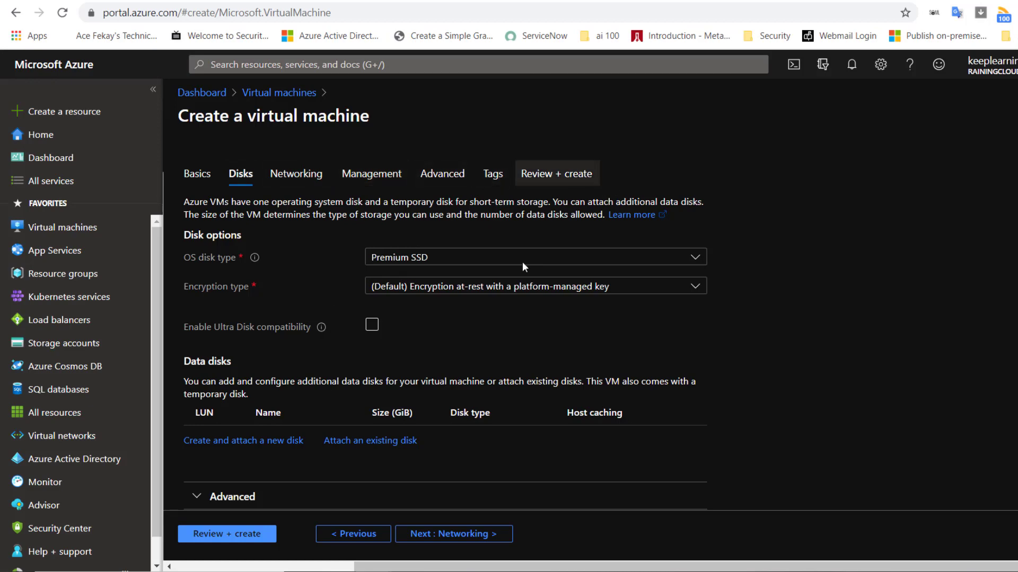
{"action": "mouse_move", "coordinate": [226, 534]}
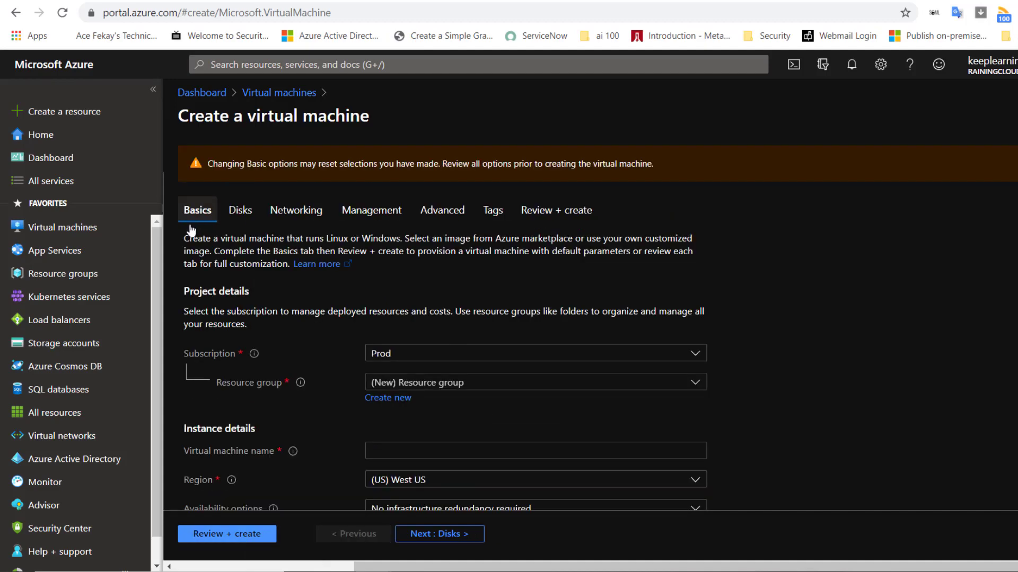
{"action": "mouse_move", "coordinate": [425, 364]}
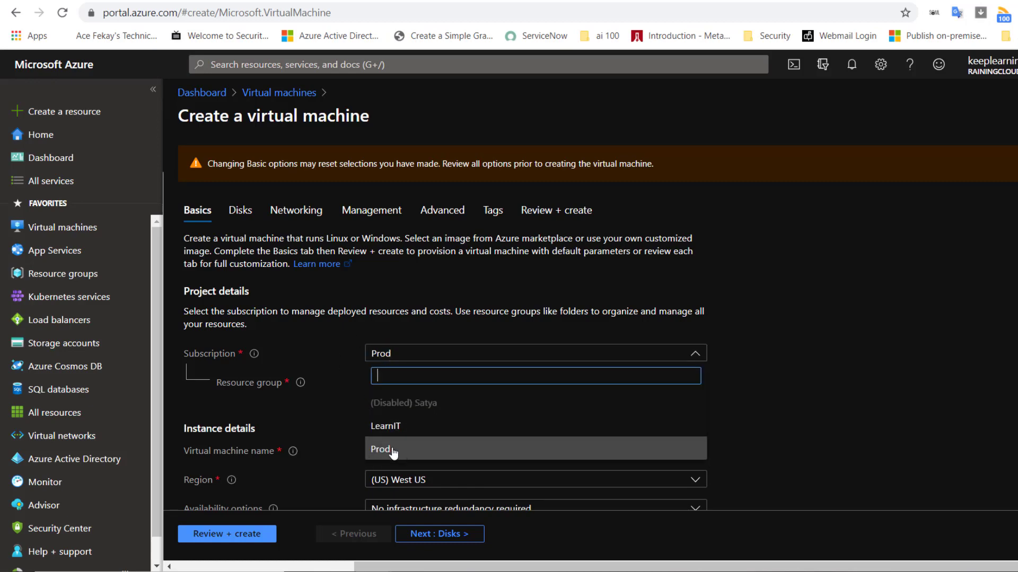
{"action": "mouse_move", "coordinate": [396, 429]}
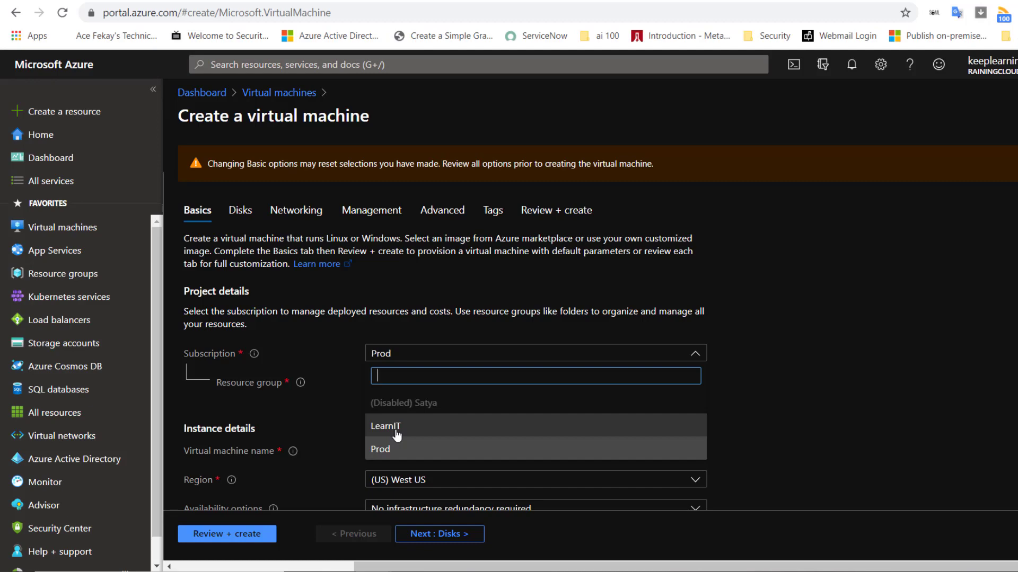
{"action": "left_click", "coordinate": [379, 449]}
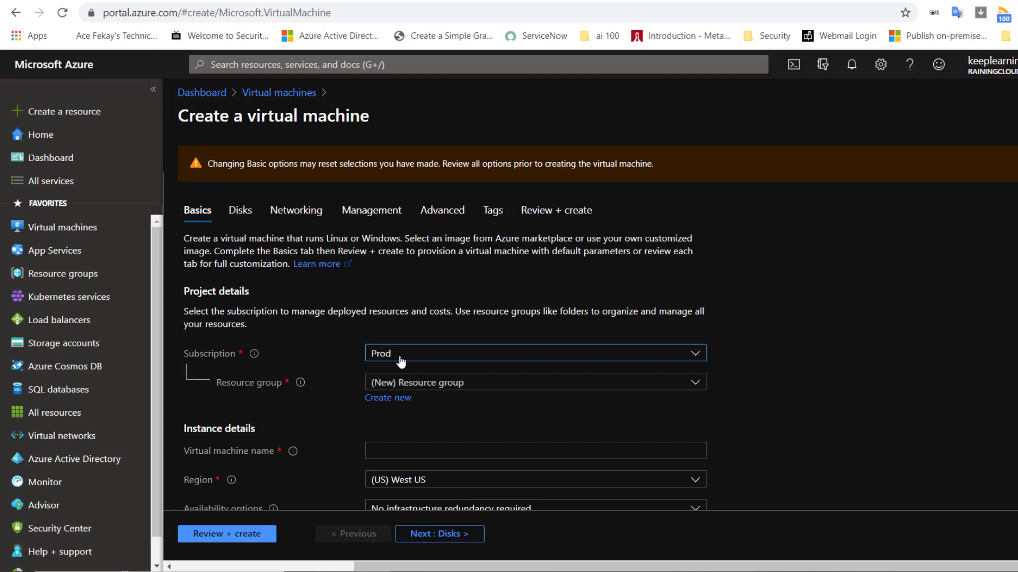
{"action": "mouse_move", "coordinate": [362, 371]}
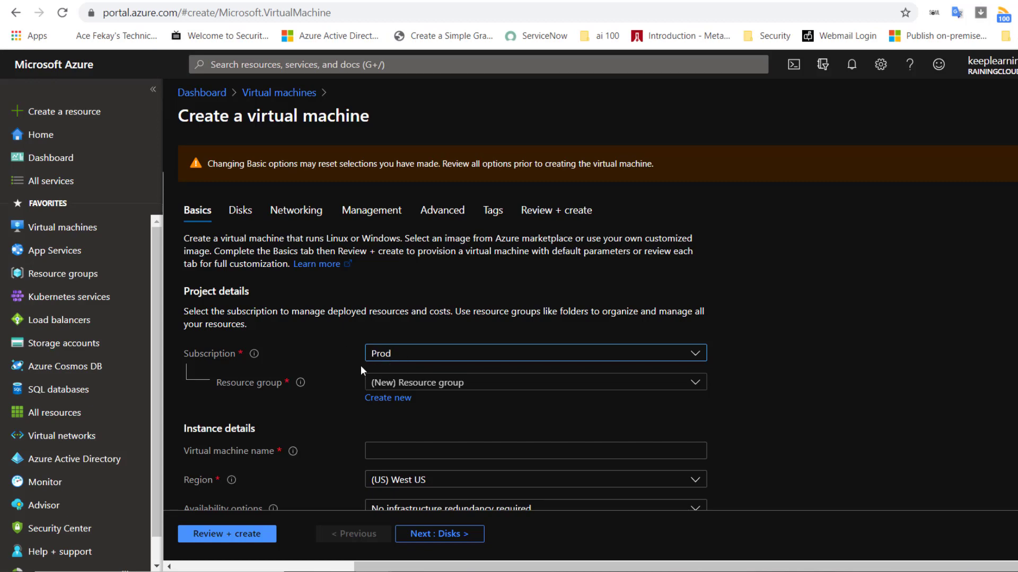
{"action": "mouse_move", "coordinate": [396, 394]}
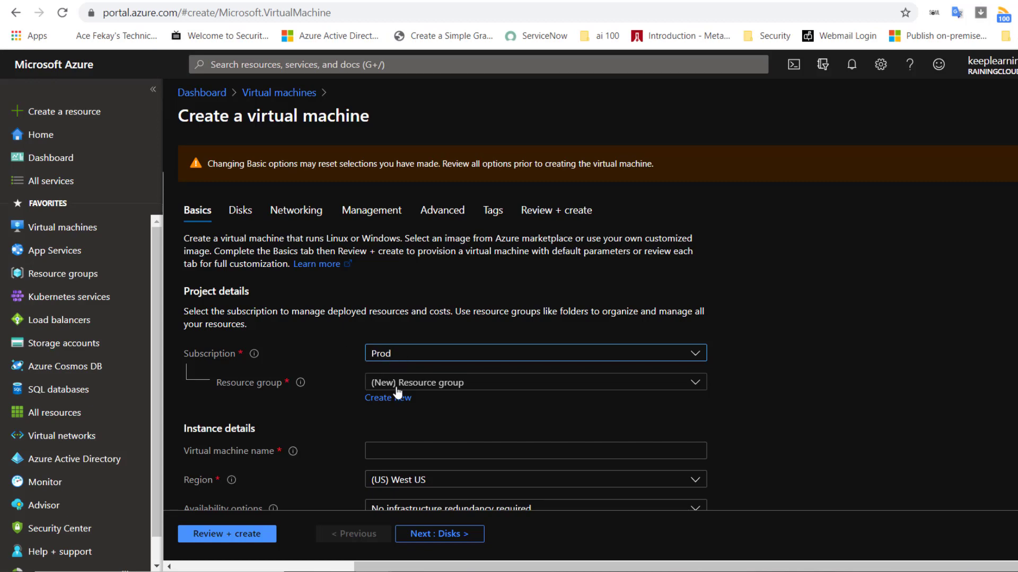
{"action": "left_click", "coordinate": [535, 382]}
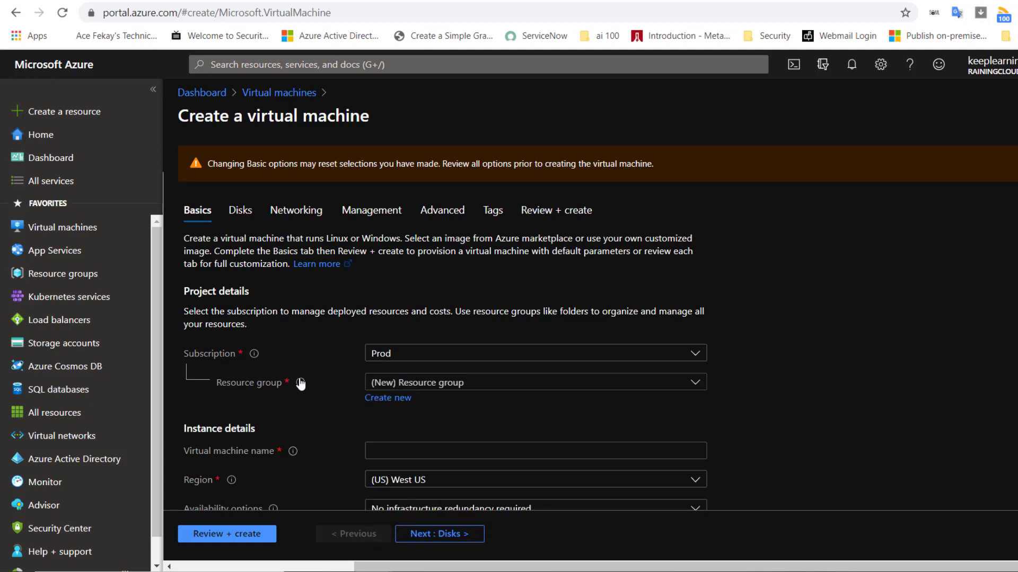
{"action": "mouse_move", "coordinate": [300, 382]}
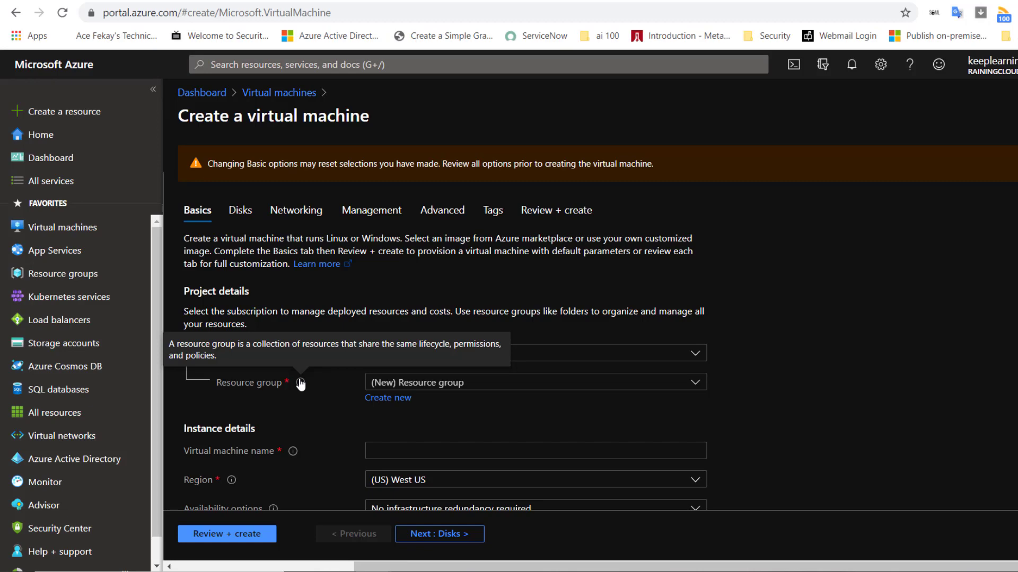
{"action": "mouse_move", "coordinate": [307, 385]}
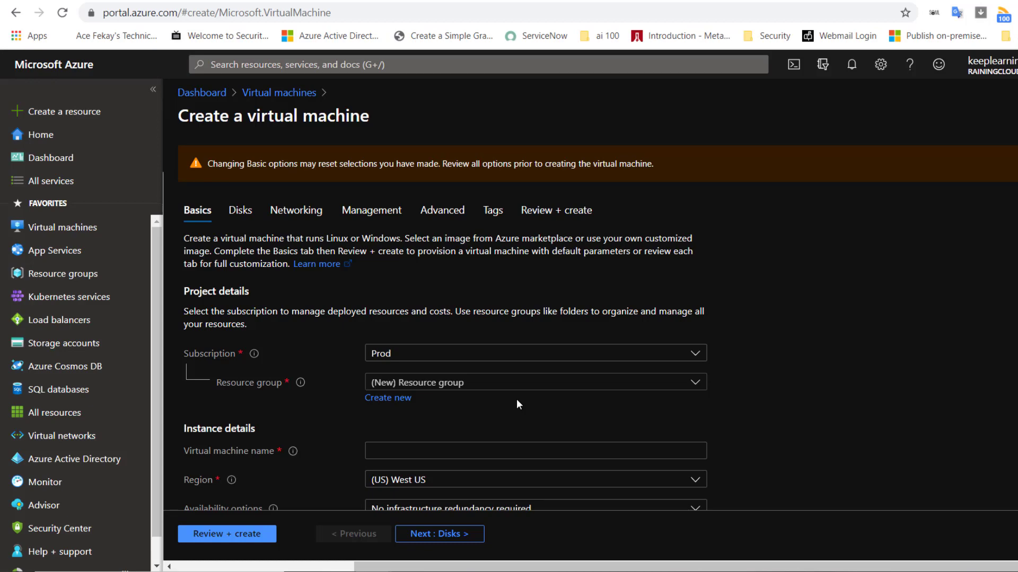
{"action": "mouse_move", "coordinate": [549, 407]}
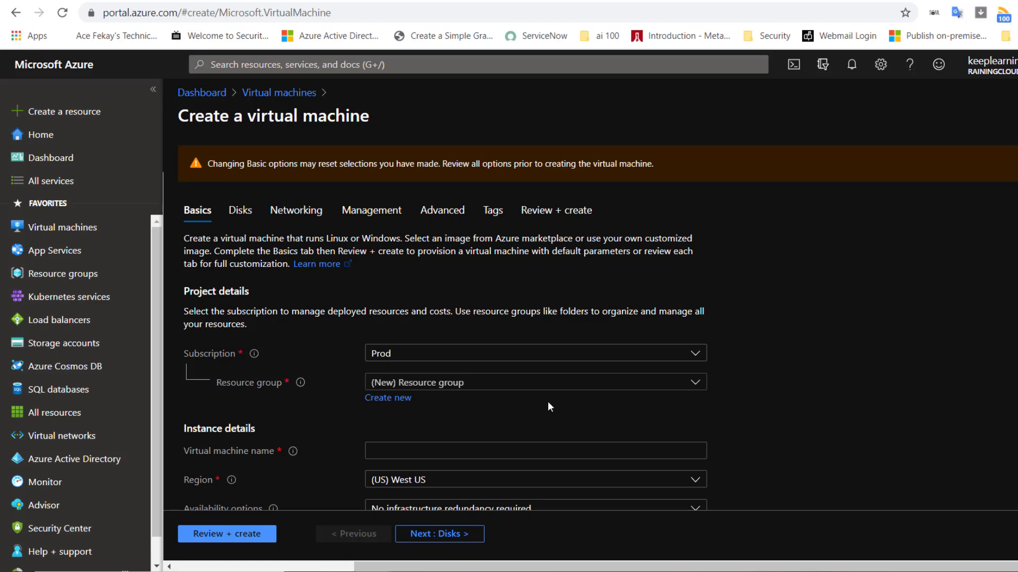
{"action": "scroll", "scroll_direction": "down", "scroll_amount": 3}
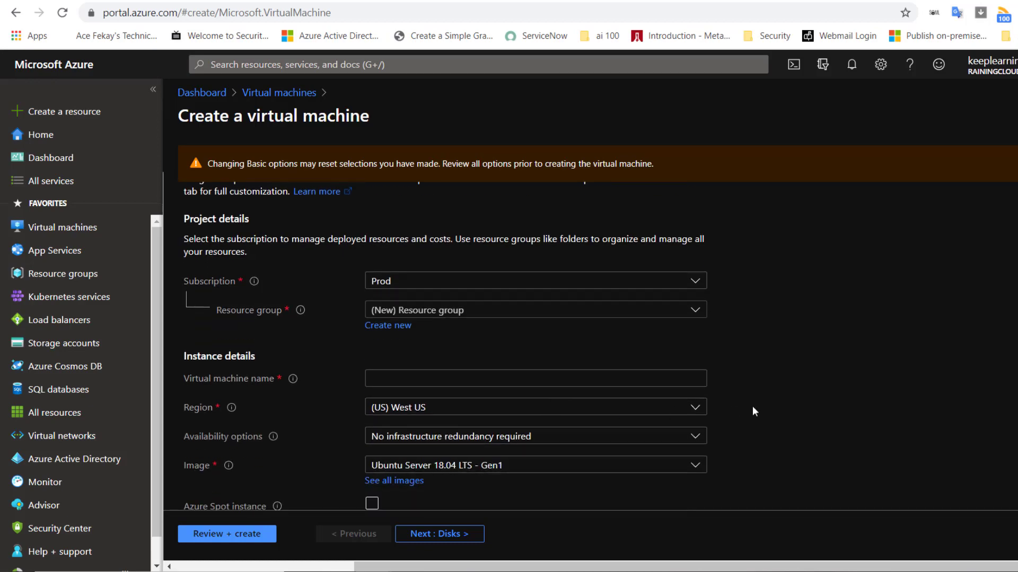
{"action": "mouse_move", "coordinate": [751, 411]}
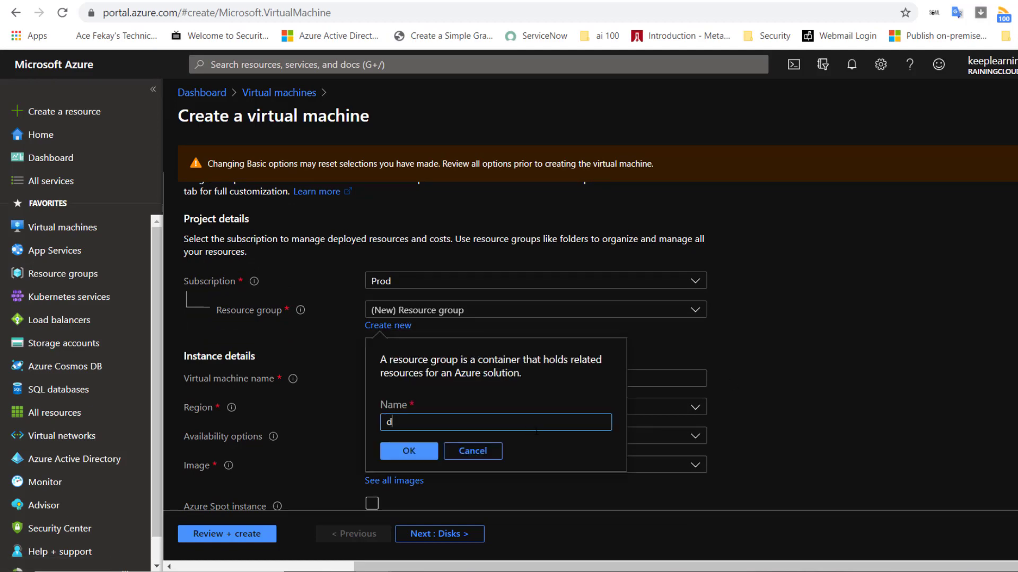
Create the dev-rg resource group and name the virtual machine 'webserver'.
{"action": "type", "text": "ev-rg"}
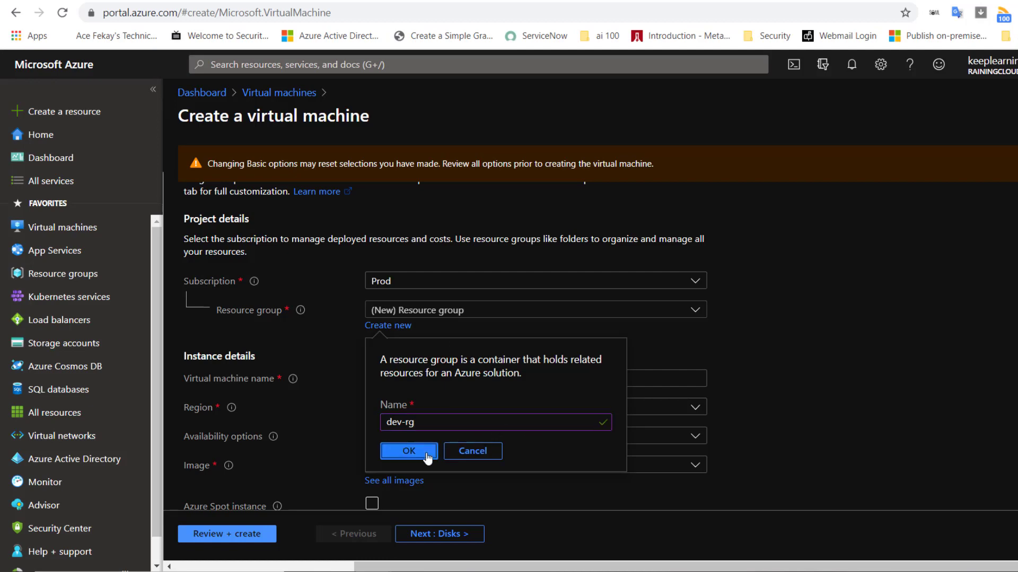
{"action": "left_click", "coordinate": [408, 451]}
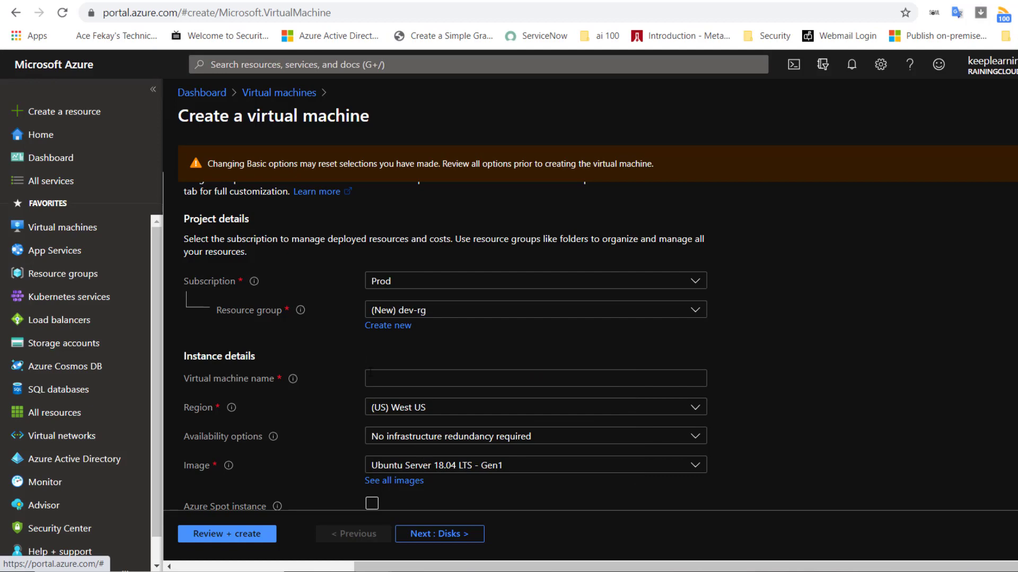
{"action": "scroll", "scroll_direction": "down", "scroll_amount": 3}
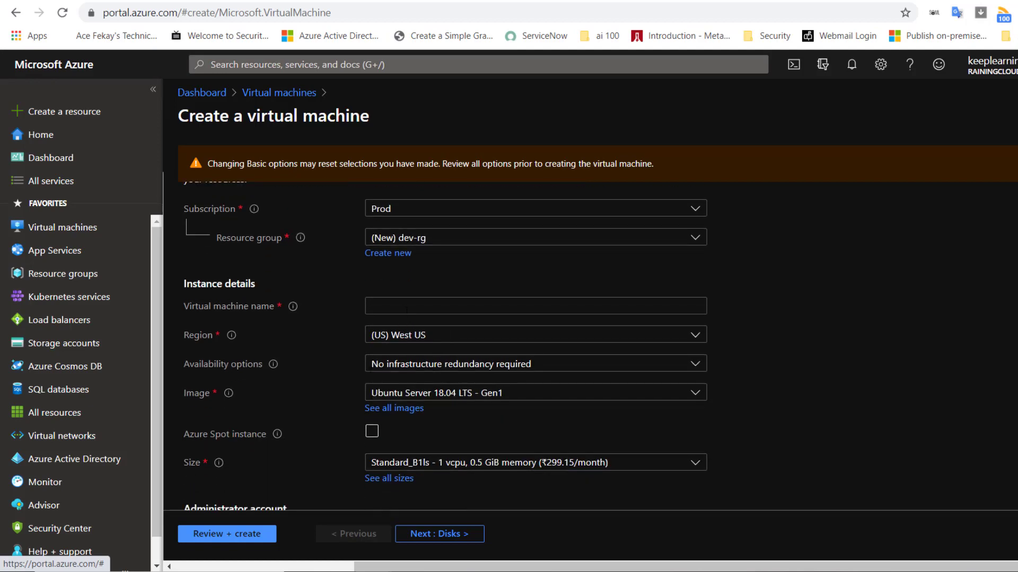
{"action": "type", "text": "webserver"}
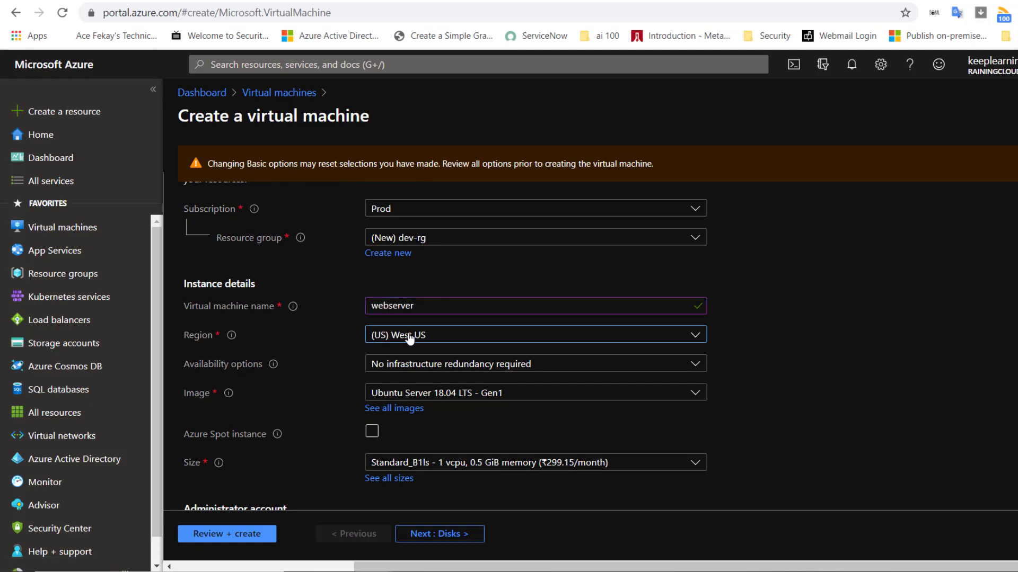
Filter regions by 'east' and select (US) East US 2.
{"action": "left_click", "coordinate": [535, 335]}
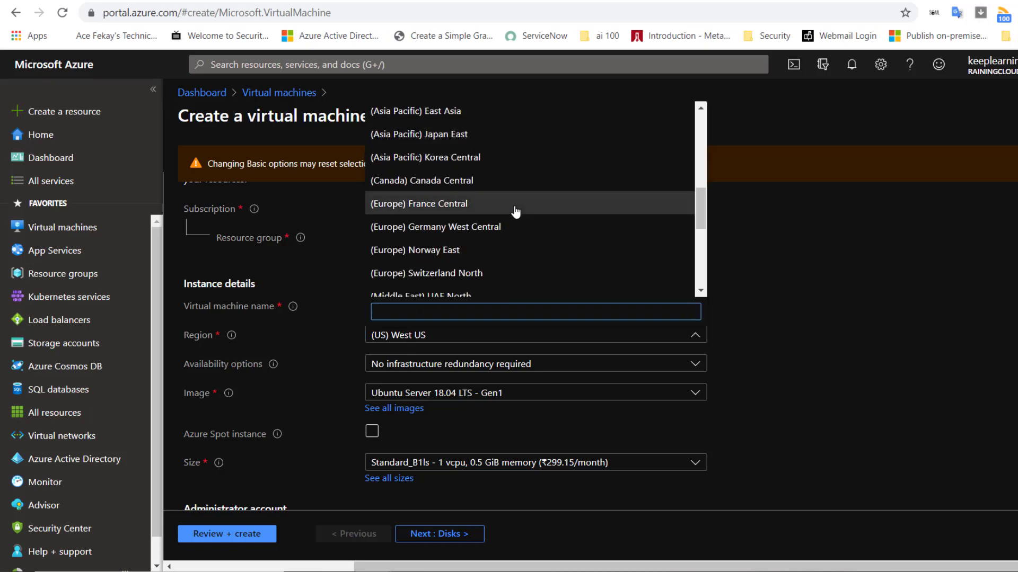
{"action": "left_click", "coordinate": [535, 312]}
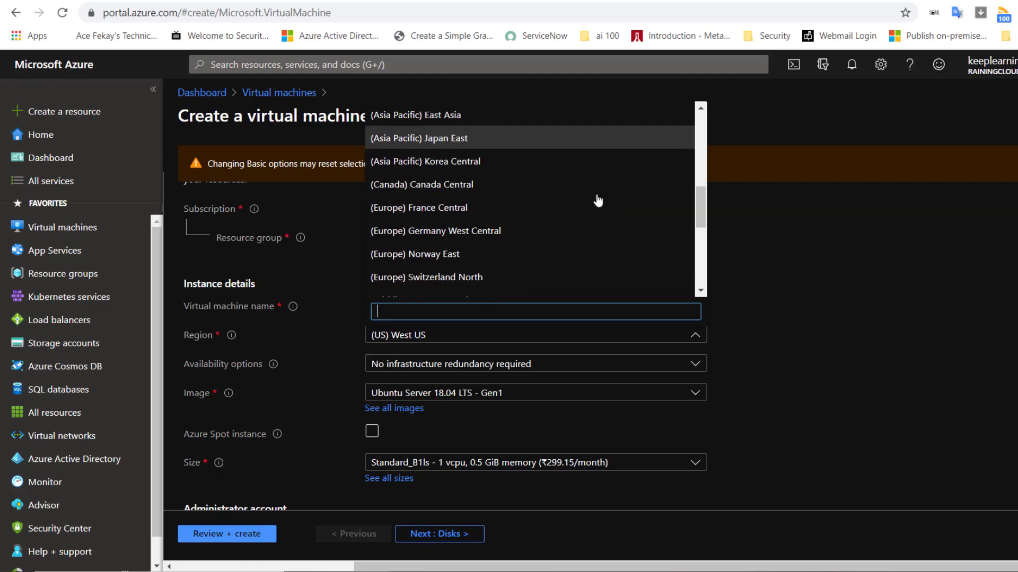
{"action": "scroll", "scroll_direction": "down", "scroll_amount": 3}
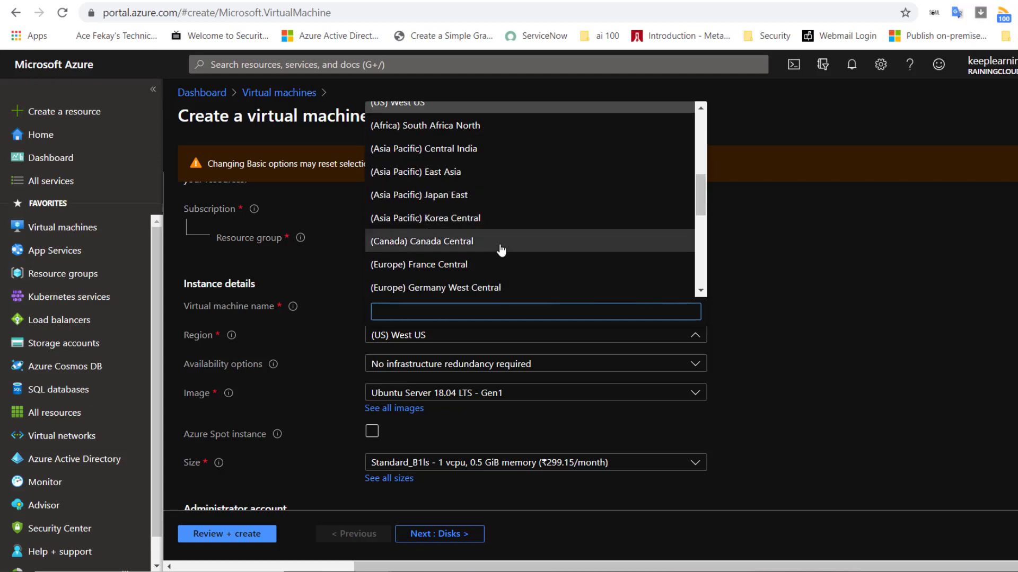
{"action": "scroll", "scroll_direction": "down", "scroll_amount": 3}
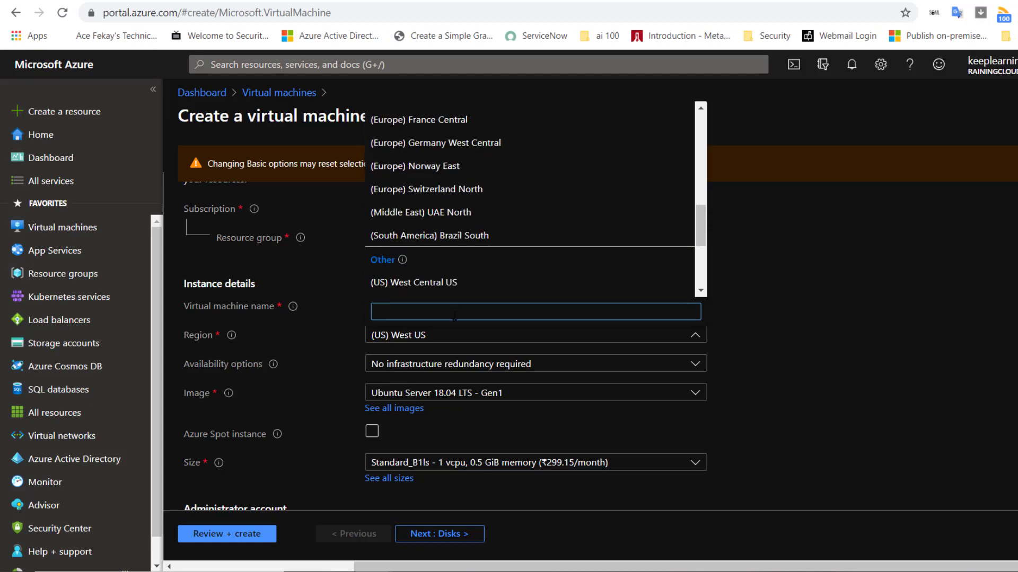
{"action": "type", "text": "east"}
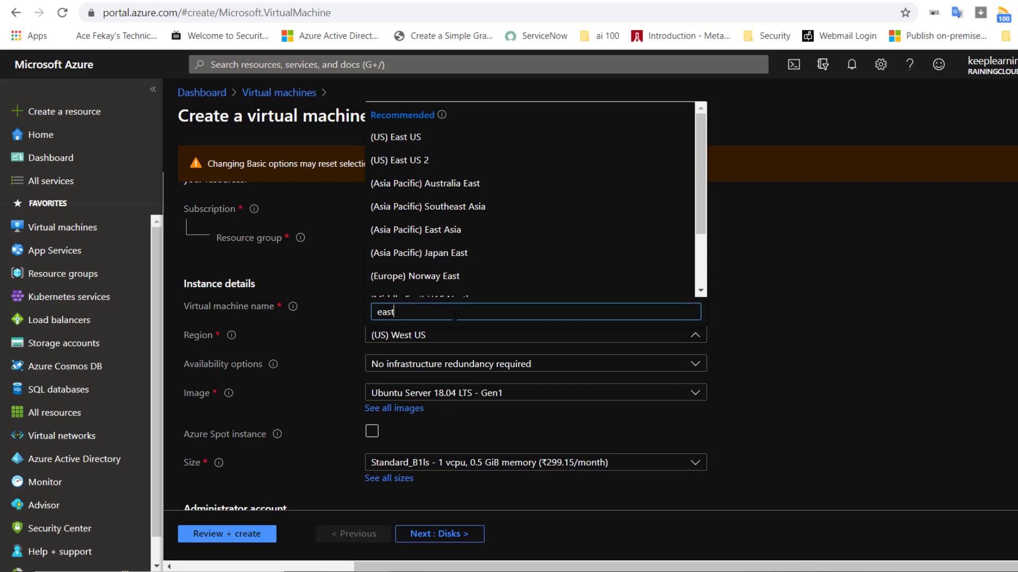
{"action": "left_click", "coordinate": [399, 160]}
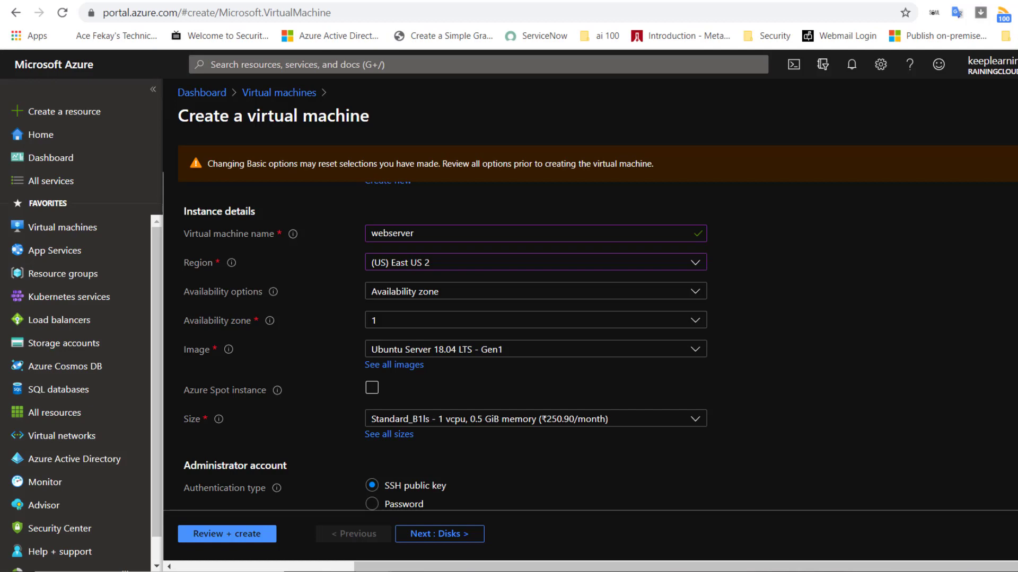
{"action": "mouse_move", "coordinate": [750, 242]}
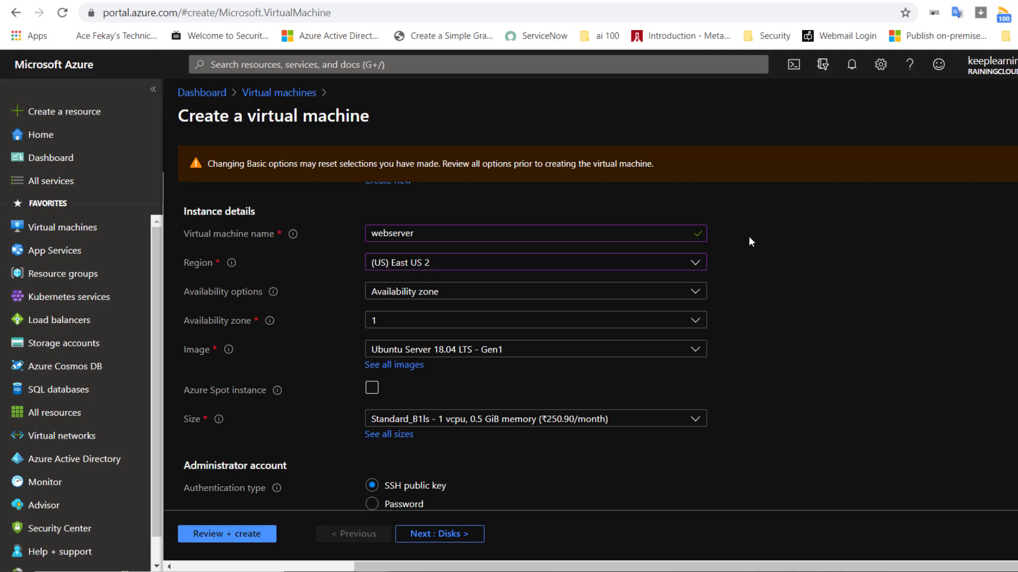
{"action": "mouse_move", "coordinate": [403, 301]}
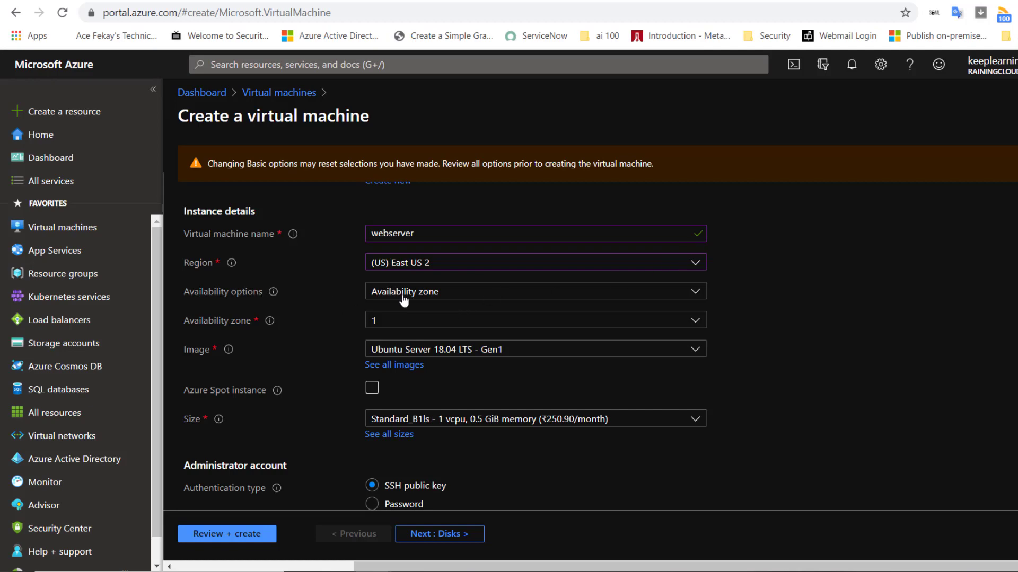
Keep Availability zone as the availability option, with zone 1.
{"action": "left_click", "coordinate": [534, 291]}
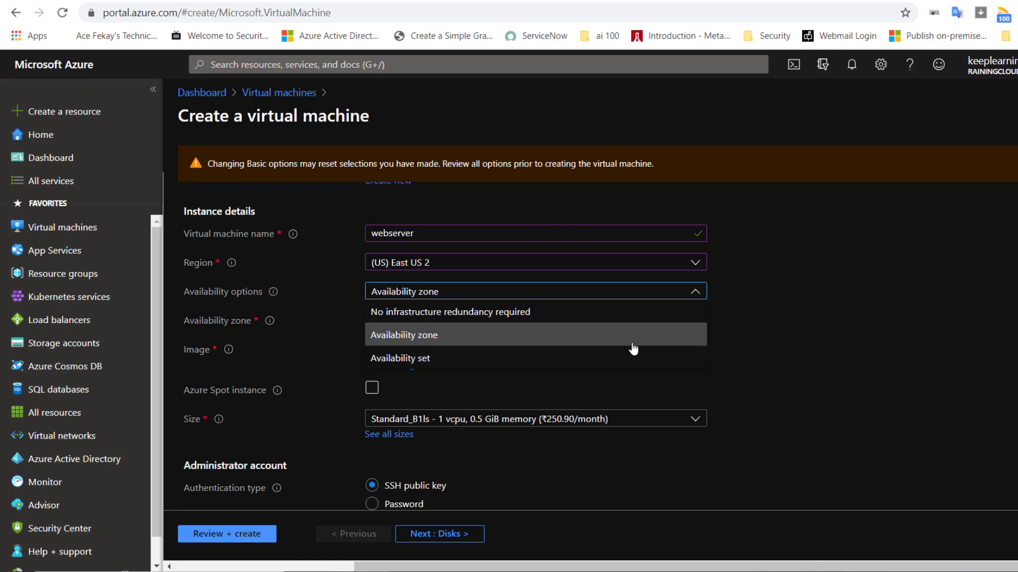
{"action": "left_click", "coordinate": [404, 334]}
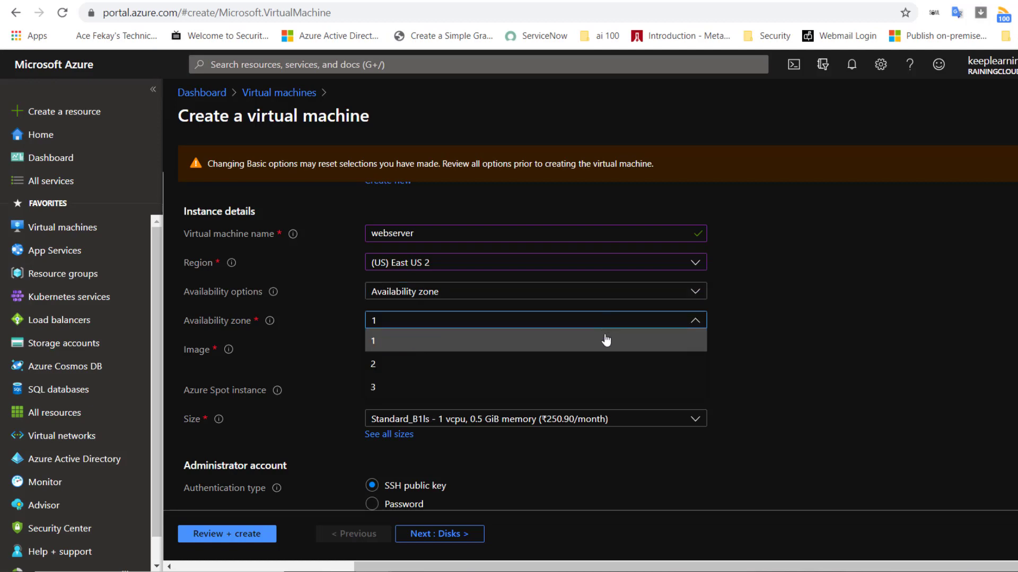
{"action": "mouse_move", "coordinate": [601, 362]}
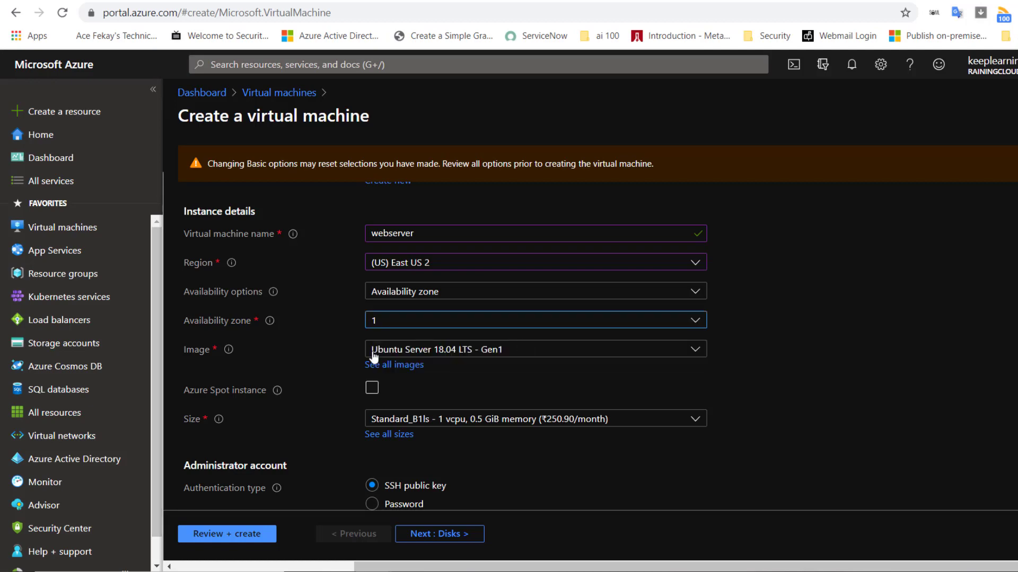
Review the Image dropdown's Linux and Windows Server images, keeping Ubuntu Server 18.04 LTS.
{"action": "left_click", "coordinate": [535, 349]}
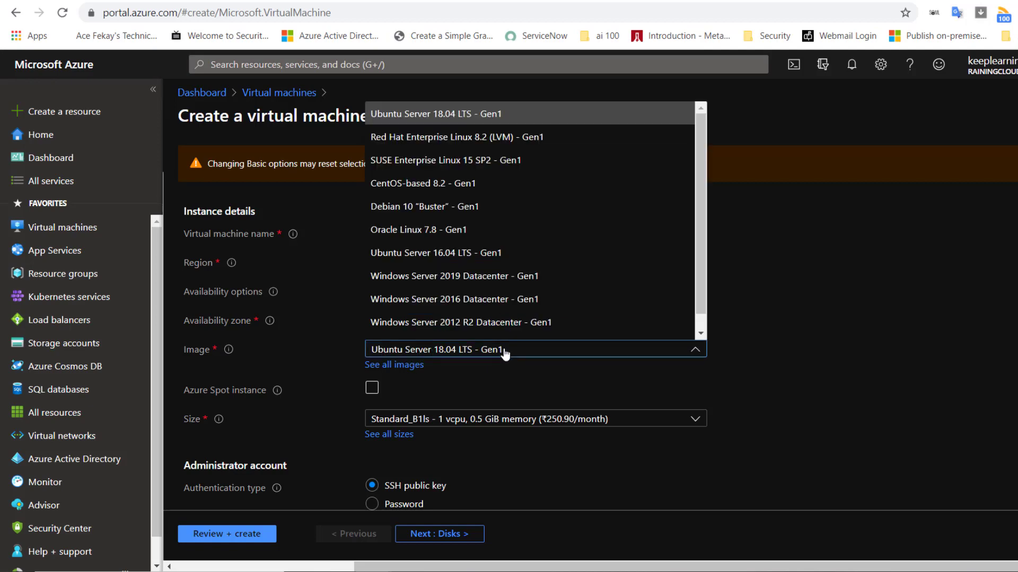
{"action": "mouse_move", "coordinate": [526, 231]}
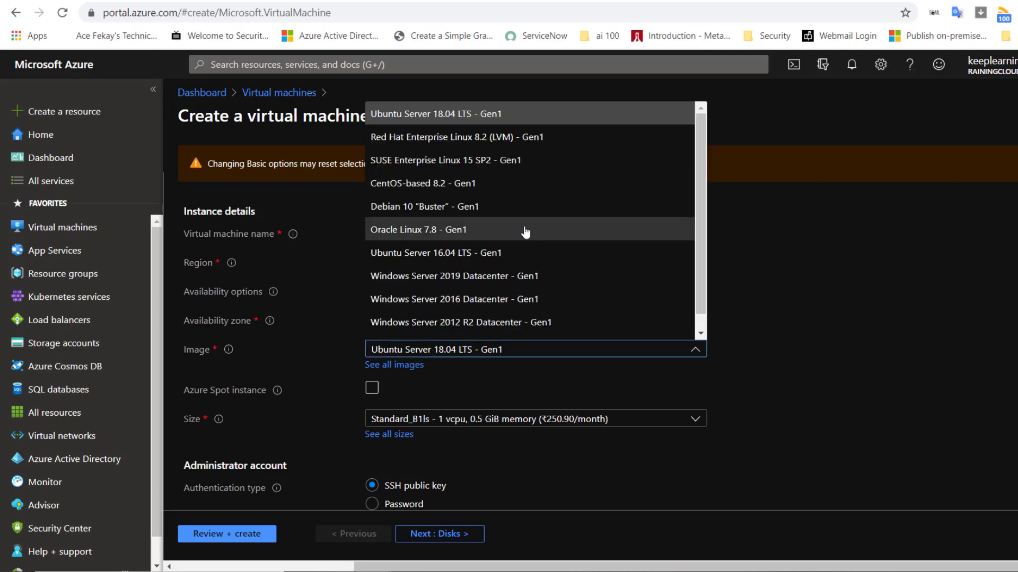
{"action": "mouse_move", "coordinate": [524, 276]}
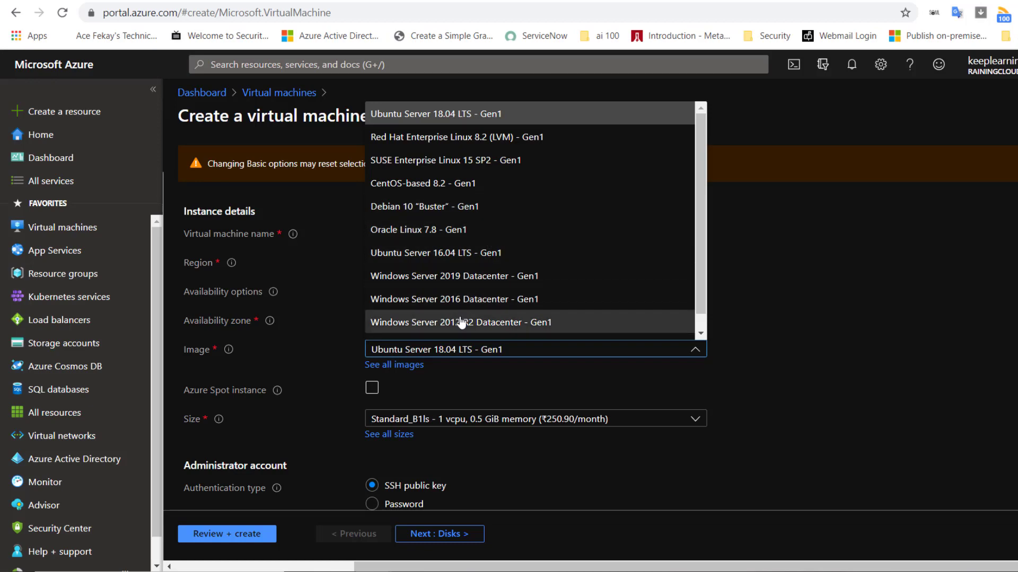
{"action": "mouse_move", "coordinate": [454, 239]}
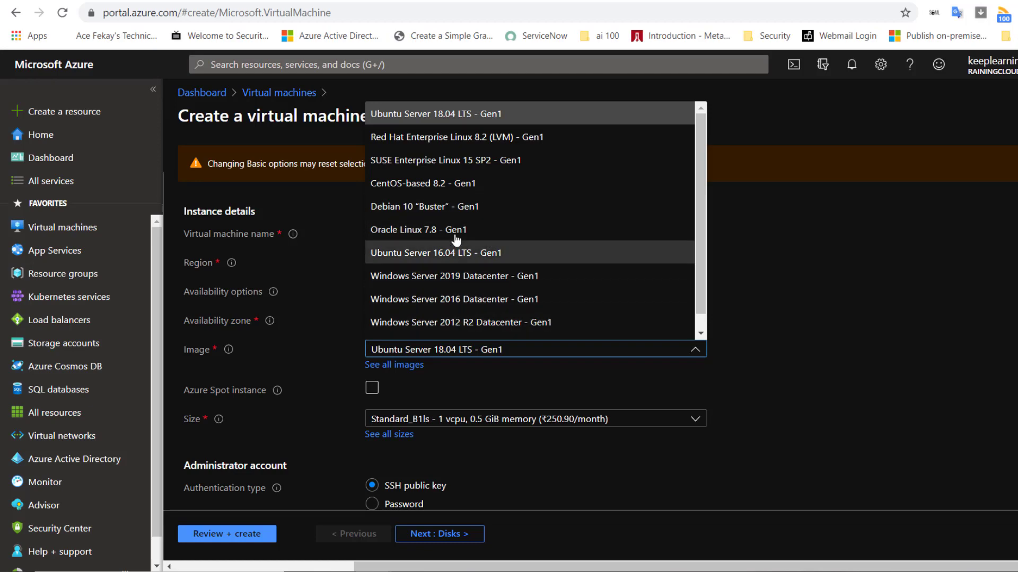
{"action": "mouse_move", "coordinate": [425, 207]}
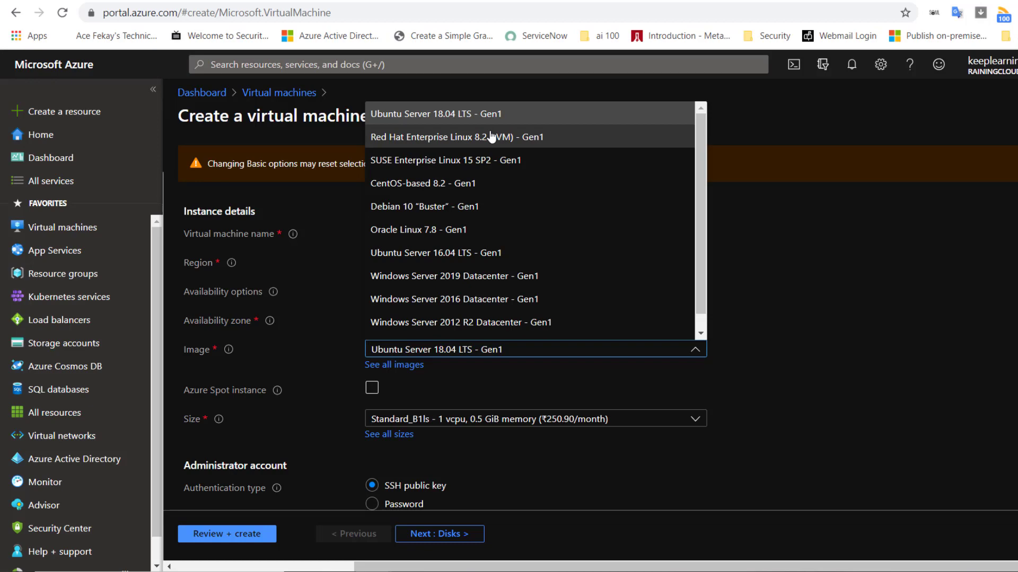
{"action": "mouse_move", "coordinate": [501, 151]}
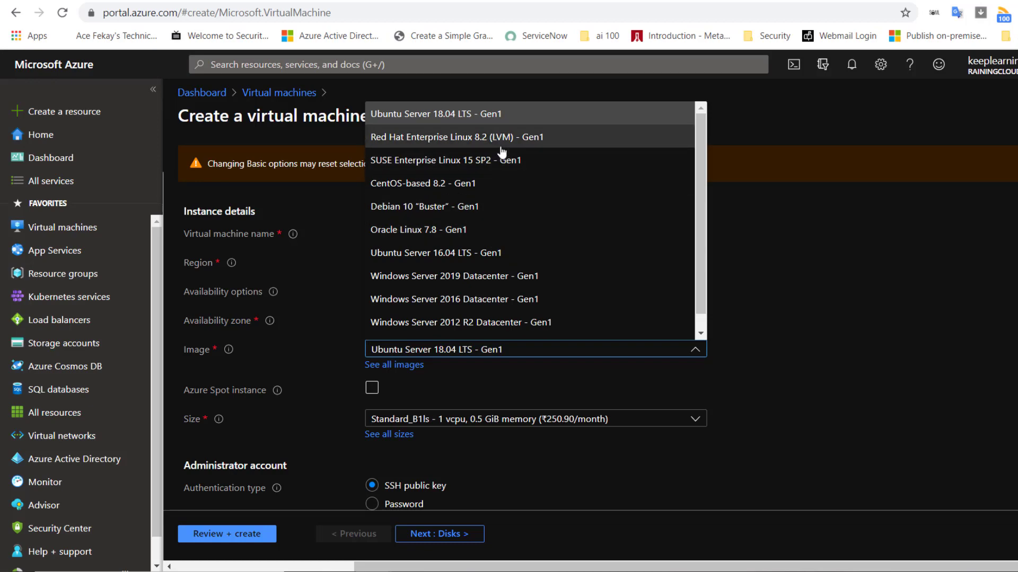
{"action": "mouse_move", "coordinate": [409, 373]}
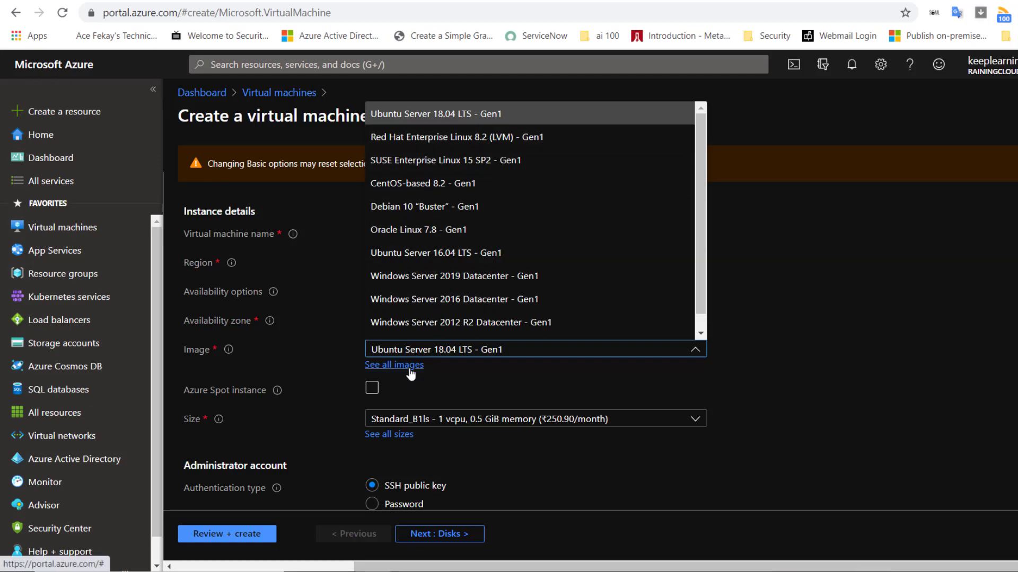
{"action": "left_click", "coordinate": [393, 365]}
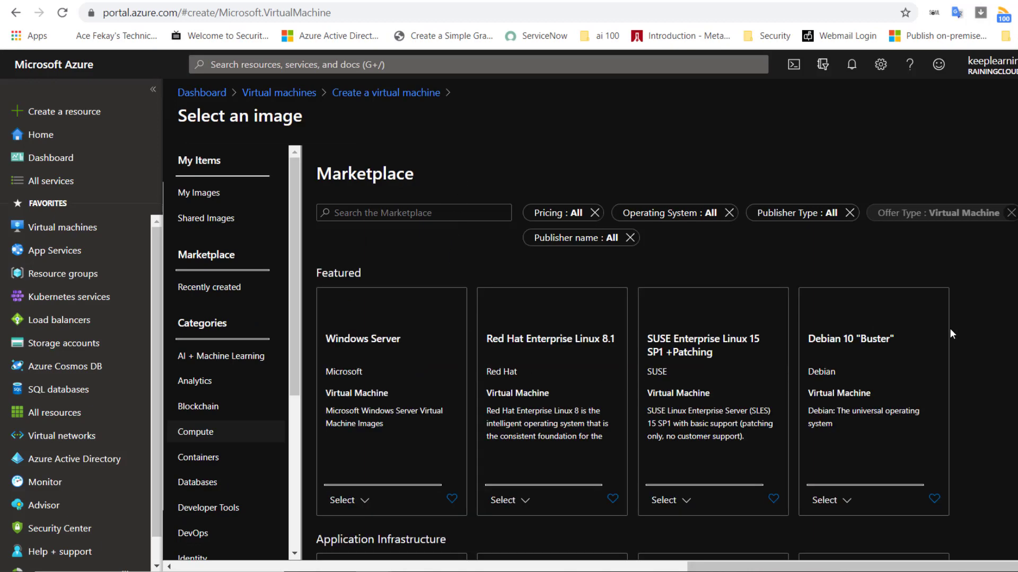
{"action": "mouse_move", "coordinate": [980, 394]}
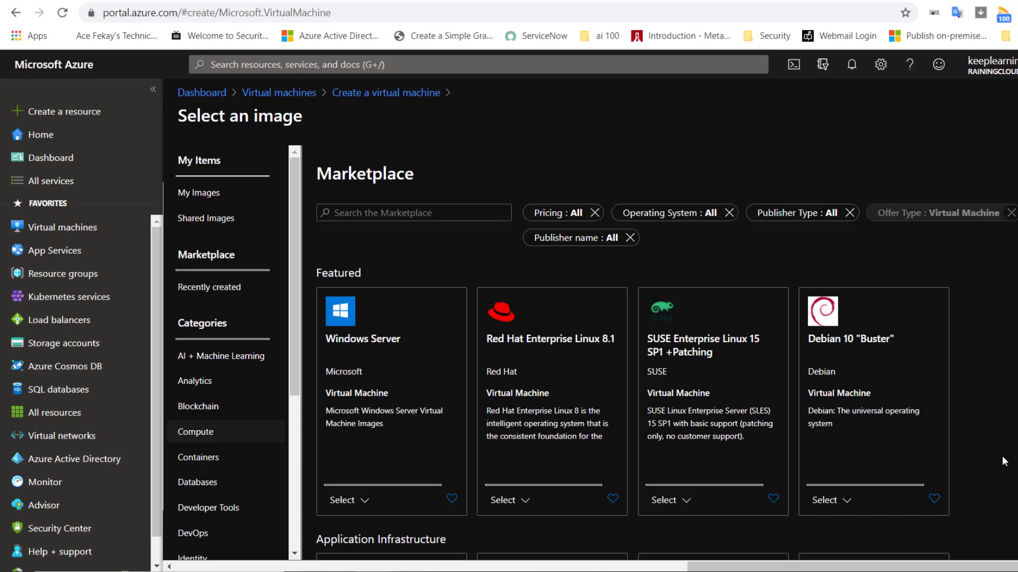
{"action": "mouse_move", "coordinate": [569, 358]}
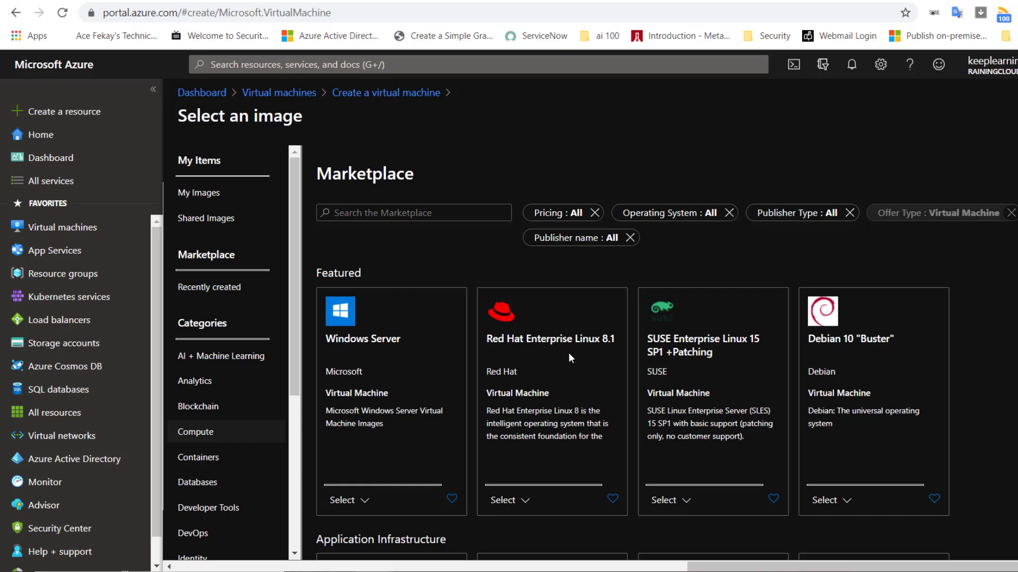
{"action": "scroll", "scroll_direction": "down", "scroll_amount": 3}
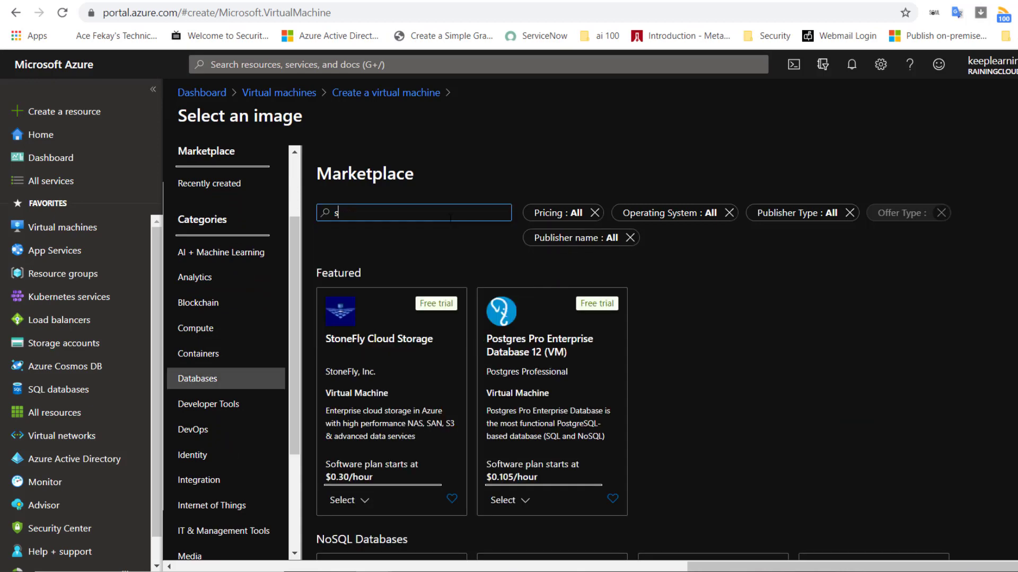
{"action": "type", "text": "ql"}
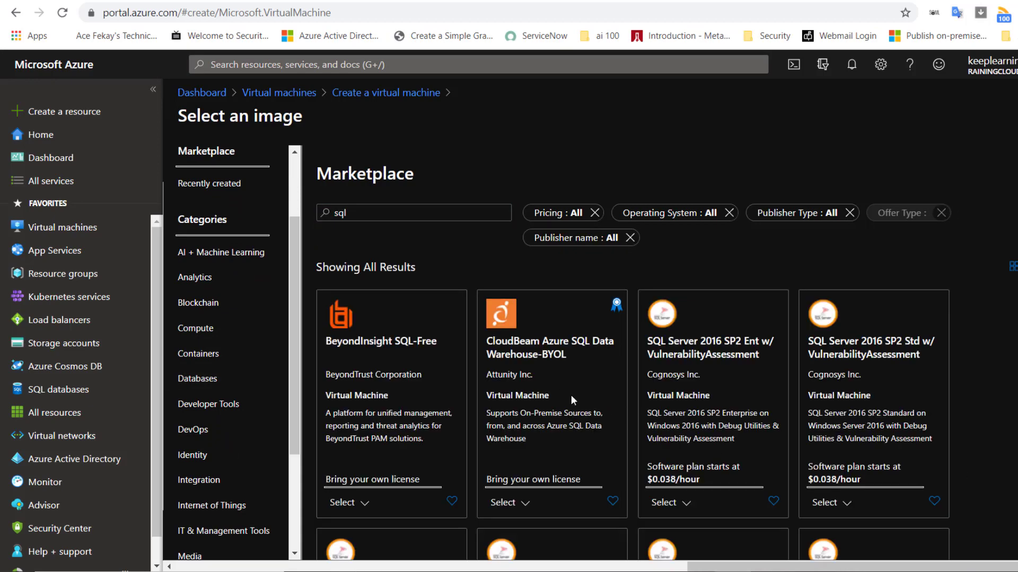
{"action": "scroll", "scroll_direction": "down", "scroll_amount": 3}
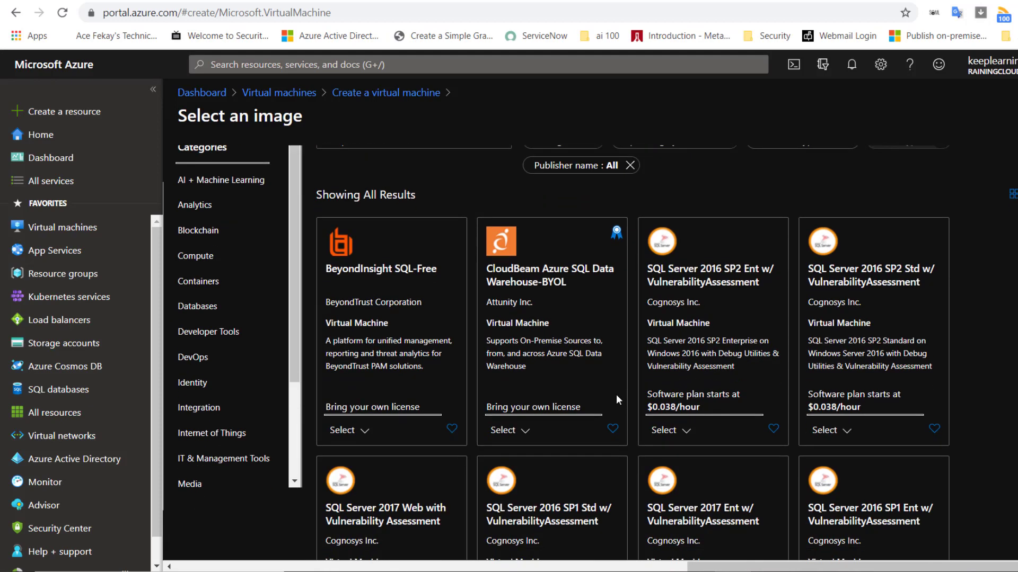
{"action": "scroll", "scroll_direction": "down", "scroll_amount": 3}
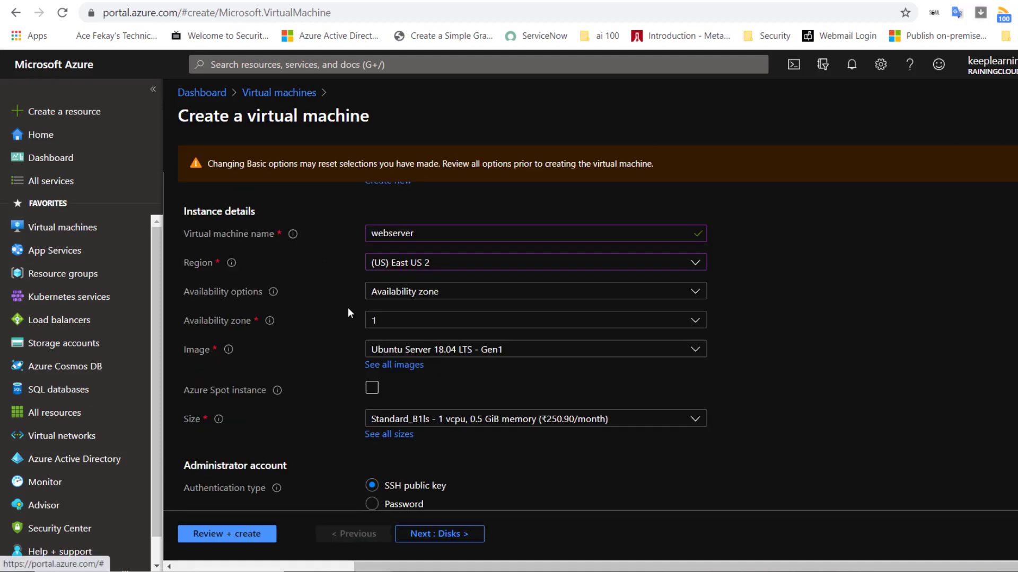
Recheck the image list unchanged and enable Azure Spot instance with capacity-only eviction, Stop/Deallocate policy.
{"action": "left_click", "coordinate": [536, 349]}
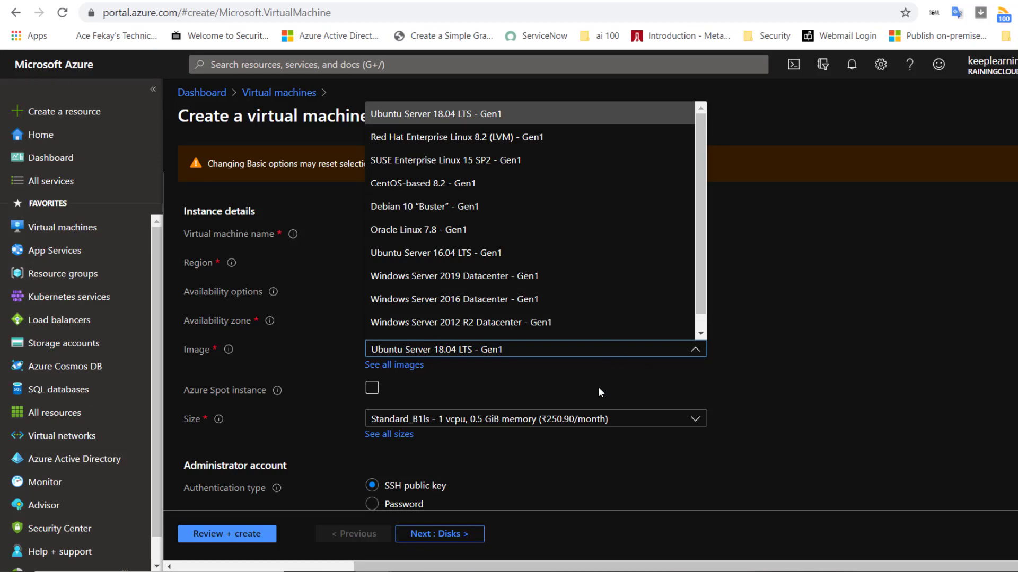
{"action": "left_click", "coordinate": [434, 113]}
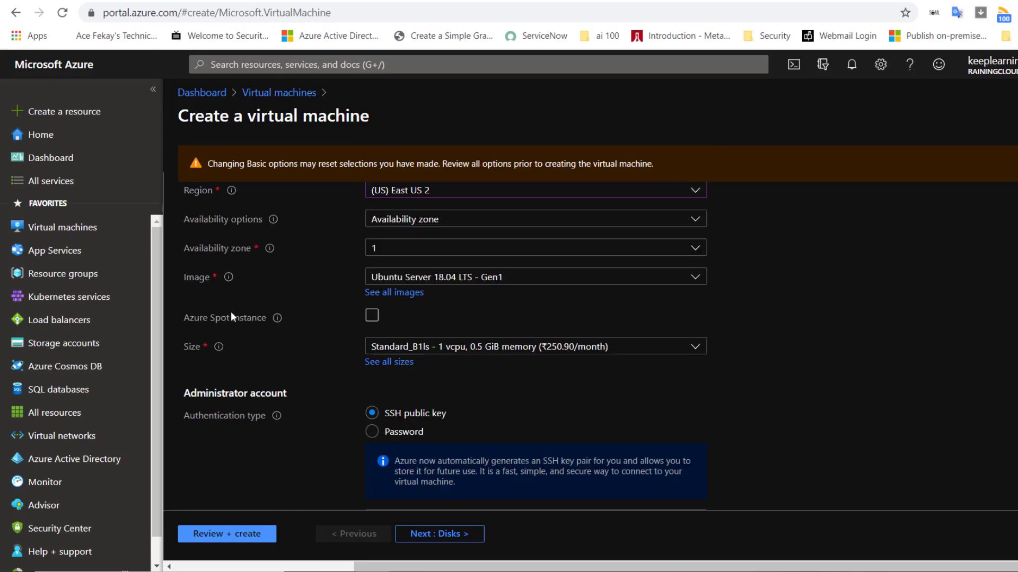
{"action": "mouse_move", "coordinate": [318, 319]}
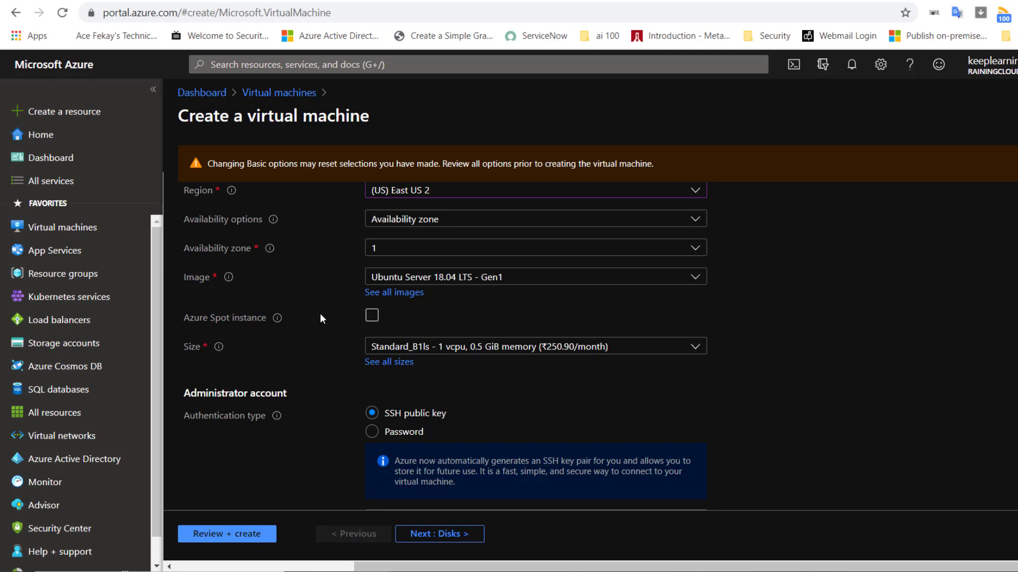
{"action": "mouse_move", "coordinate": [368, 322]}
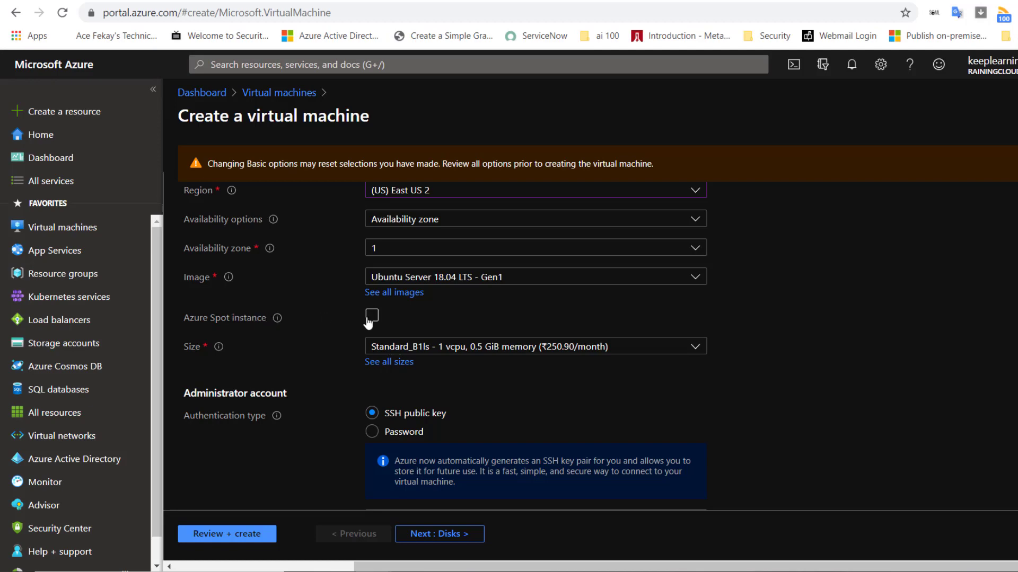
{"action": "left_click", "coordinate": [371, 318]}
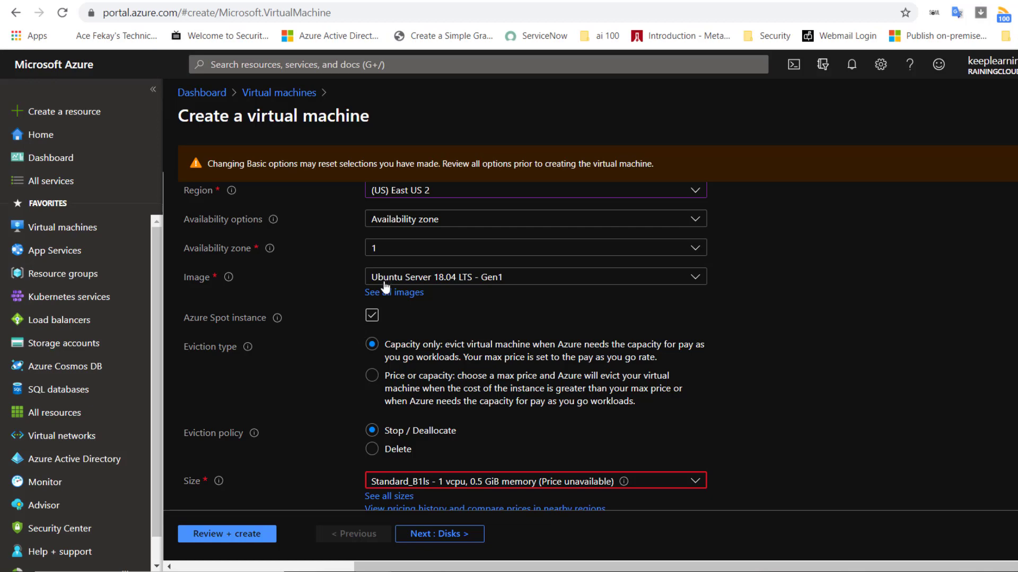
Turn off Azure Spot instance and keep Standard_B1ls (1 vcpu, 0.5 GiB) as the size.
{"action": "left_click", "coordinate": [372, 375]}
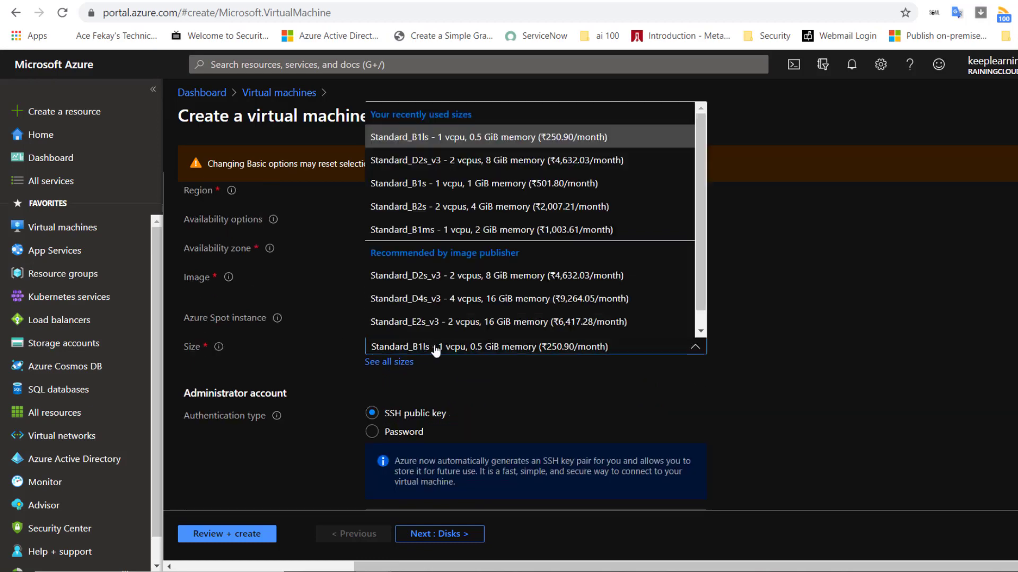
{"action": "mouse_move", "coordinate": [454, 252]}
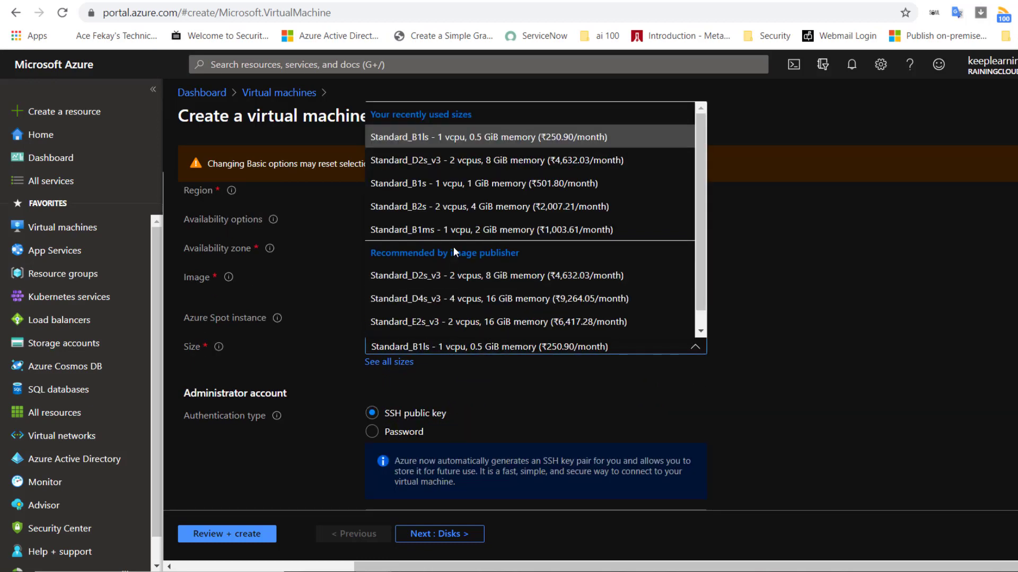
{"action": "mouse_move", "coordinate": [491, 144]}
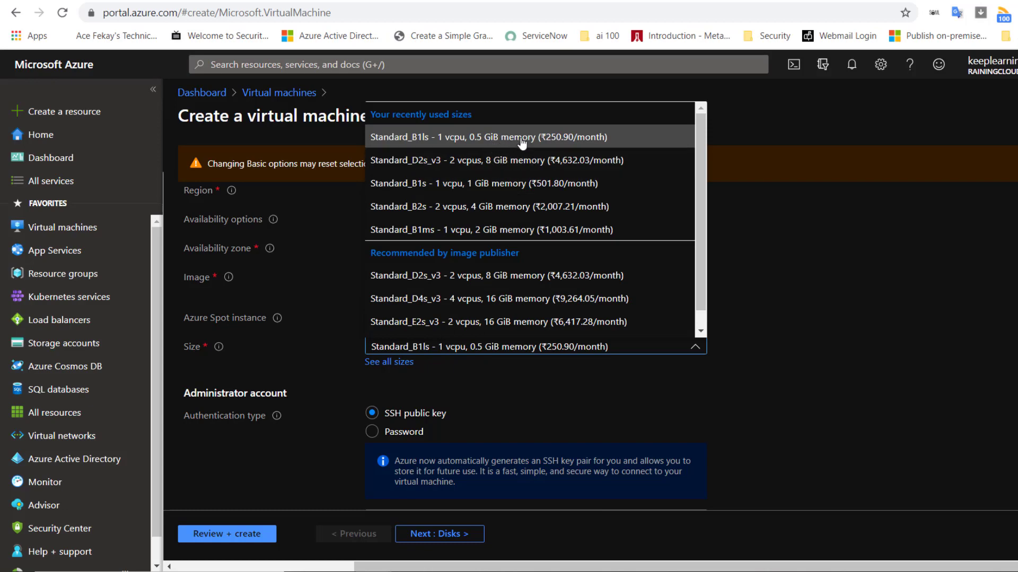
{"action": "mouse_move", "coordinate": [521, 143]}
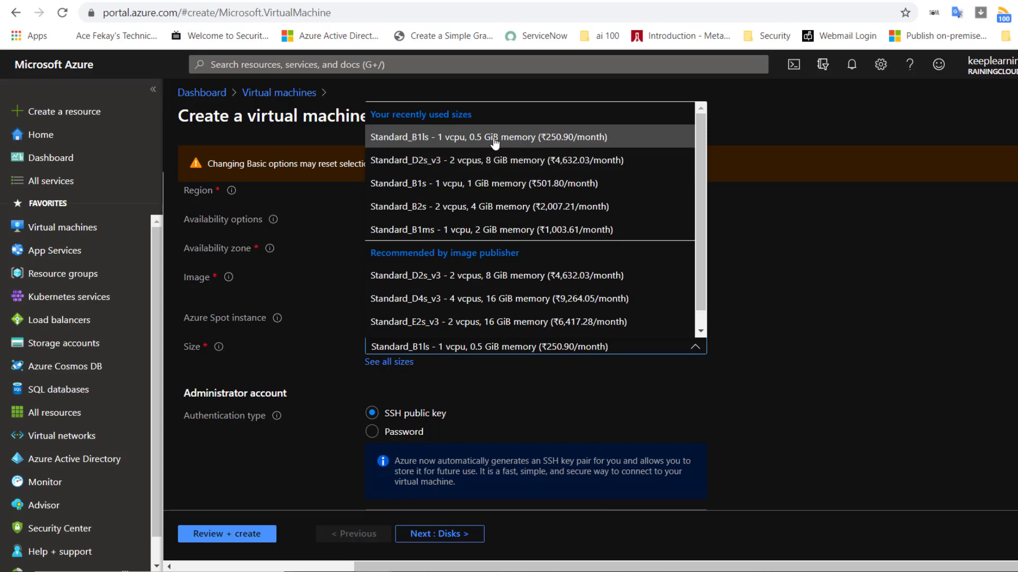
{"action": "mouse_move", "coordinate": [542, 148]}
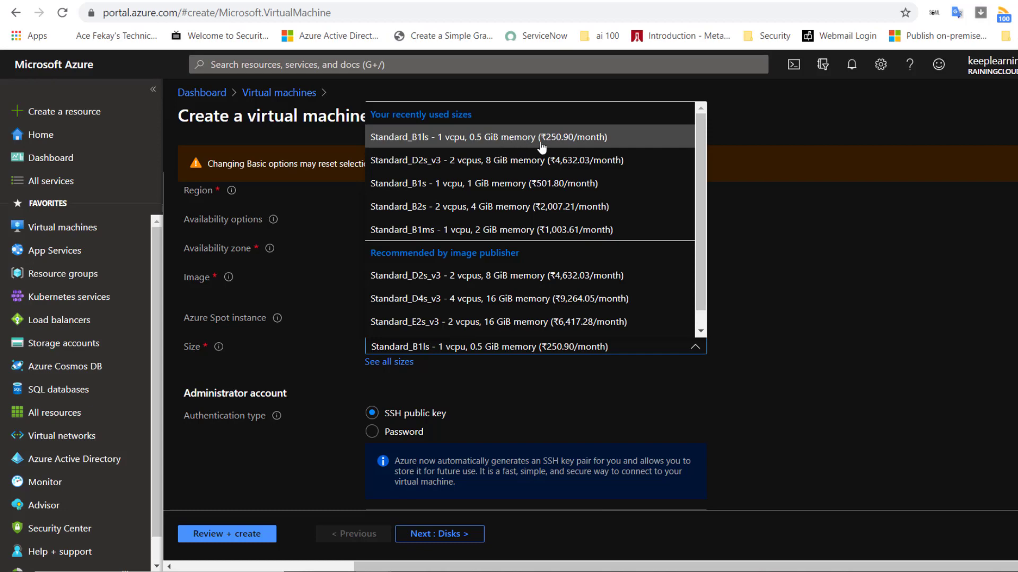
{"action": "mouse_move", "coordinate": [470, 140]}
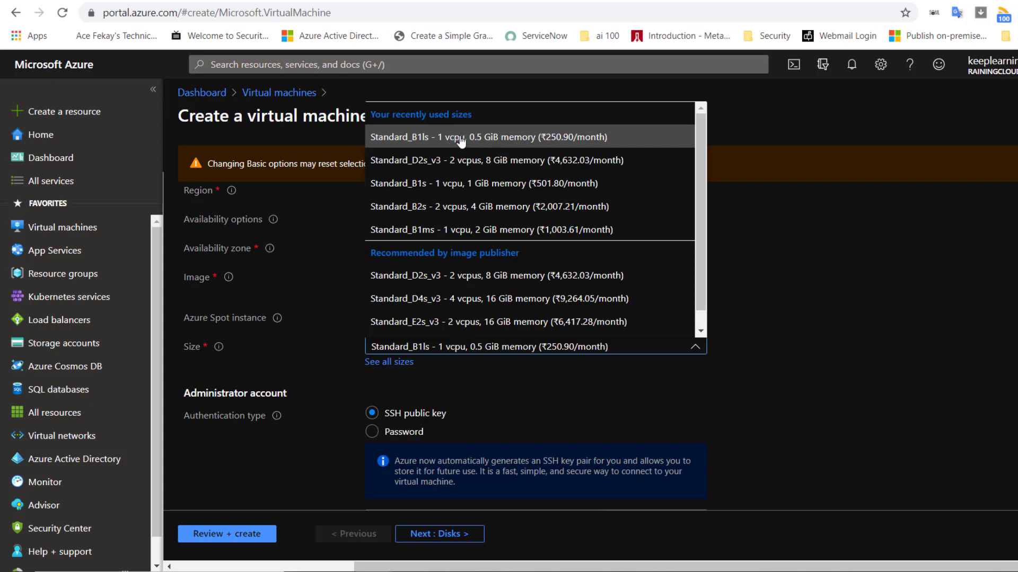
{"action": "mouse_move", "coordinate": [573, 160]}
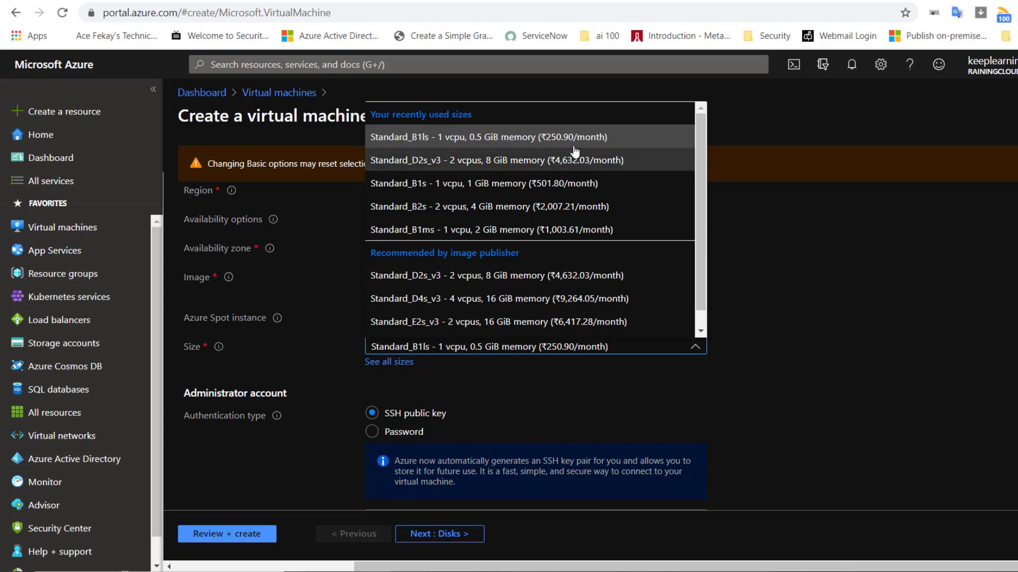
{"action": "mouse_move", "coordinate": [580, 146]}
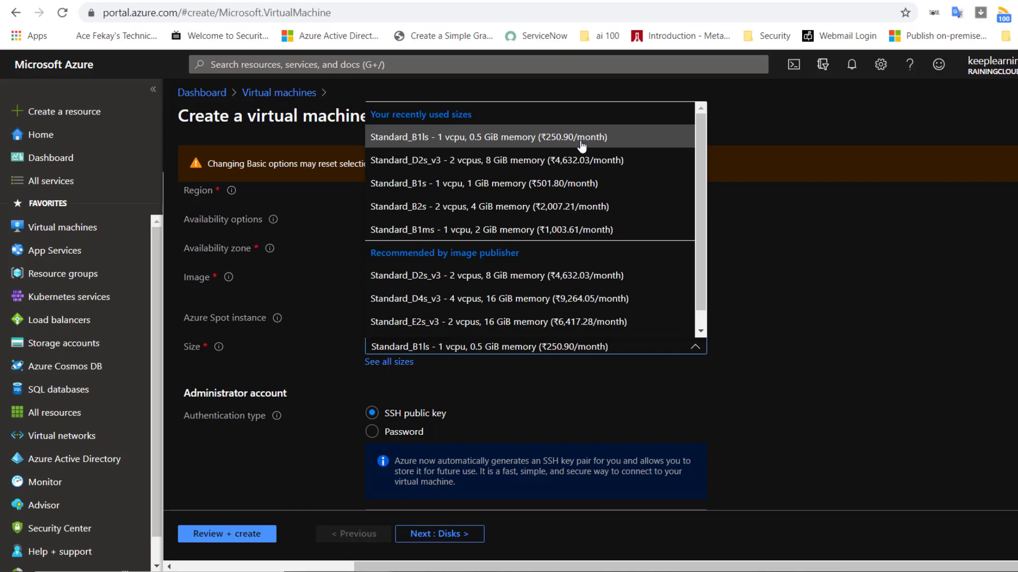
{"action": "mouse_move", "coordinate": [573, 183]}
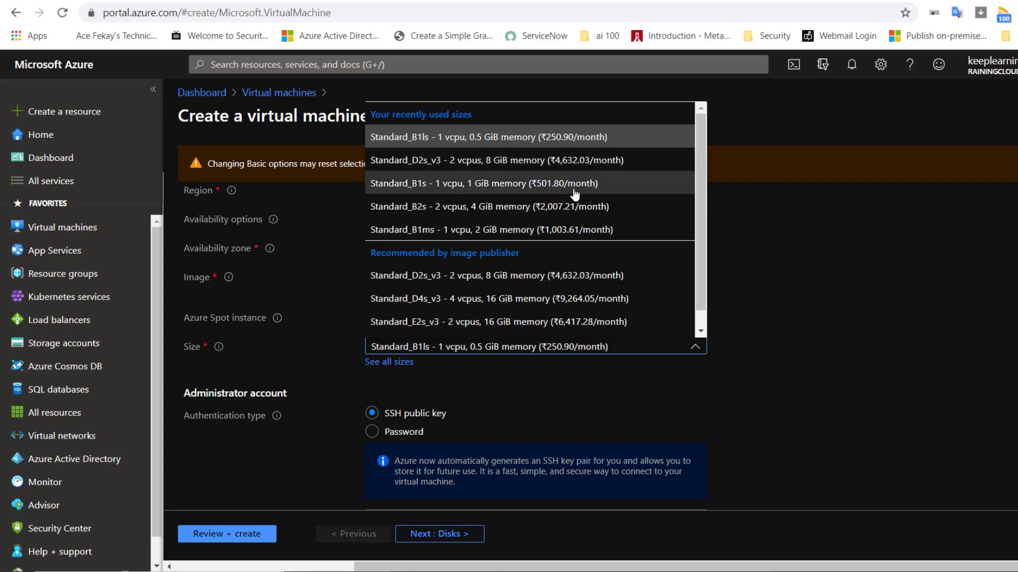
{"action": "mouse_move", "coordinate": [587, 231]}
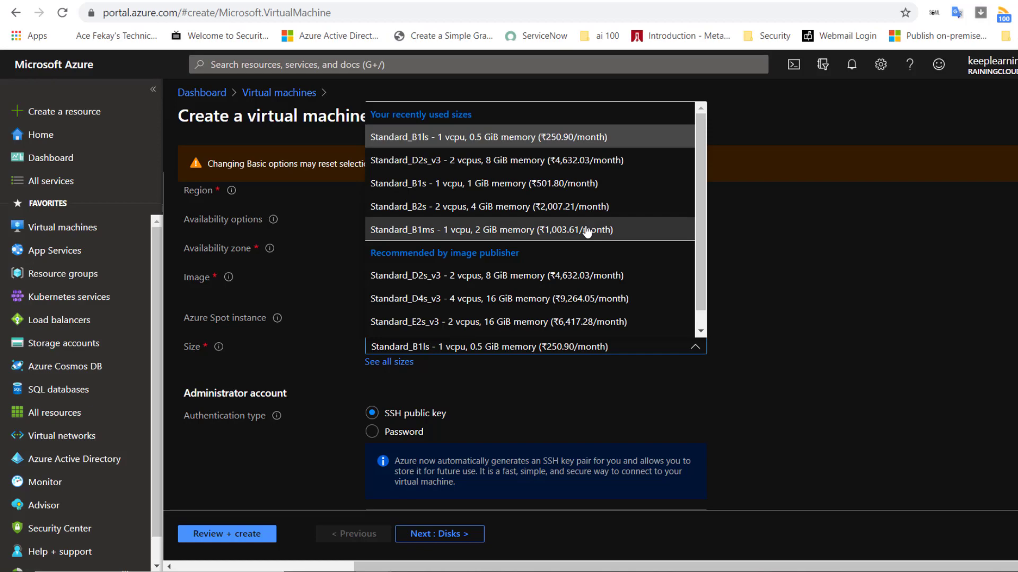
{"action": "mouse_move", "coordinate": [586, 137]}
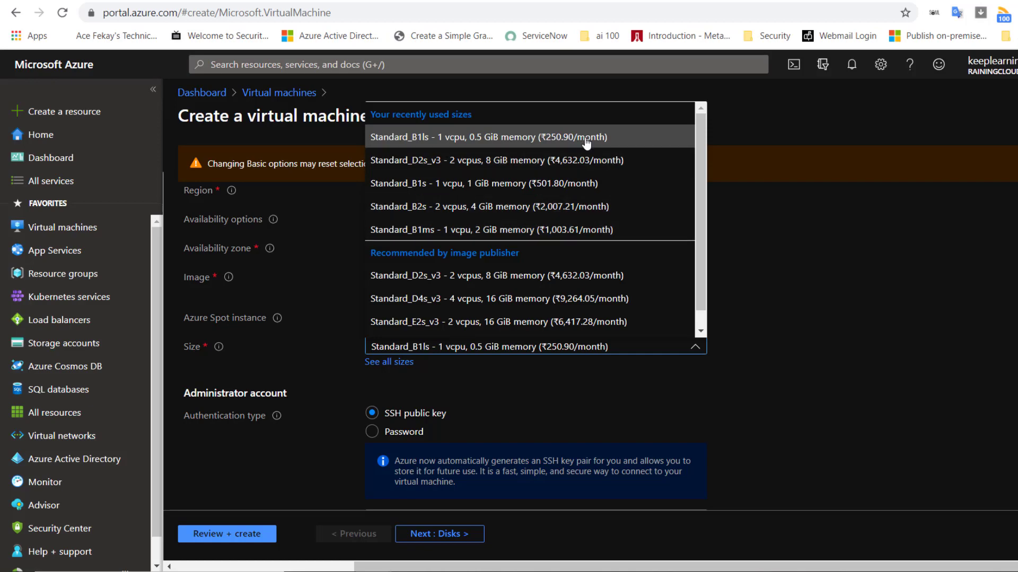
{"action": "left_click", "coordinate": [493, 136]}
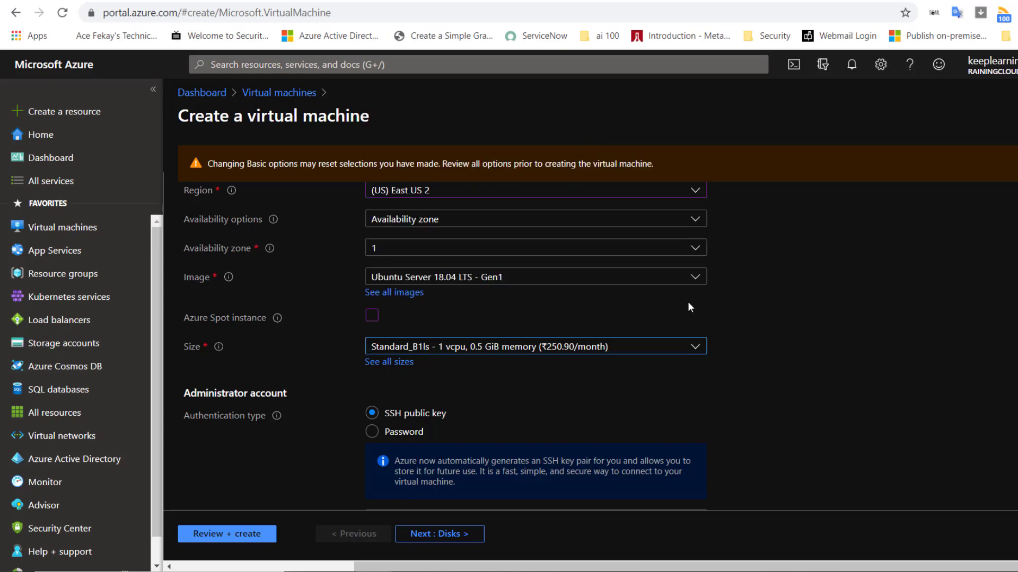
Choose password authentication with administrator username rootadmin and enter the password.
{"action": "scroll", "scroll_direction": "down", "scroll_amount": 3}
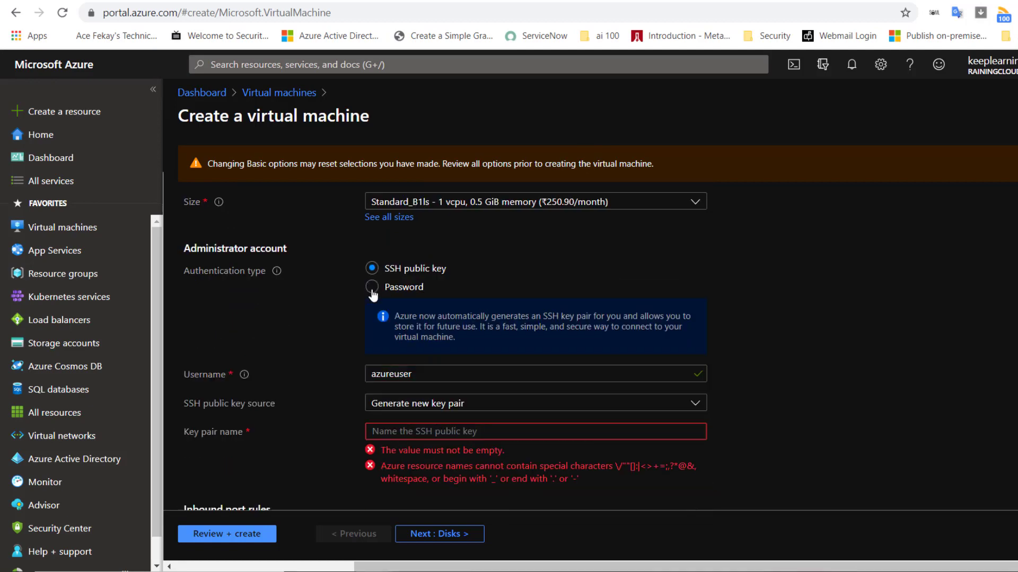
{"action": "left_click", "coordinate": [372, 287]}
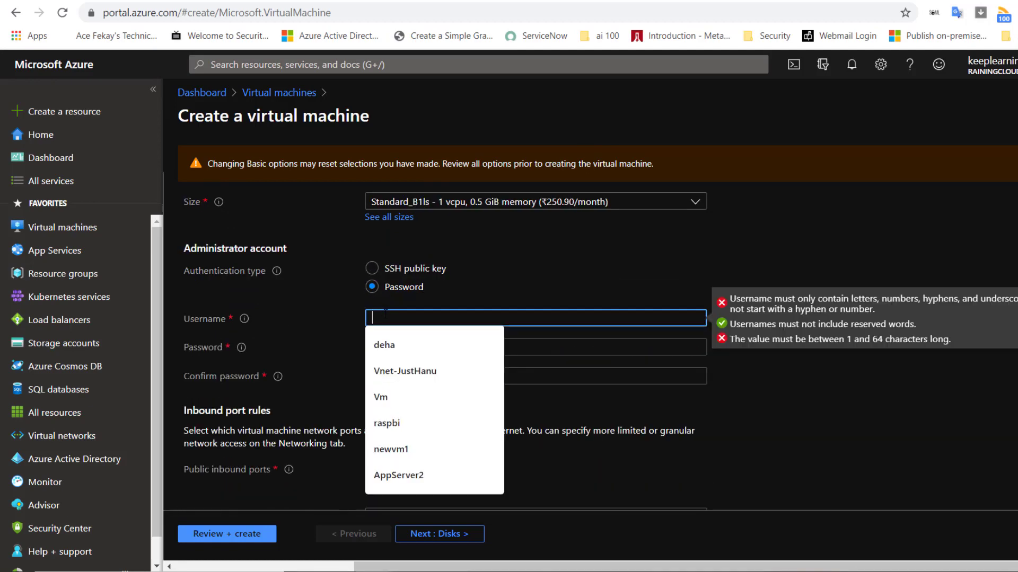
{"action": "type", "text": "rootadmin"}
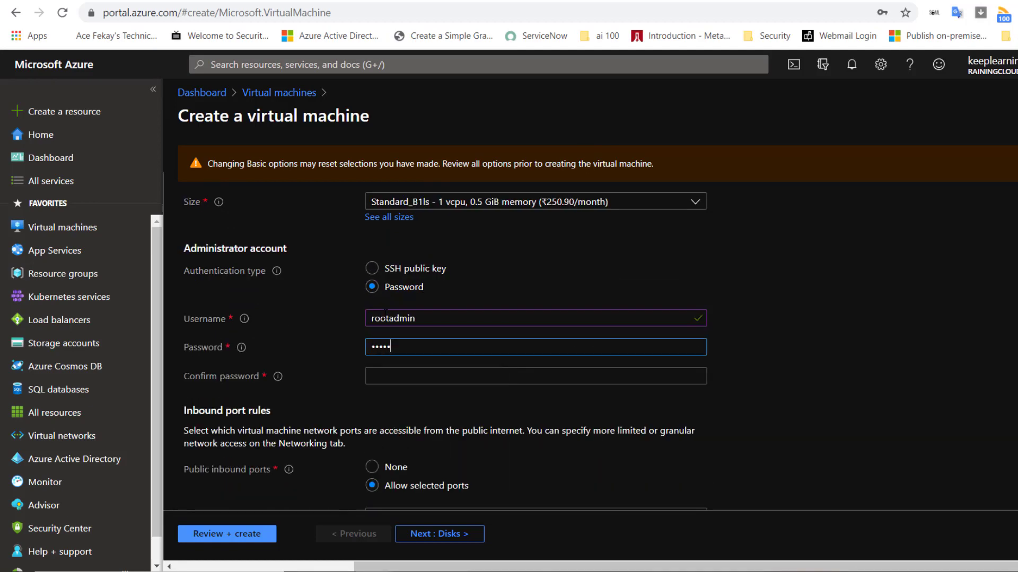
{"action": "left_click", "coordinate": [535, 376]}
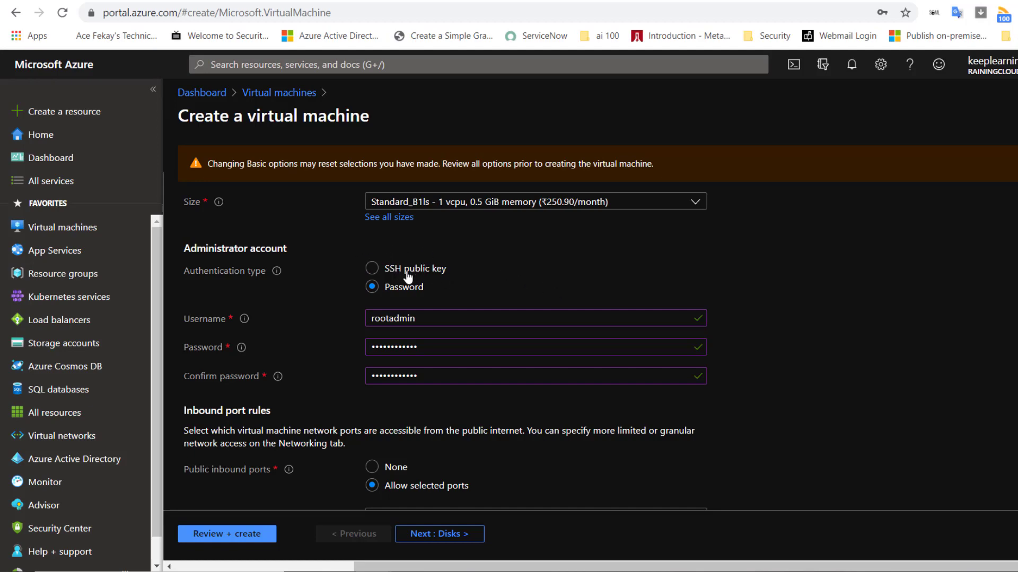
{"action": "mouse_move", "coordinate": [419, 280]}
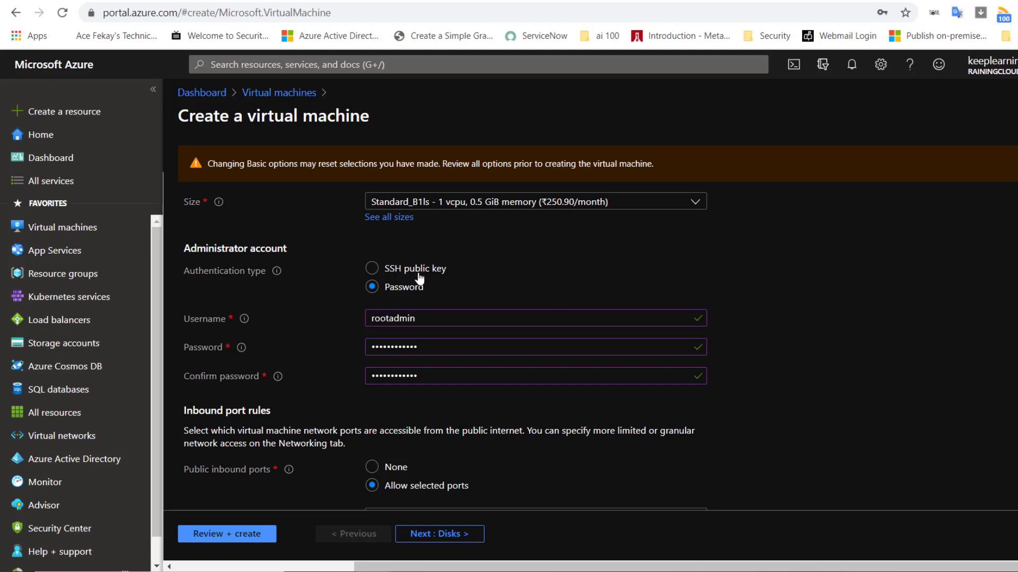
Allow inbound HTTP (80) and HTTPS (443) in the Select inbound ports list.
{"action": "scroll", "scroll_direction": "down", "scroll_amount": 3}
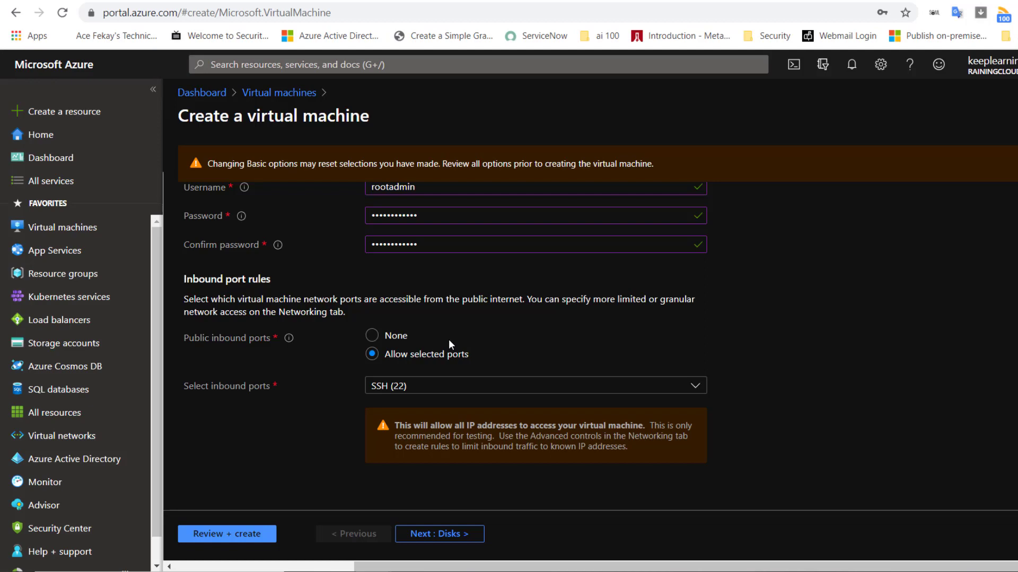
{"action": "left_click", "coordinate": [535, 386]}
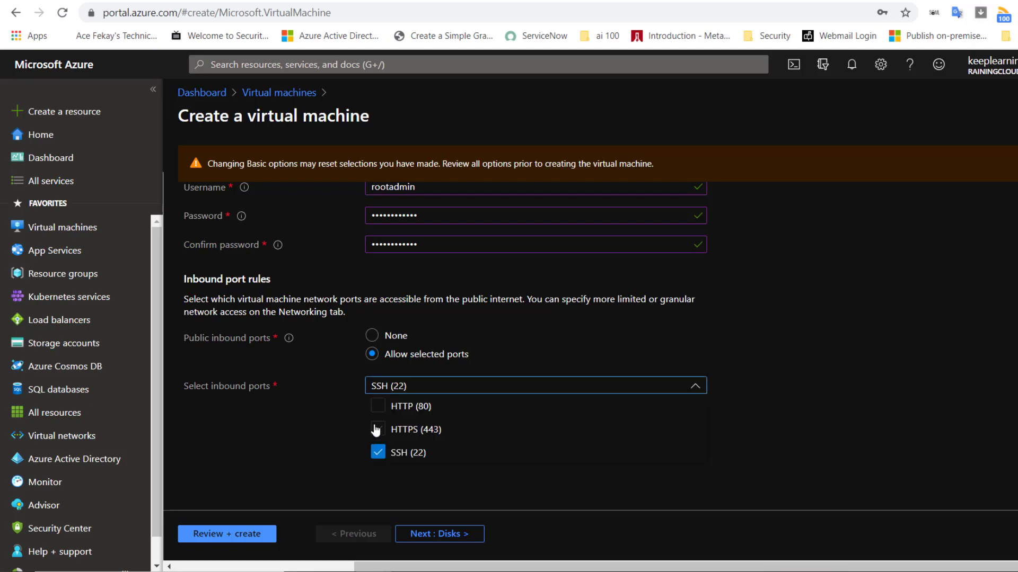
{"action": "left_click", "coordinate": [378, 406]}
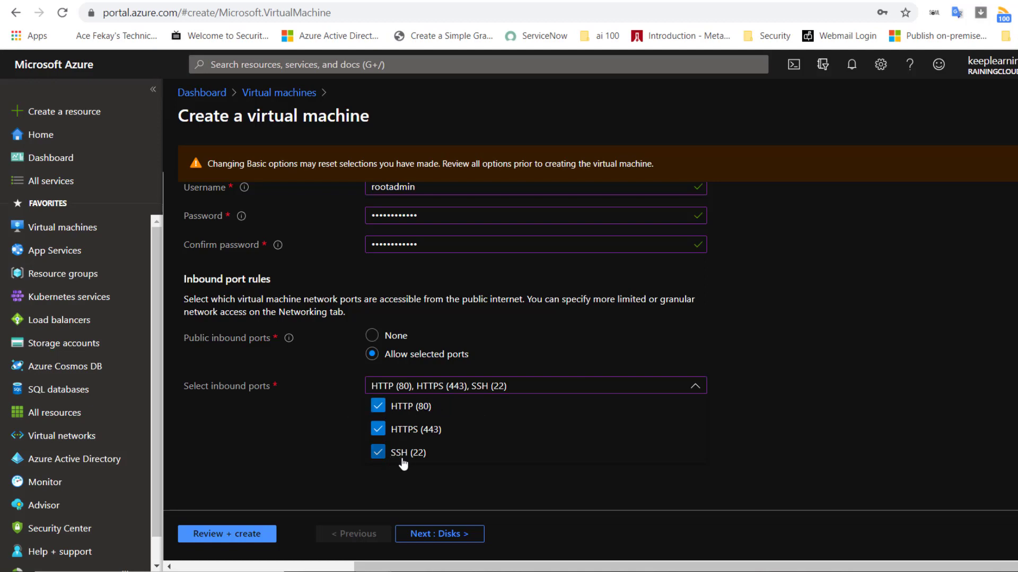
{"action": "mouse_move", "coordinate": [424, 472]}
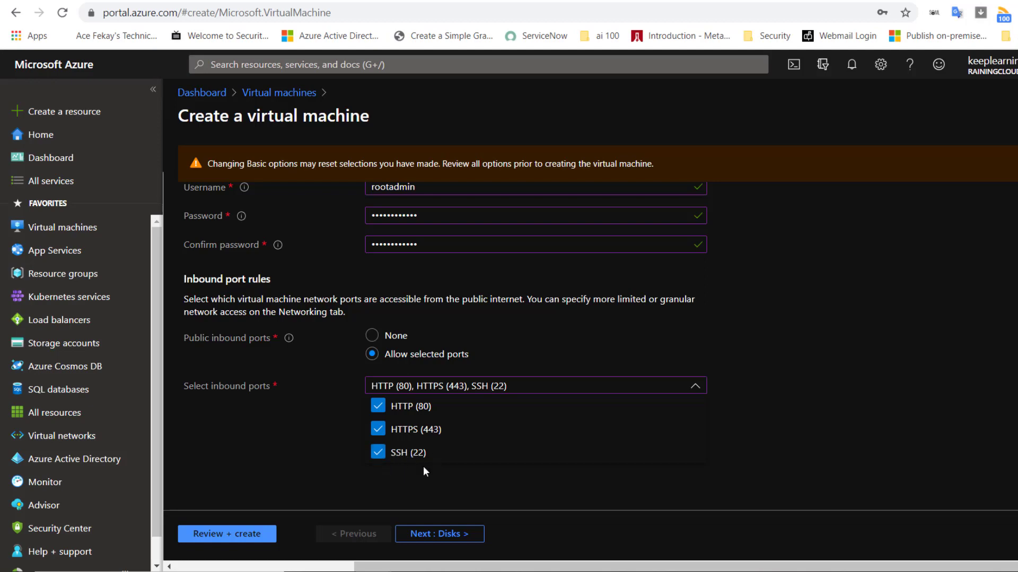
{"action": "mouse_move", "coordinate": [416, 476]}
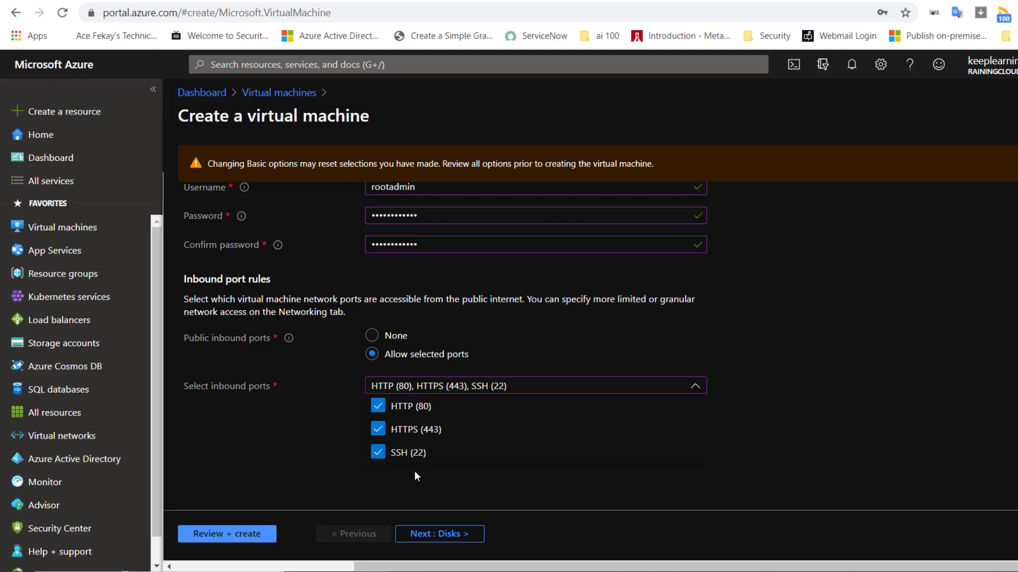
{"action": "mouse_move", "coordinate": [417, 474]}
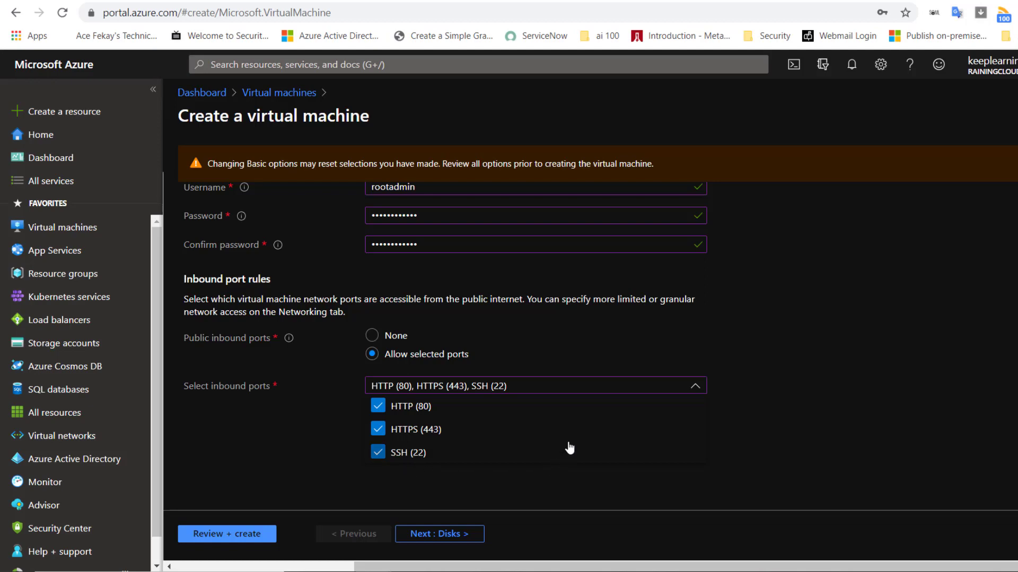
{"action": "left_click", "coordinate": [378, 452]}
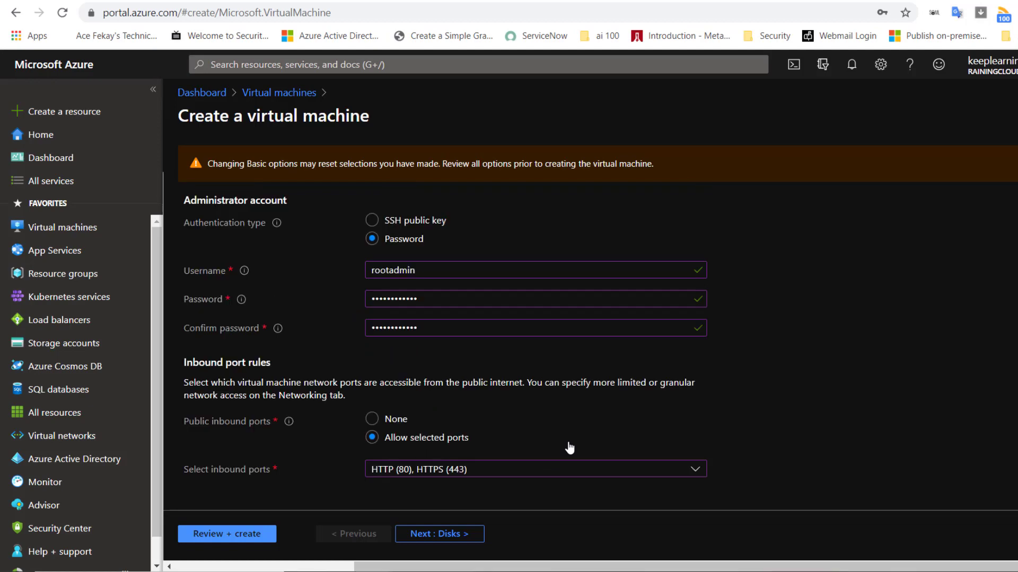
{"action": "mouse_move", "coordinate": [434, 420]}
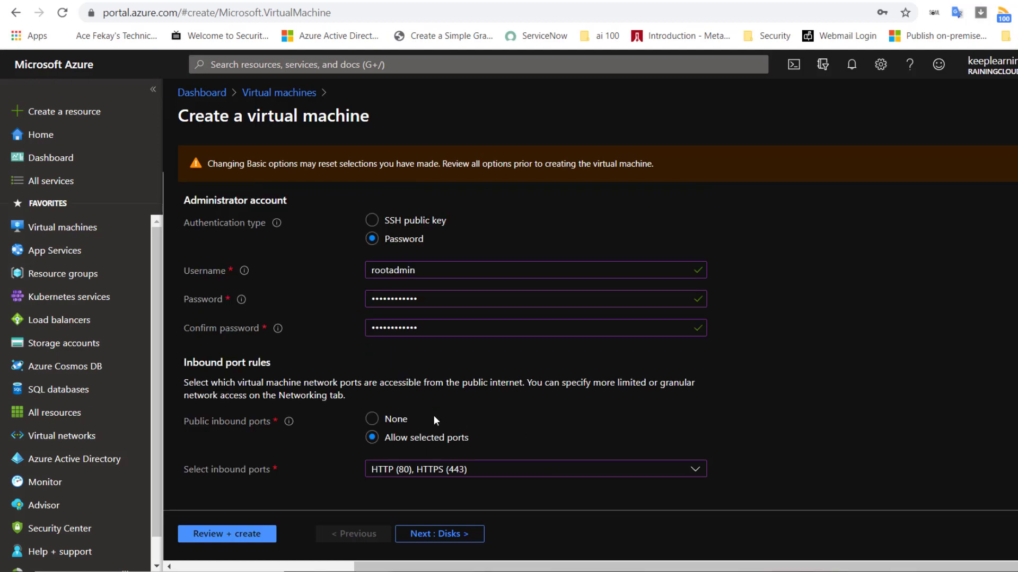
{"action": "mouse_move", "coordinate": [451, 405]}
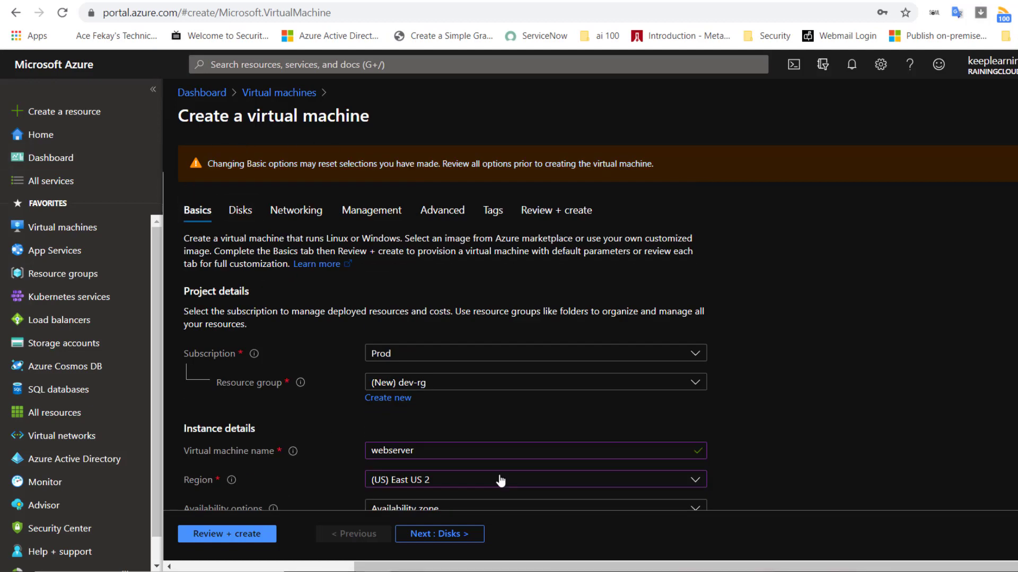
On the Disks tab, set the OS disk type to Standard HDD.
{"action": "left_click", "coordinate": [440, 534]}
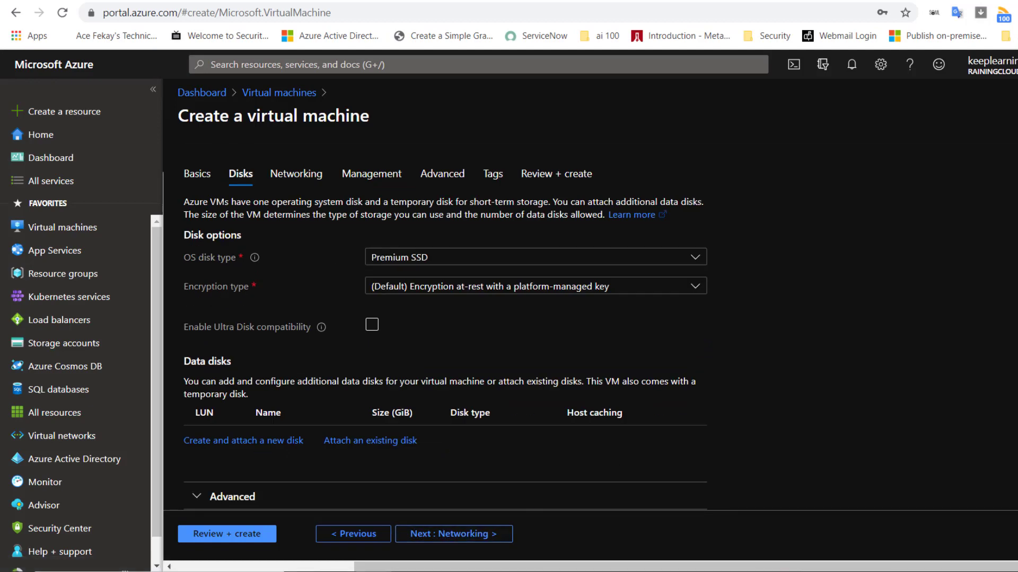
{"action": "mouse_move", "coordinate": [835, 295]}
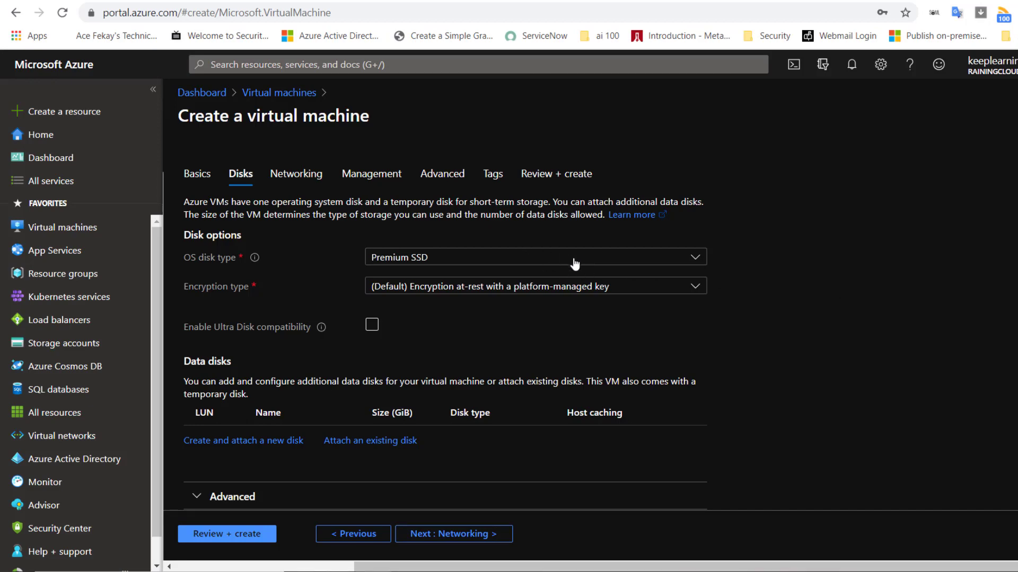
{"action": "mouse_move", "coordinate": [423, 258]}
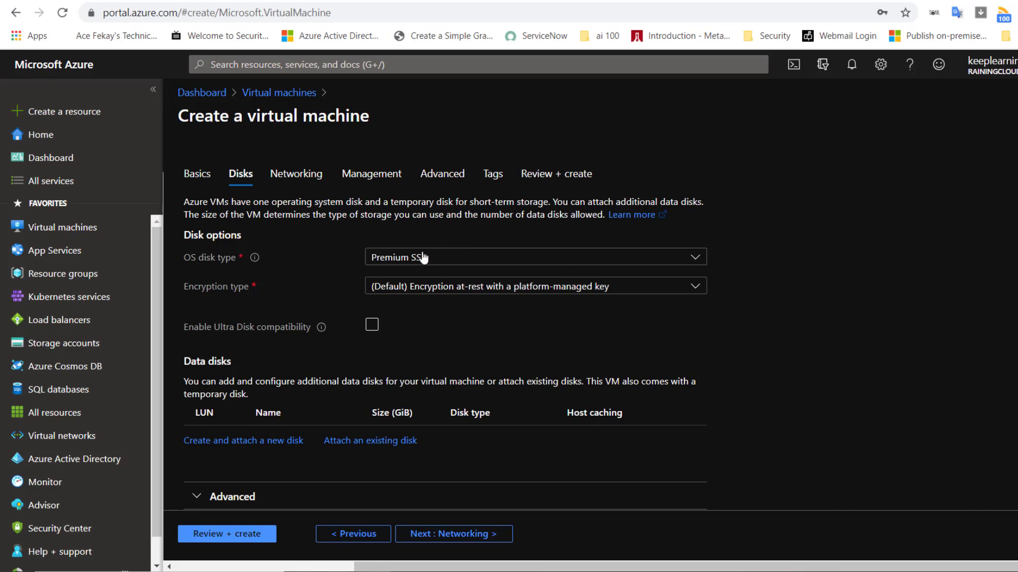
{"action": "mouse_move", "coordinate": [462, 260]}
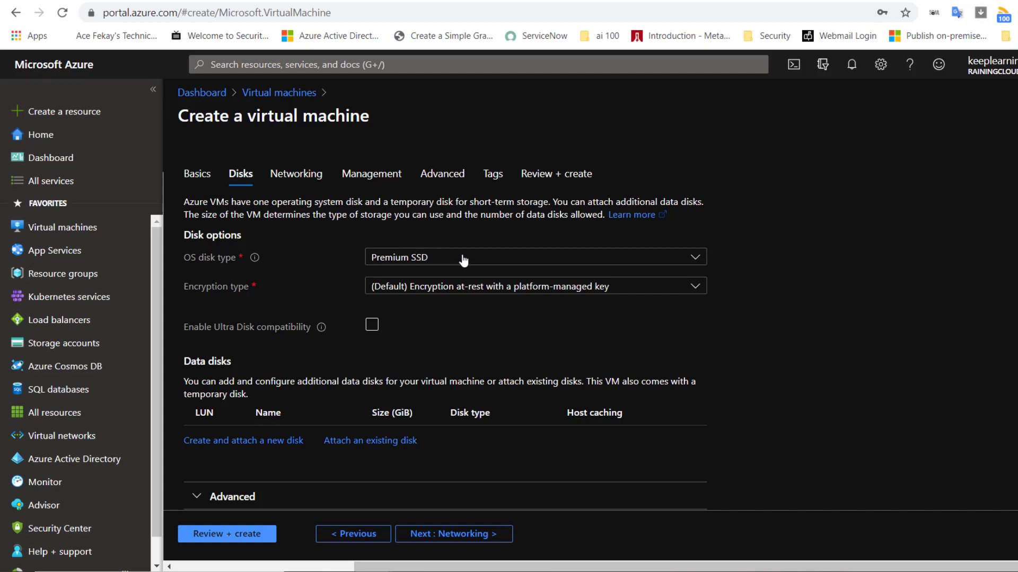
{"action": "left_click", "coordinate": [532, 257]}
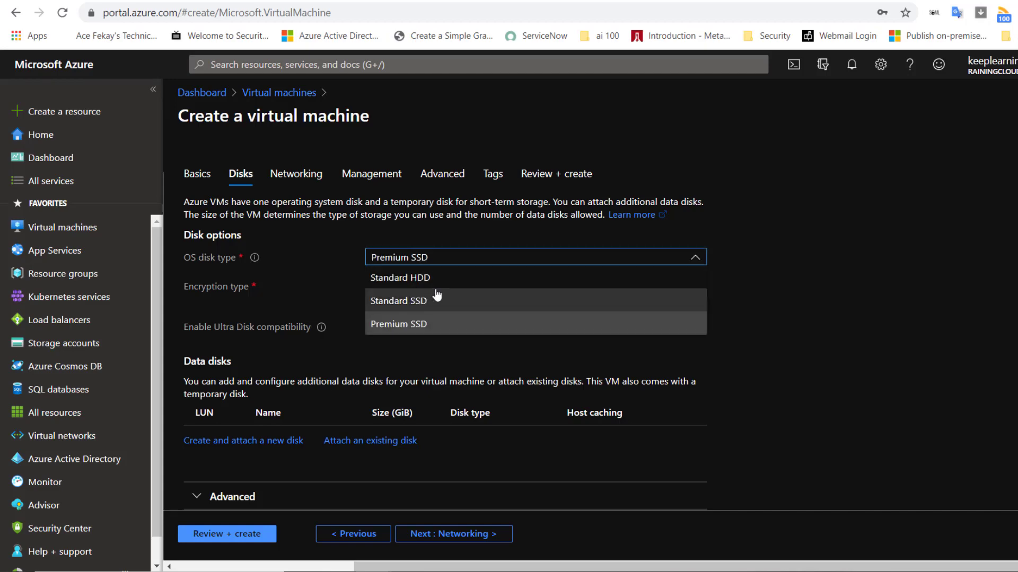
{"action": "mouse_move", "coordinate": [435, 293]}
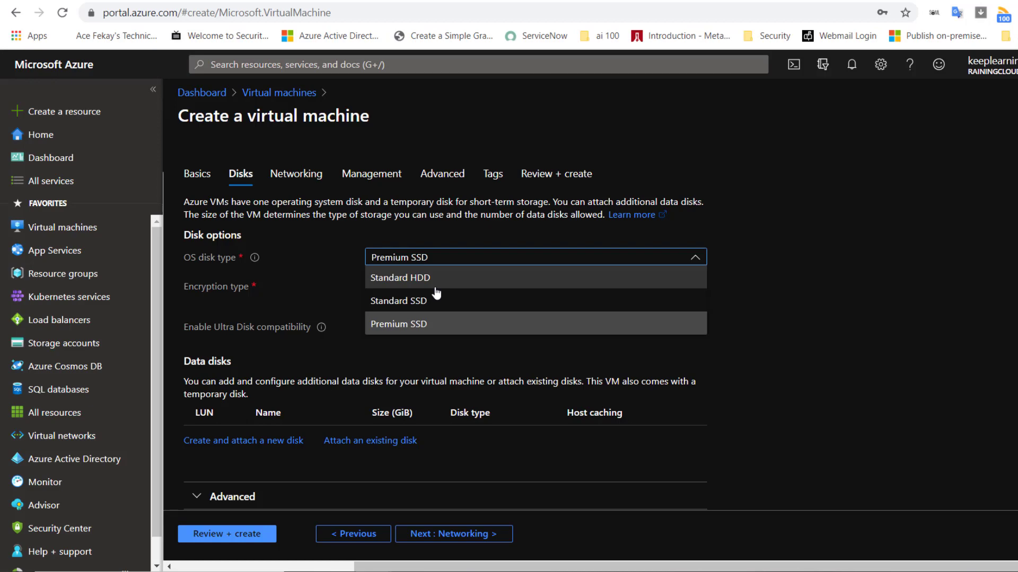
{"action": "left_click", "coordinate": [400, 277]}
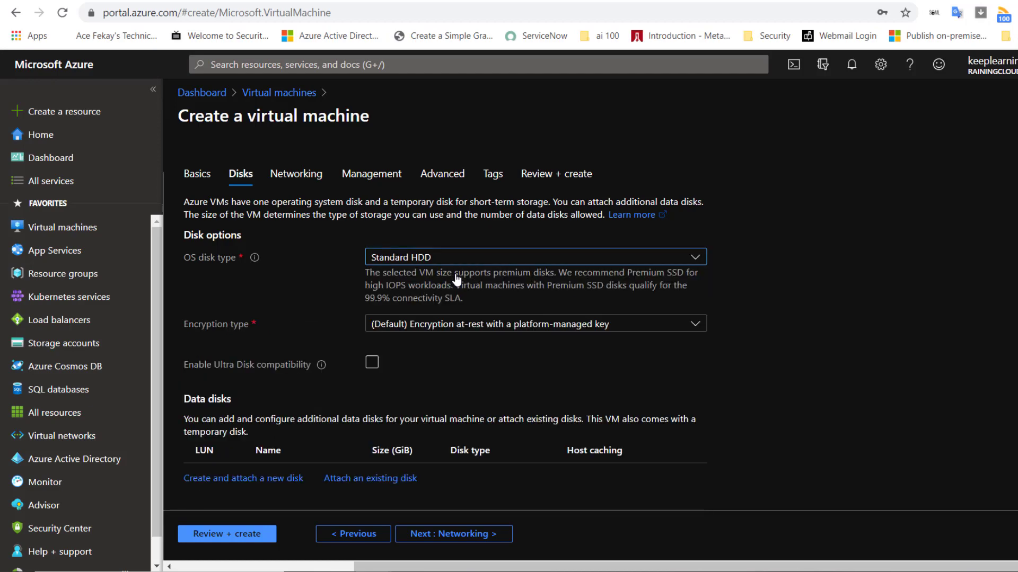
{"action": "scroll", "scroll_direction": "down", "scroll_amount": 3}
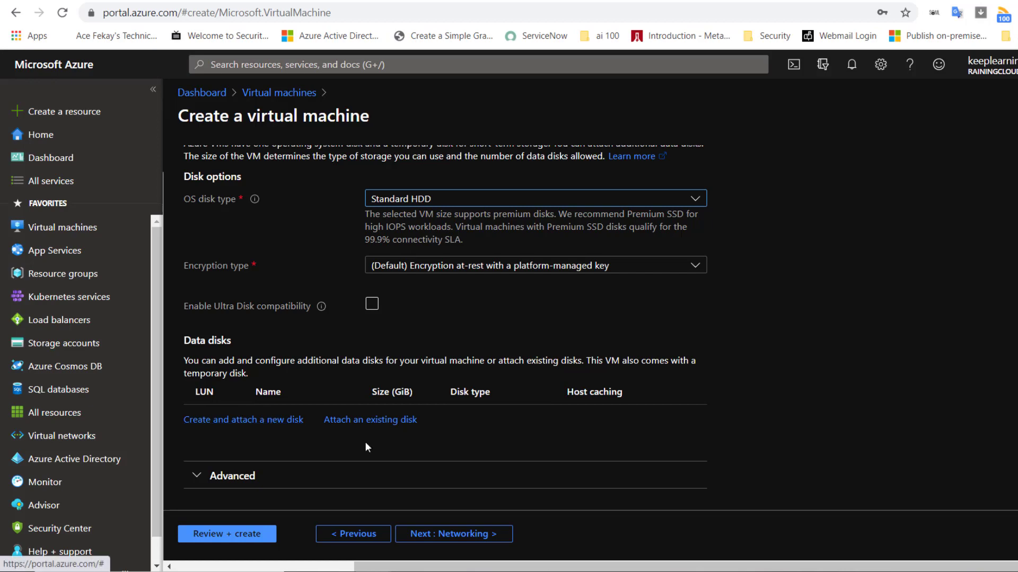
Keep the new dev-rg-vnet virtual network on Networking and review inbound ports.
{"action": "left_click", "coordinate": [453, 534]}
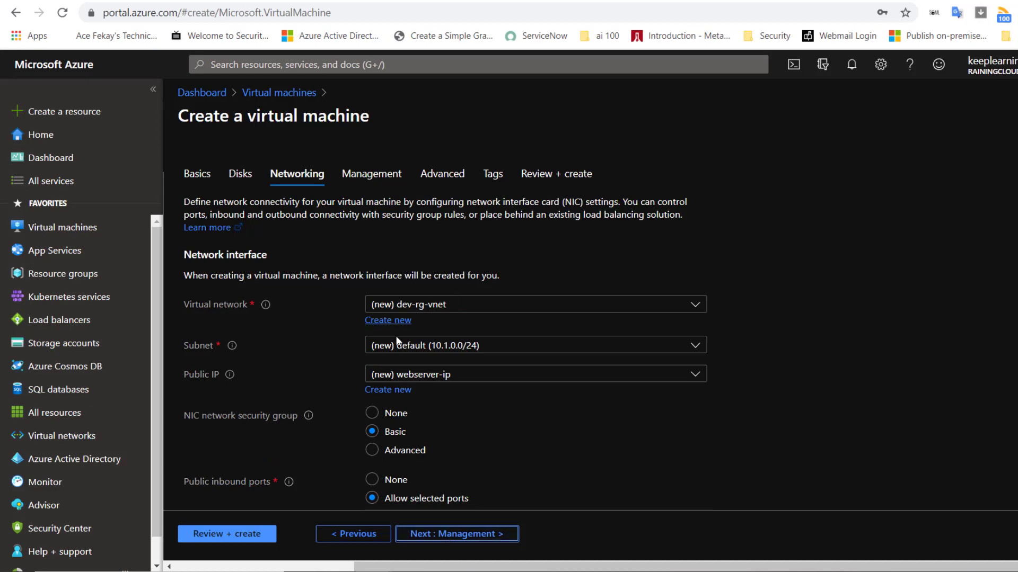
{"action": "mouse_move", "coordinate": [367, 317]}
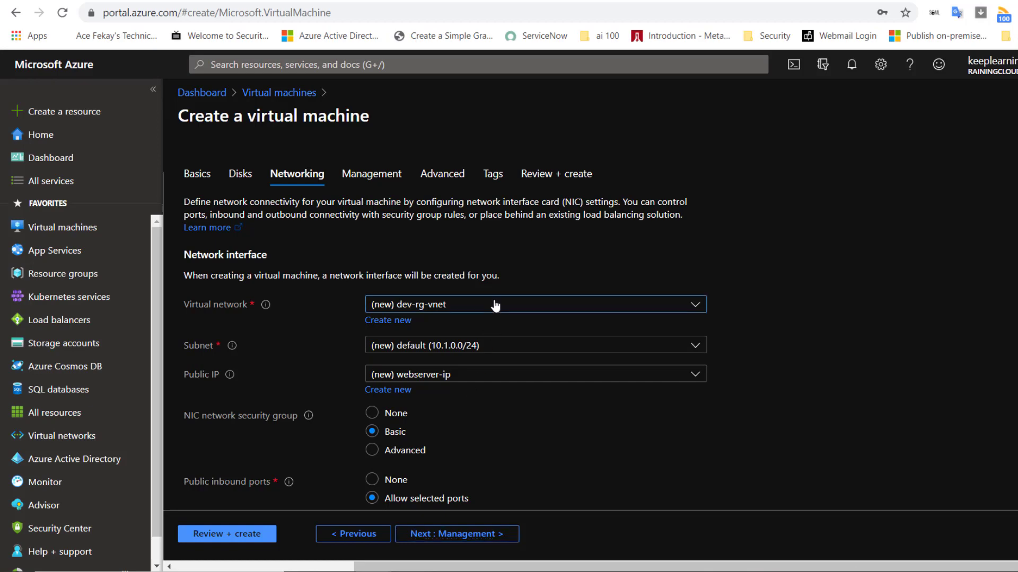
{"action": "left_click", "coordinate": [535, 304]}
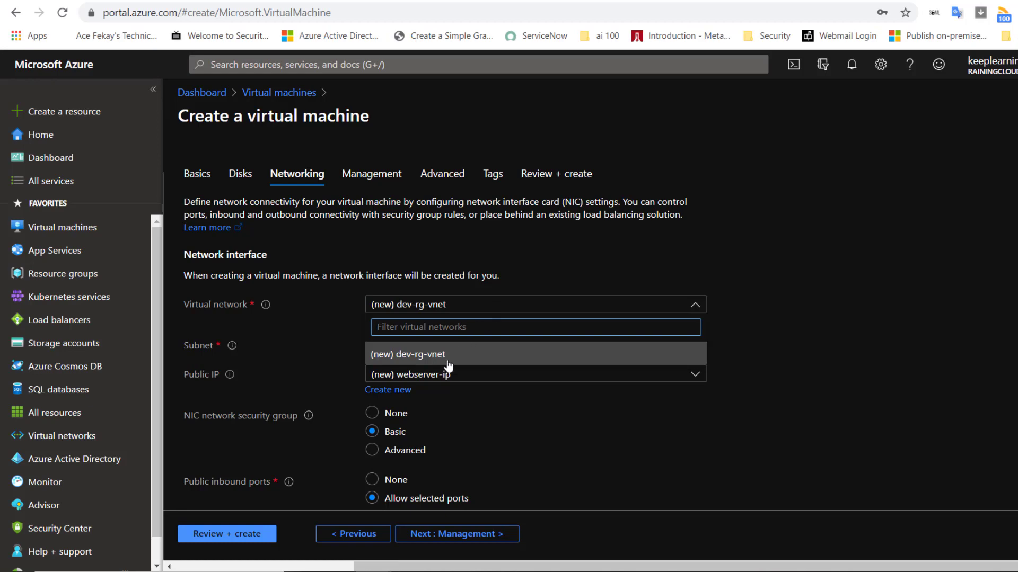
{"action": "mouse_move", "coordinate": [309, 320]}
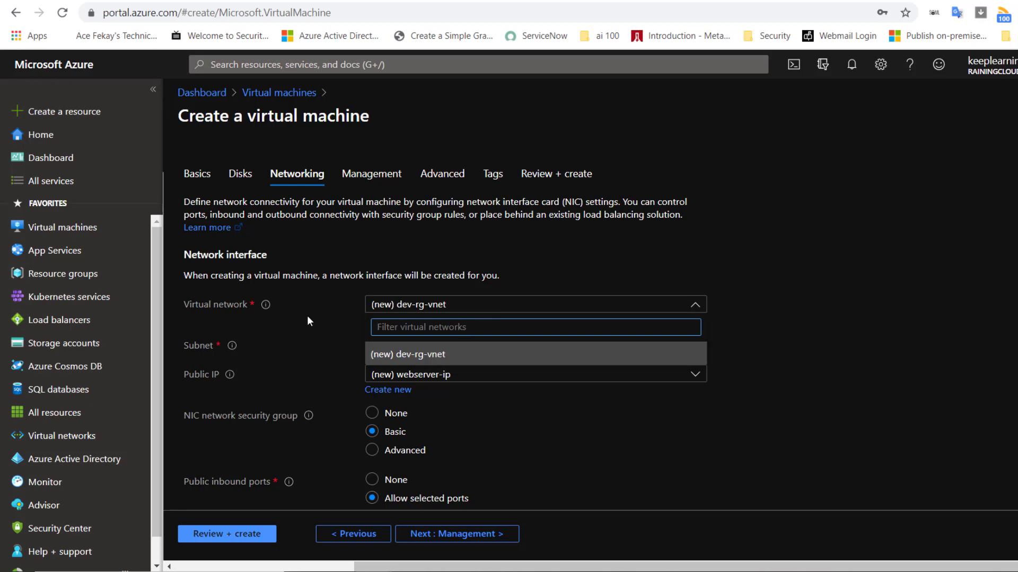
{"action": "left_click", "coordinate": [408, 353]}
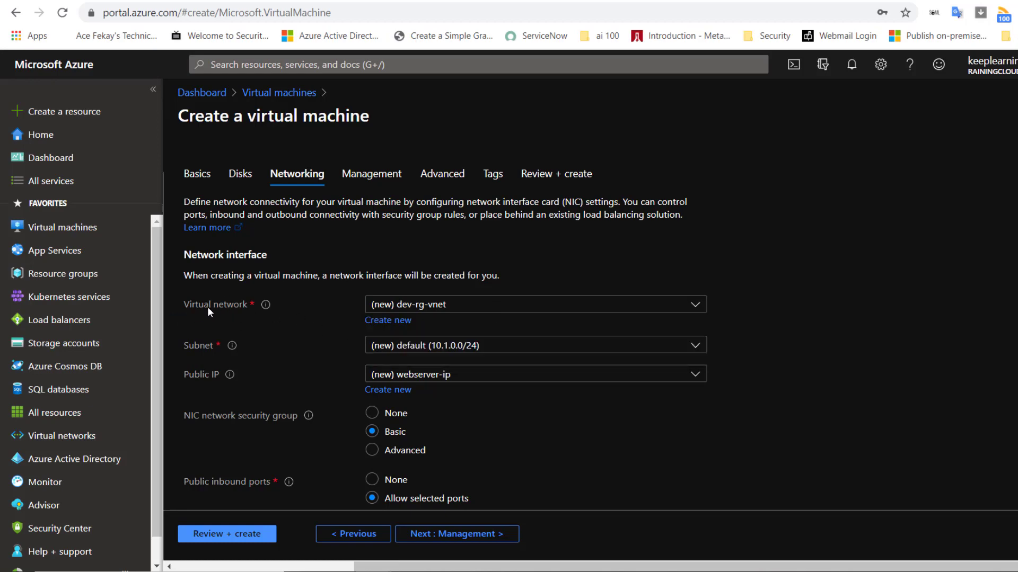
{"action": "mouse_move", "coordinate": [353, 315]}
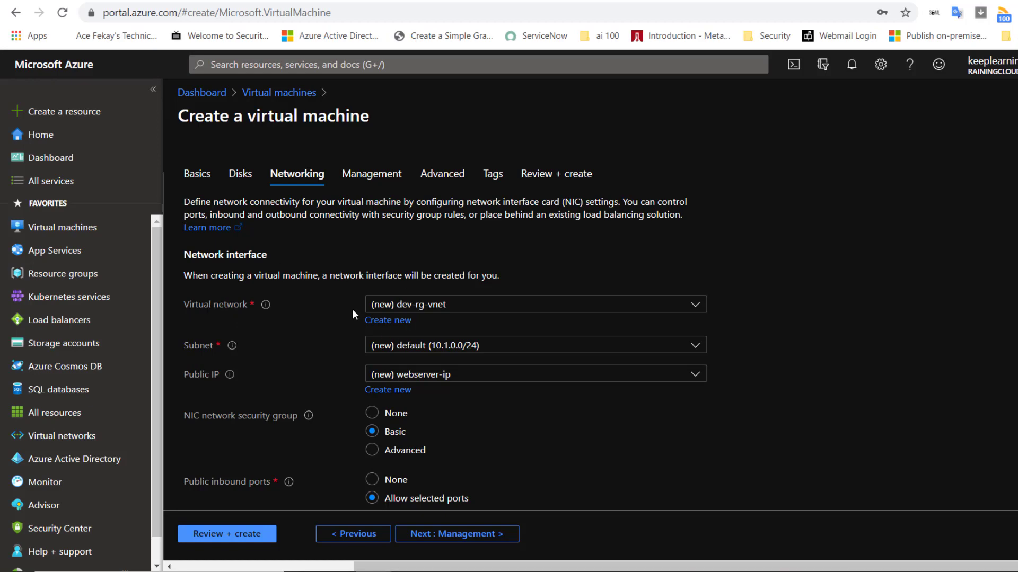
{"action": "mouse_move", "coordinate": [482, 284]}
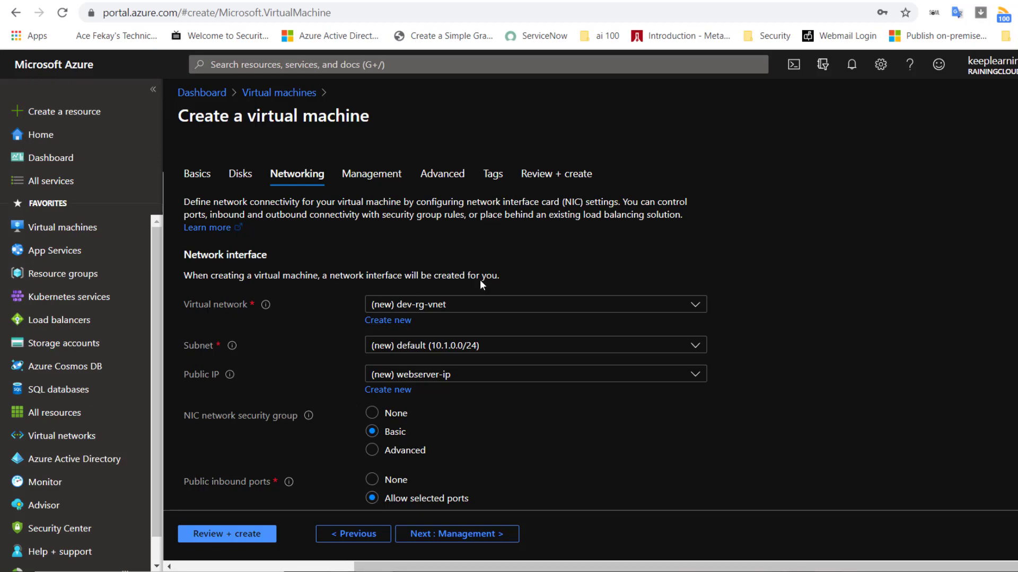
{"action": "mouse_move", "coordinate": [330, 447]}
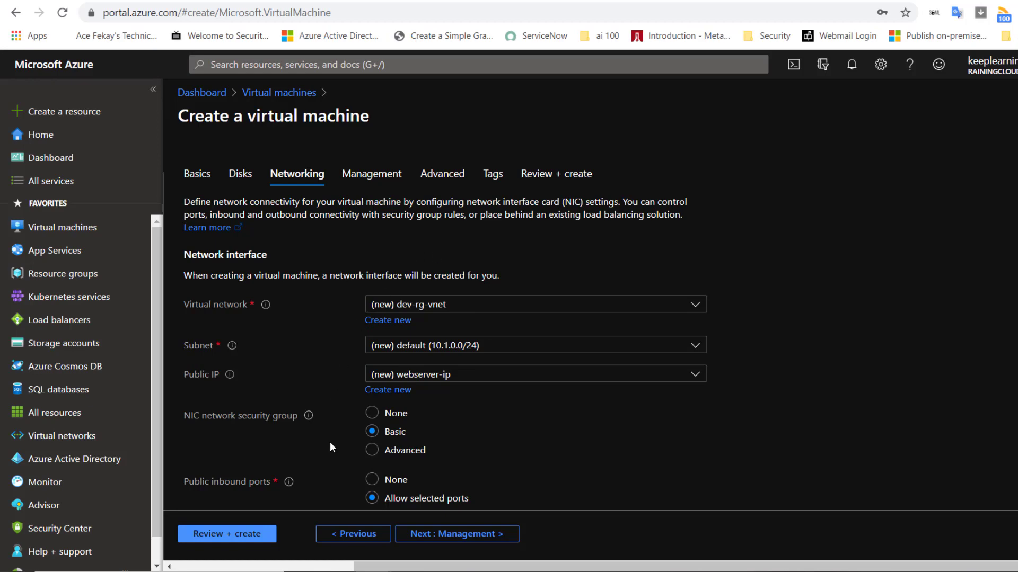
{"action": "scroll", "scroll_direction": "down", "scroll_amount": 3}
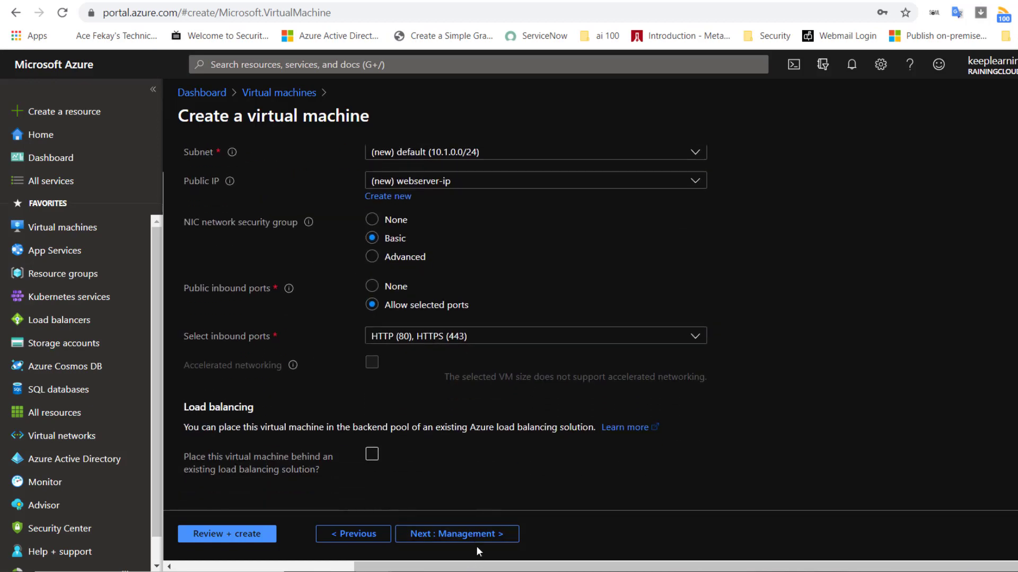
Enable the free Security Center basic plan and review monitoring and backup options.
{"action": "left_click", "coordinate": [456, 534]}
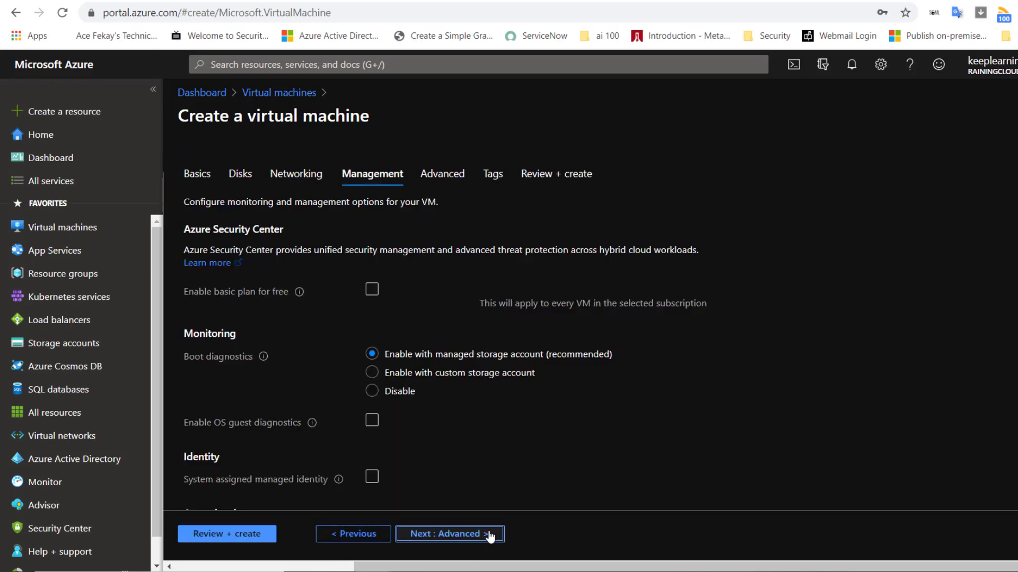
{"action": "left_click", "coordinate": [372, 290]}
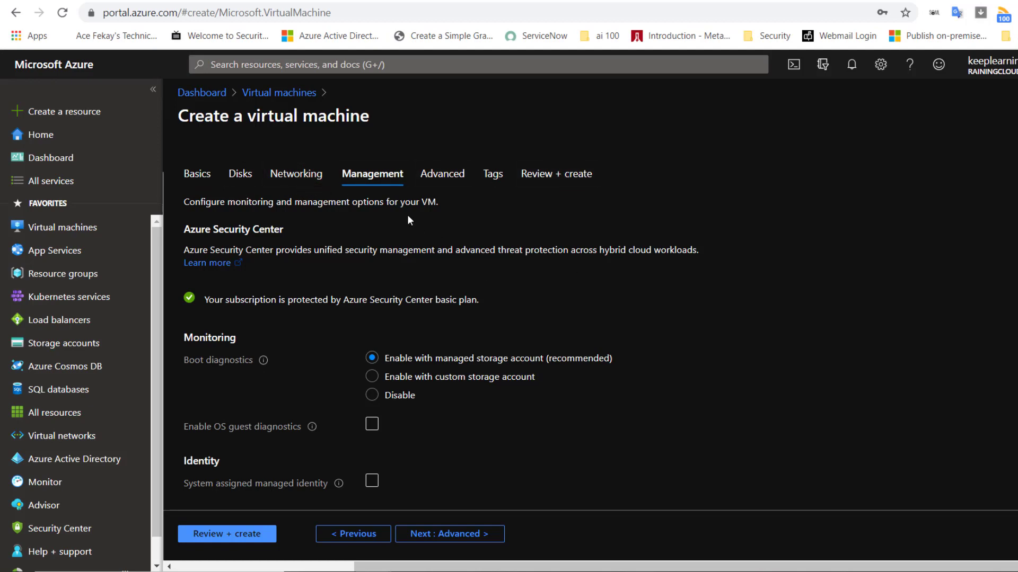
{"action": "mouse_move", "coordinate": [391, 281]}
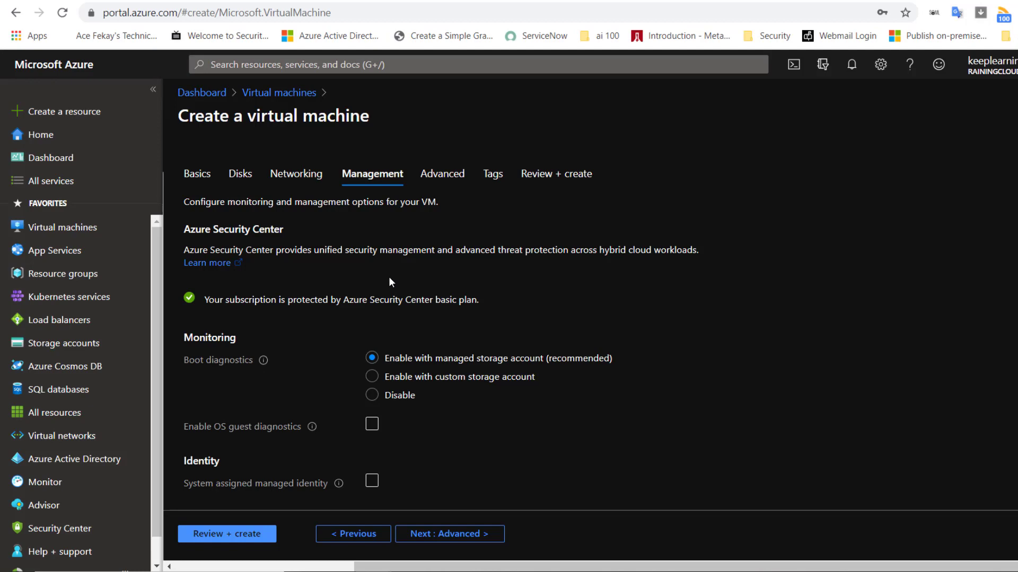
{"action": "scroll", "scroll_direction": "down", "scroll_amount": 3}
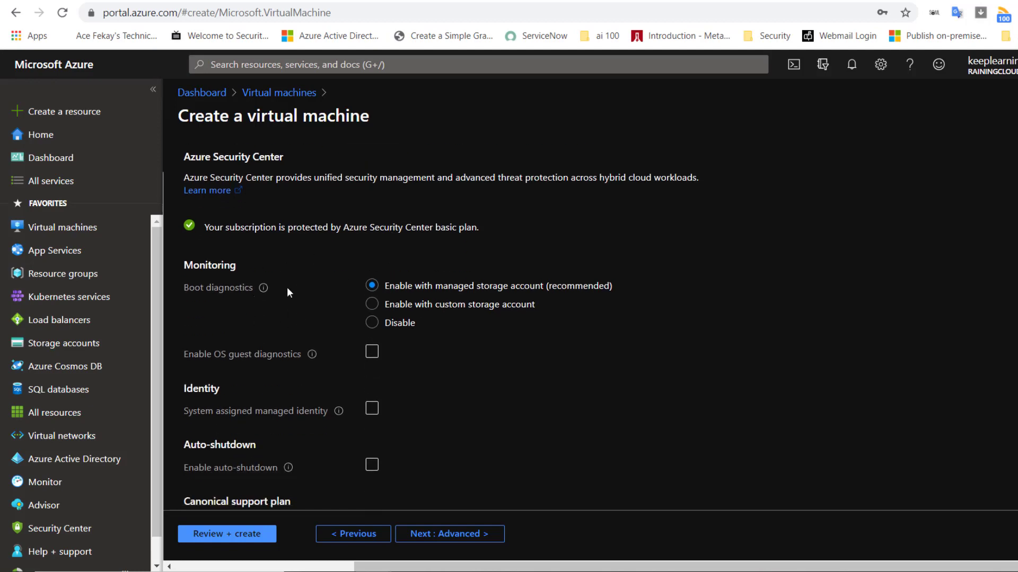
{"action": "scroll", "scroll_direction": "down", "scroll_amount": 3}
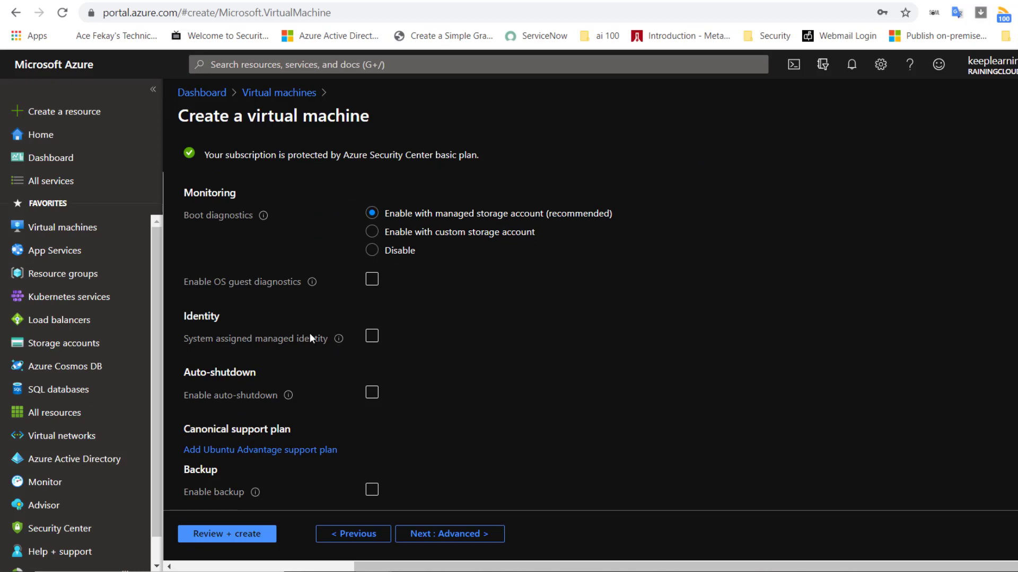
{"action": "mouse_move", "coordinate": [211, 391]}
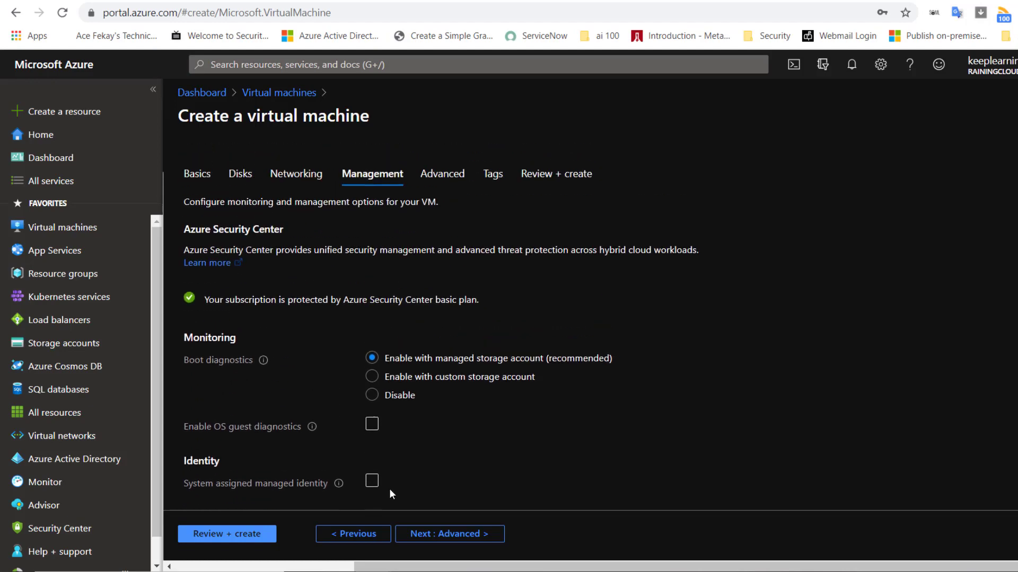
On the Advanced tab, pick the Custom Script For Linux extension and start creating it.
{"action": "left_click", "coordinate": [449, 534]}
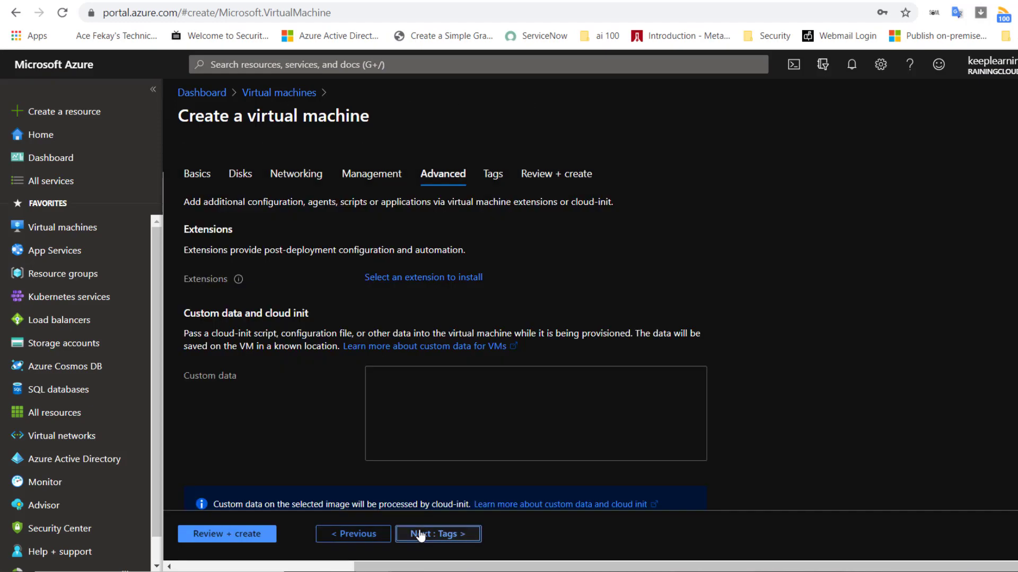
{"action": "mouse_move", "coordinate": [423, 277]}
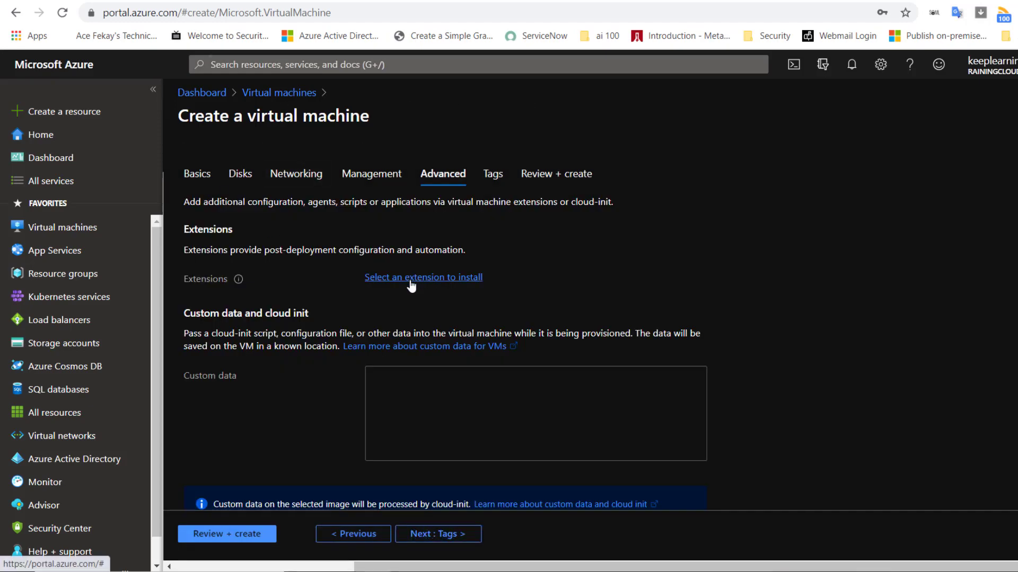
{"action": "left_click", "coordinate": [422, 277]}
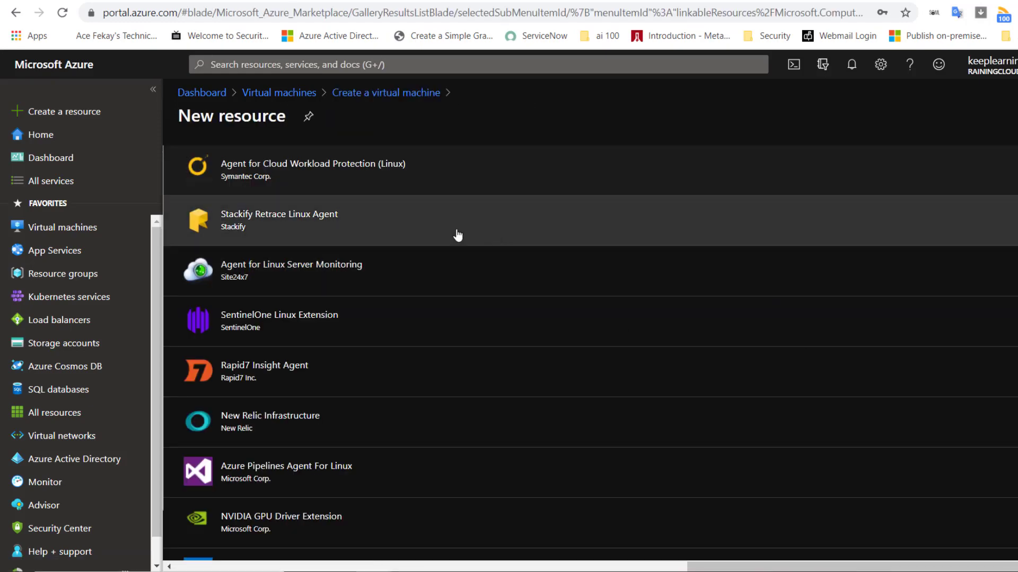
{"action": "scroll", "scroll_direction": "down", "scroll_amount": 3}
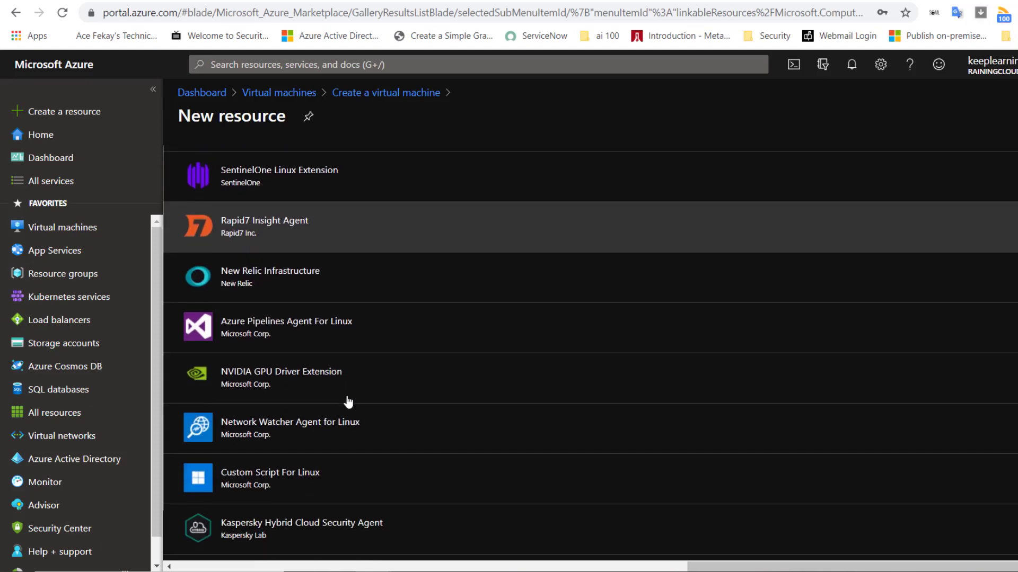
{"action": "scroll", "scroll_direction": "down", "scroll_amount": 3}
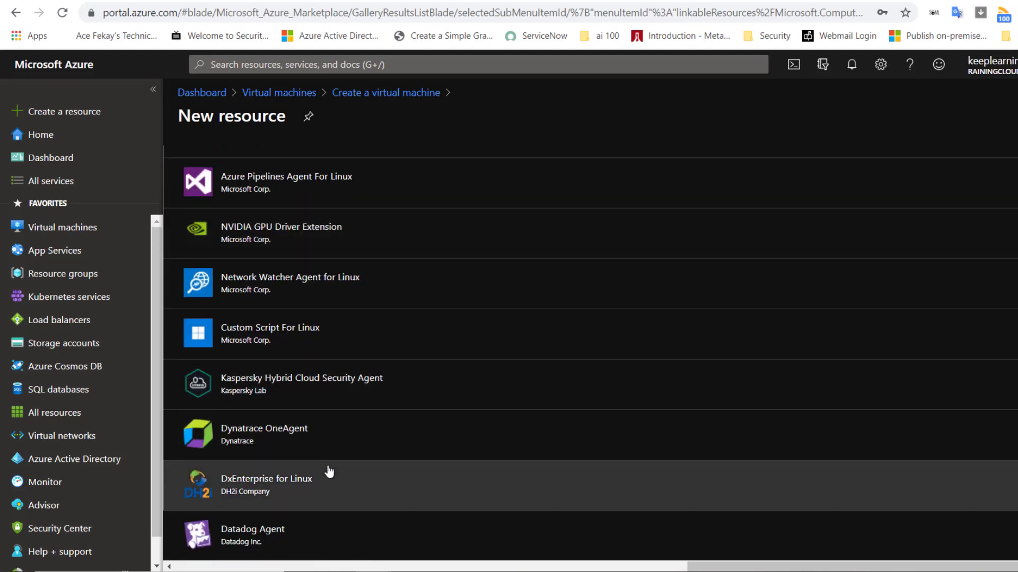
{"action": "left_click", "coordinate": [269, 333]}
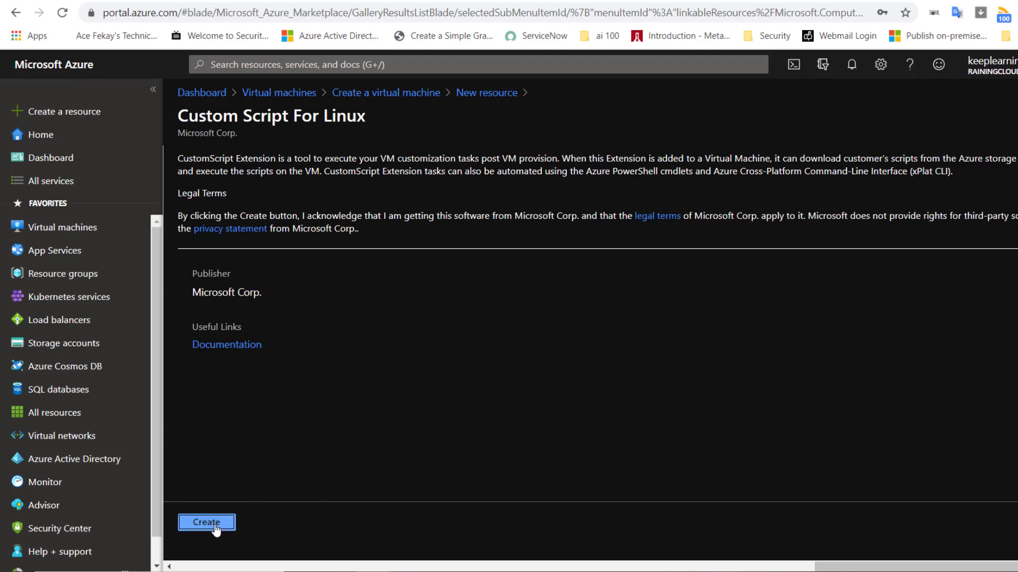
{"action": "left_click", "coordinate": [206, 521]}
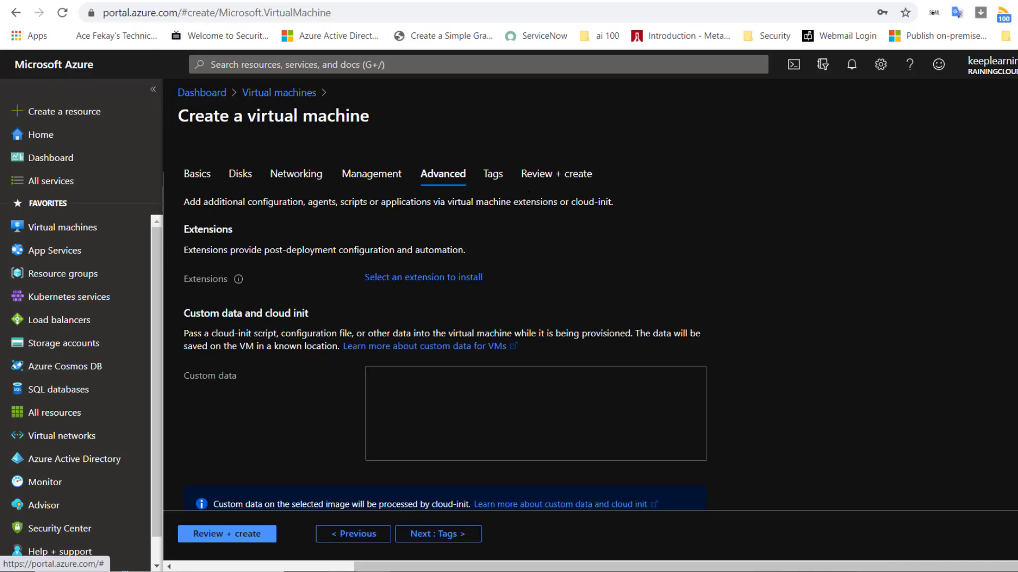
Add an 'owner' tag with the owner's email address as its value.
{"action": "left_click", "coordinate": [437, 534]}
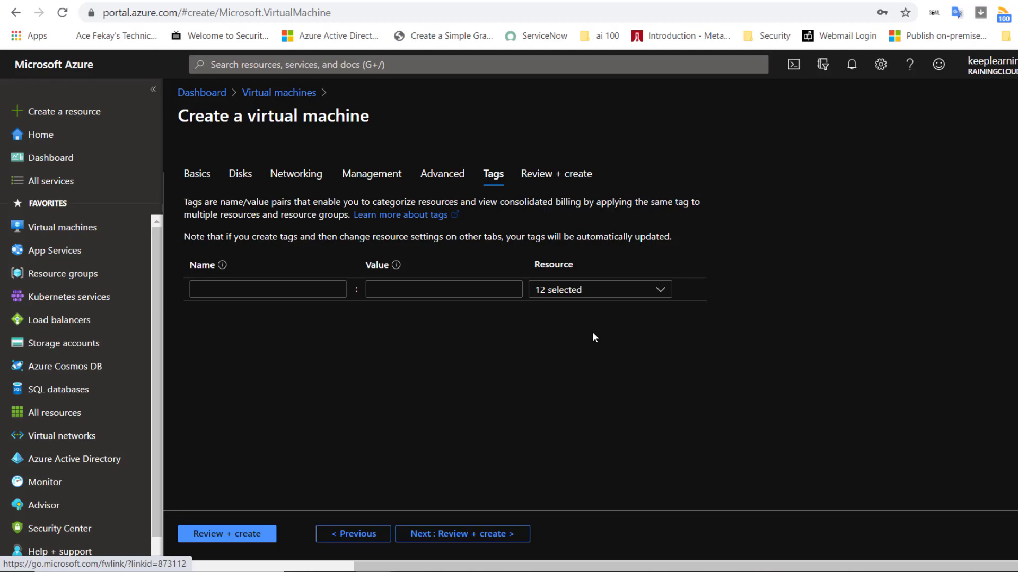
{"action": "left_click", "coordinate": [266, 289]}
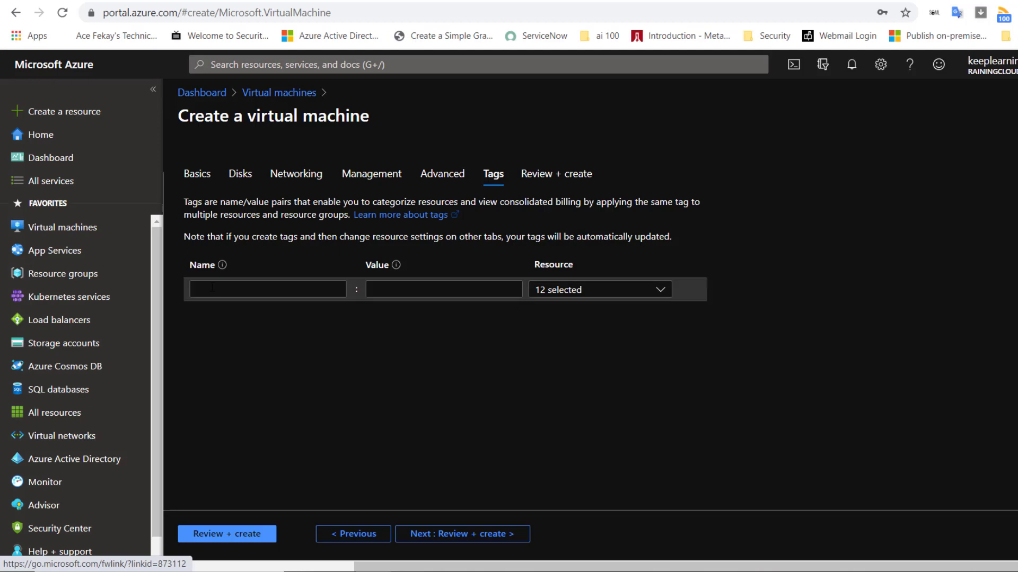
{"action": "type", "text": "owne"}
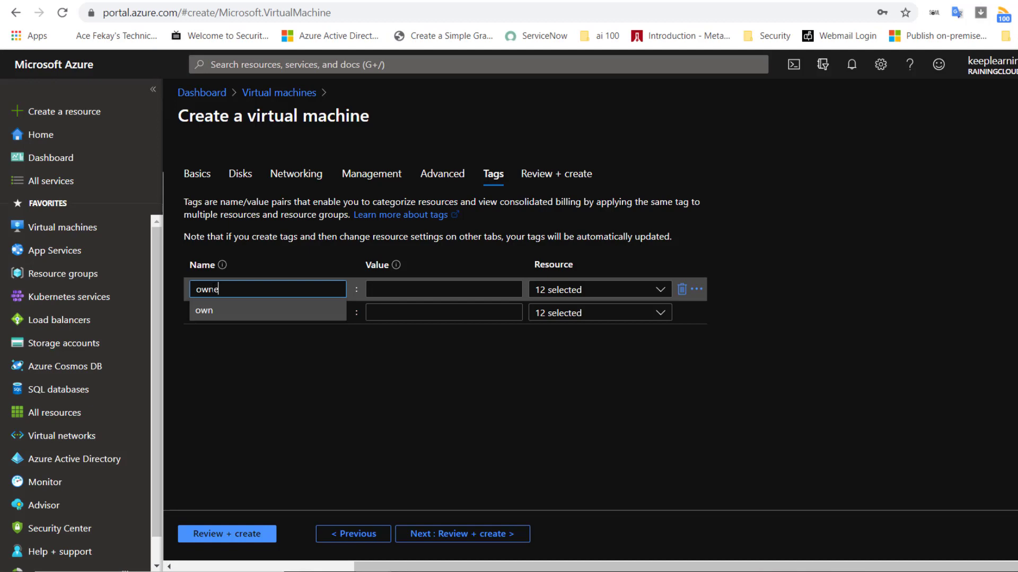
{"action": "type", "text": "rob"}
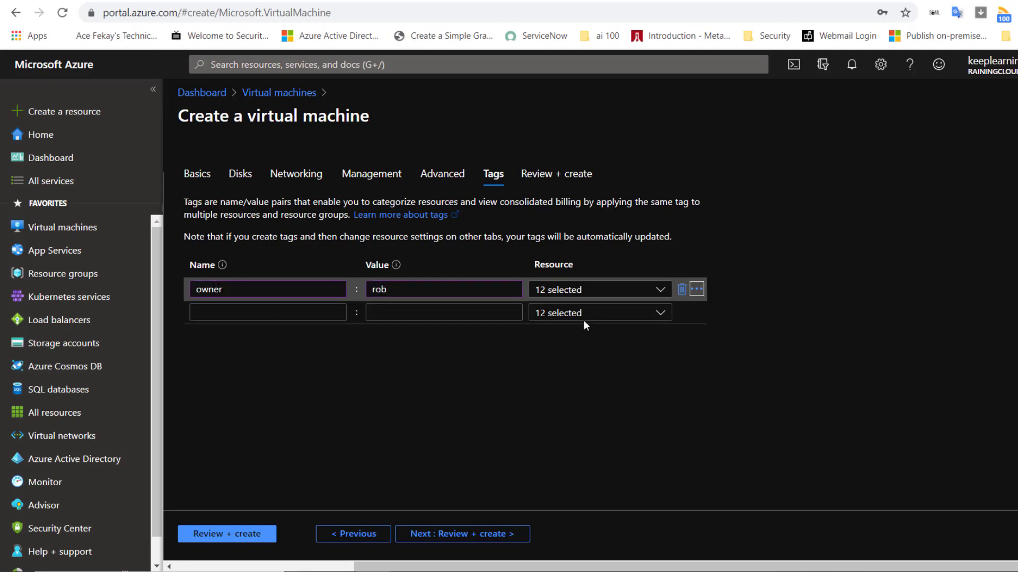
{"action": "left_click", "coordinate": [443, 289]}
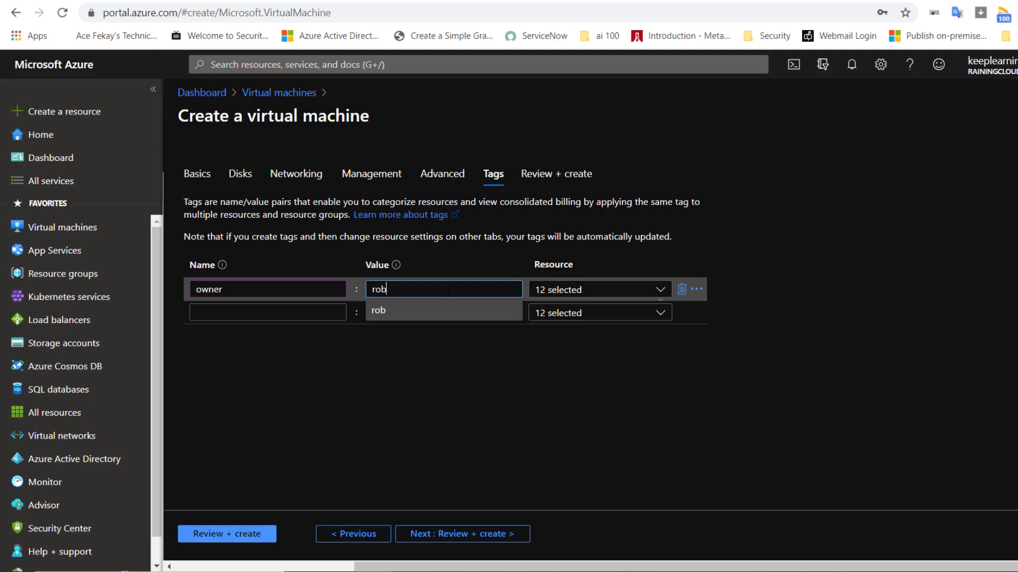
{"action": "type", "text": "@company.com"}
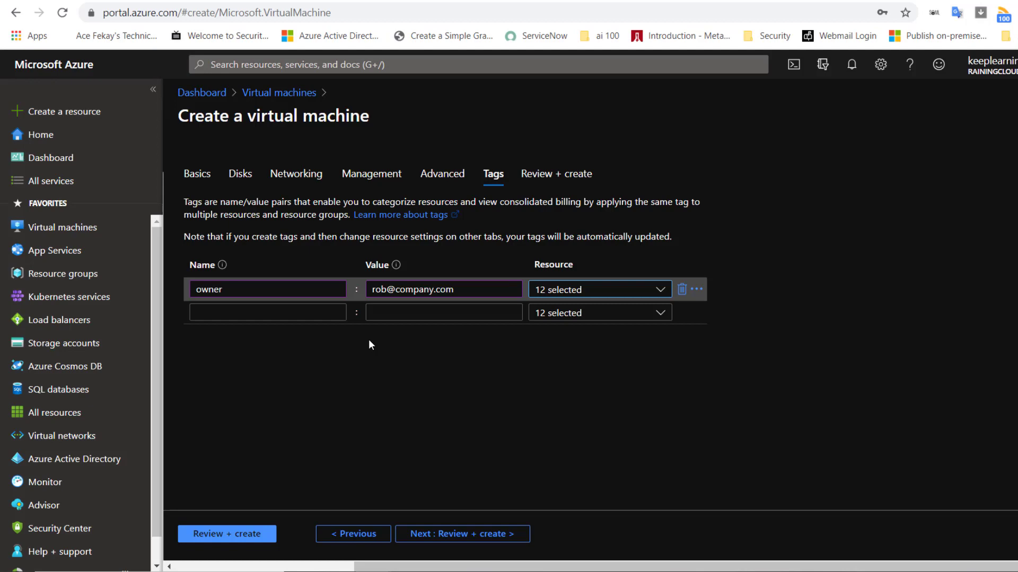
{"action": "mouse_move", "coordinate": [295, 176]}
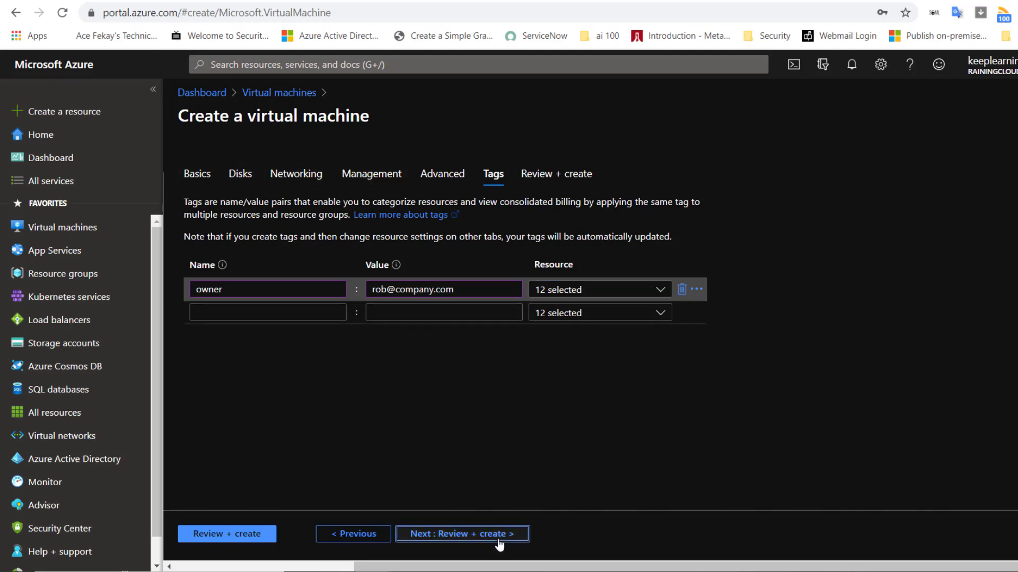
Pass Review + create validation and deploy the webserver VM.
{"action": "left_click", "coordinate": [461, 534]}
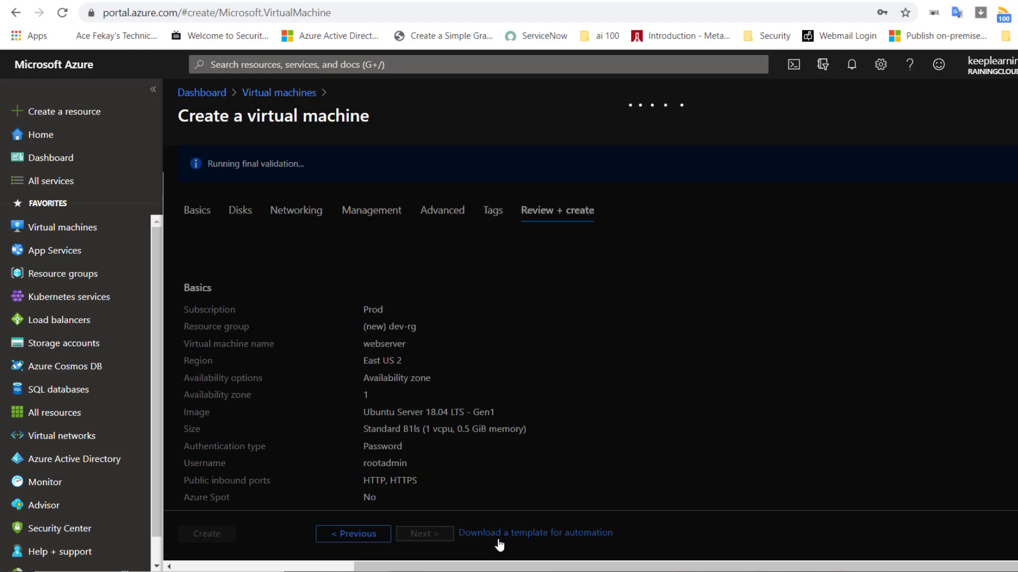
{"action": "mouse_move", "coordinate": [443, 552]}
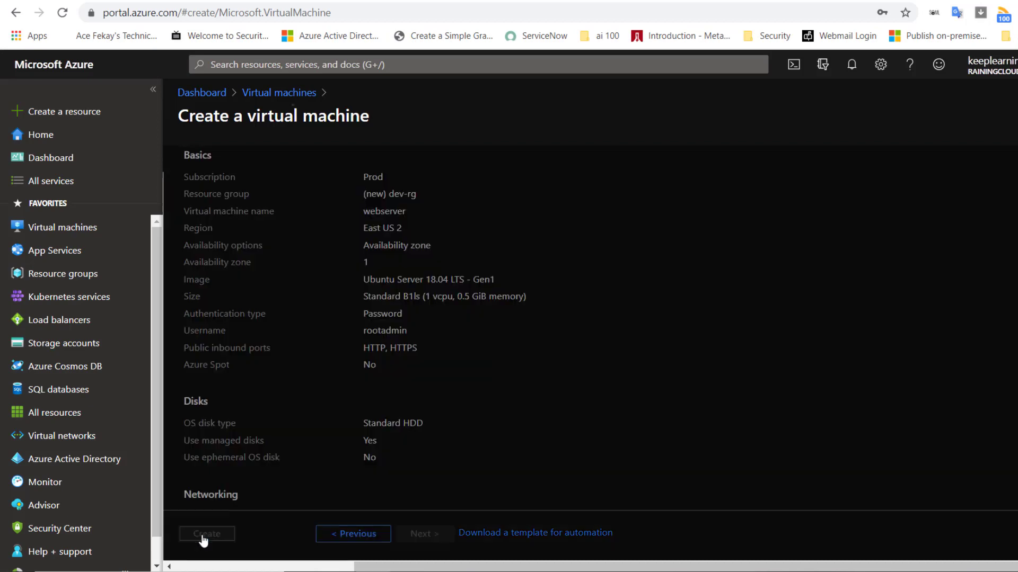
{"action": "left_click", "coordinate": [206, 534]}
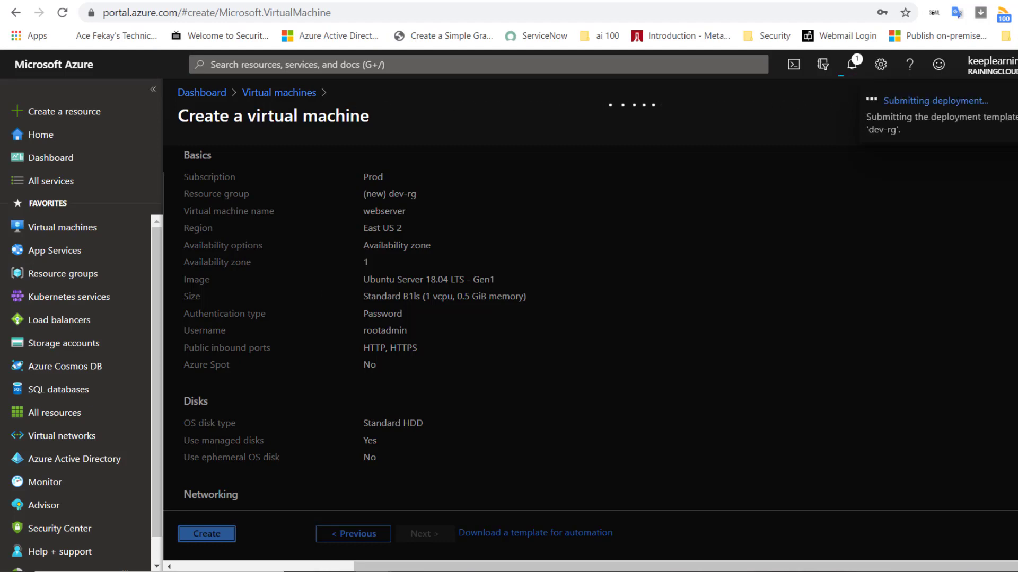
{"action": "left_click", "coordinate": [206, 534]}
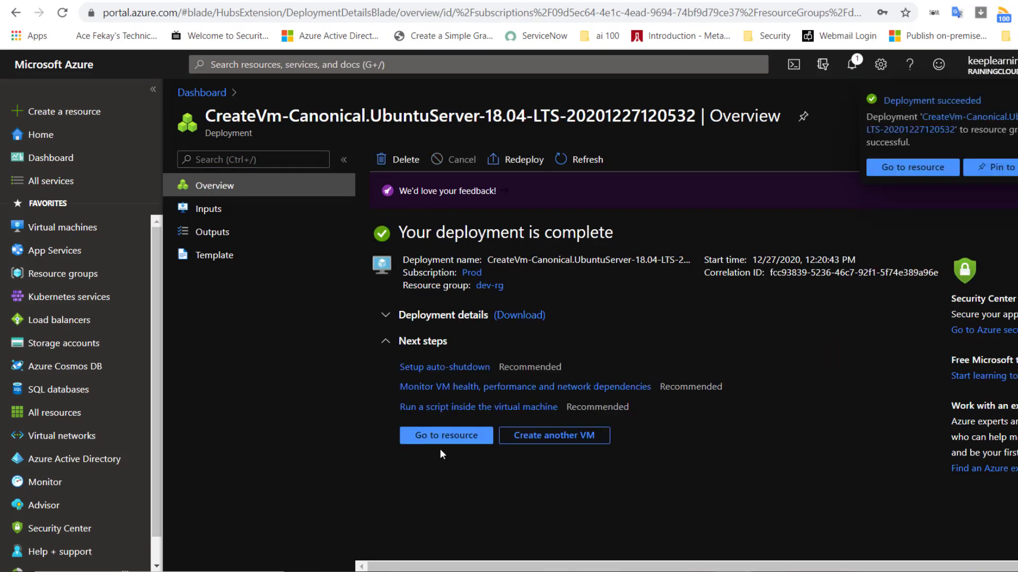
Open the webserver VM and copy its public IP 20.81.200.24.
{"action": "left_click", "coordinate": [446, 435]}
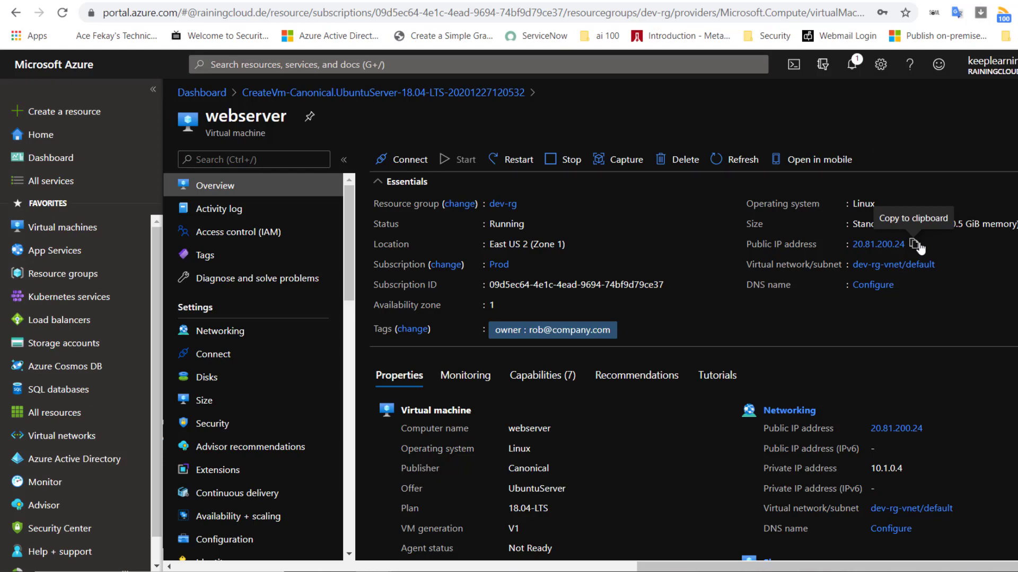
{"action": "left_click", "coordinate": [918, 246]}
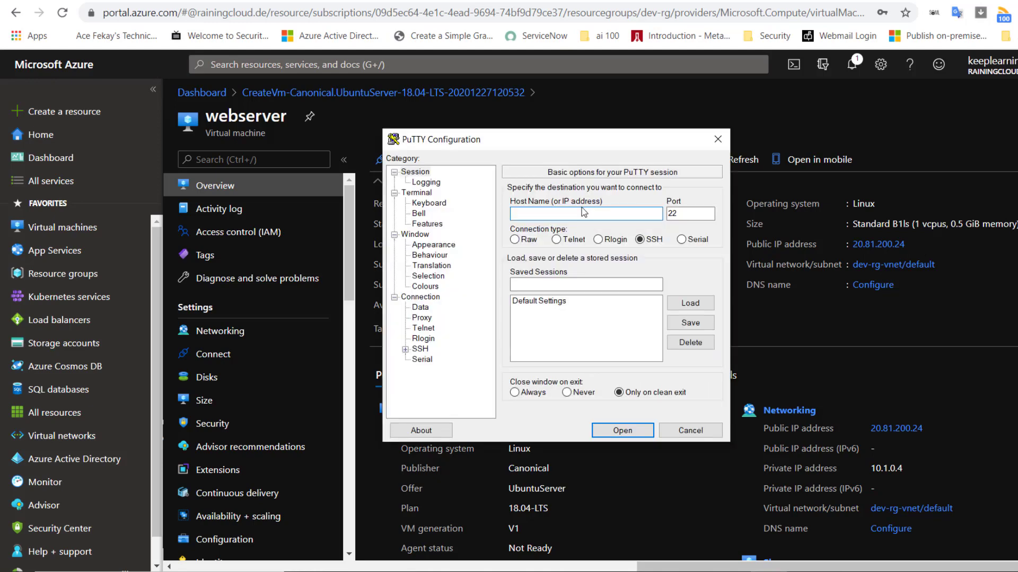
SSH into 20.81.200.24 as rootadmin, then return to the VM overview.
{"action": "left_click", "coordinate": [621, 431]}
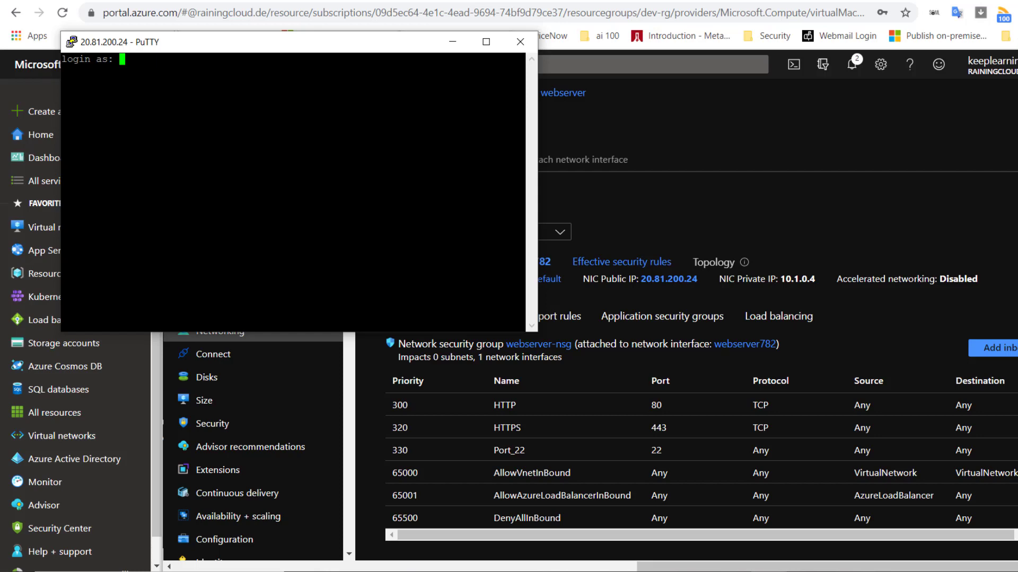
{"action": "type", "text": "rootadmin"}
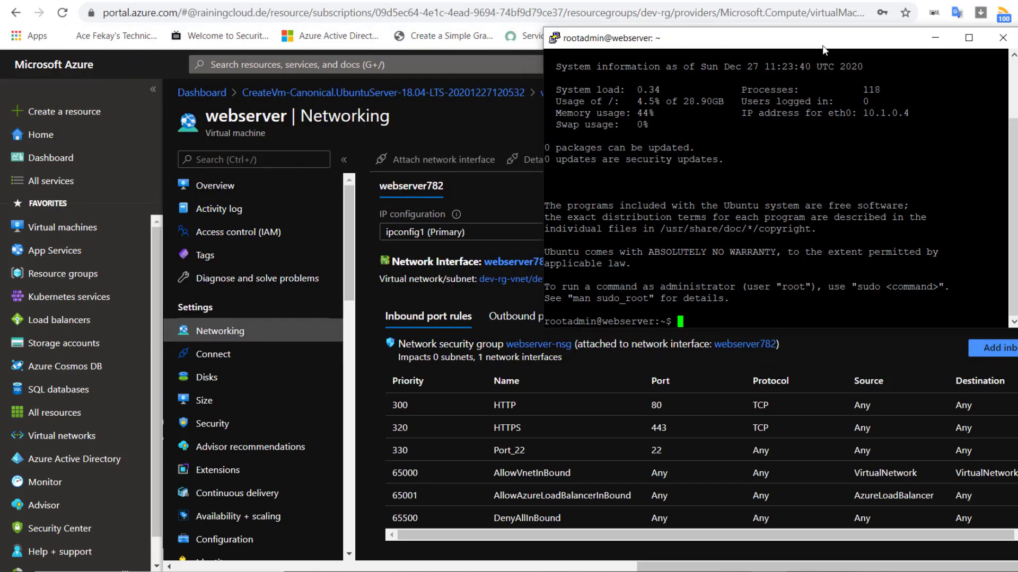
{"action": "mouse_move", "coordinate": [647, 455]}
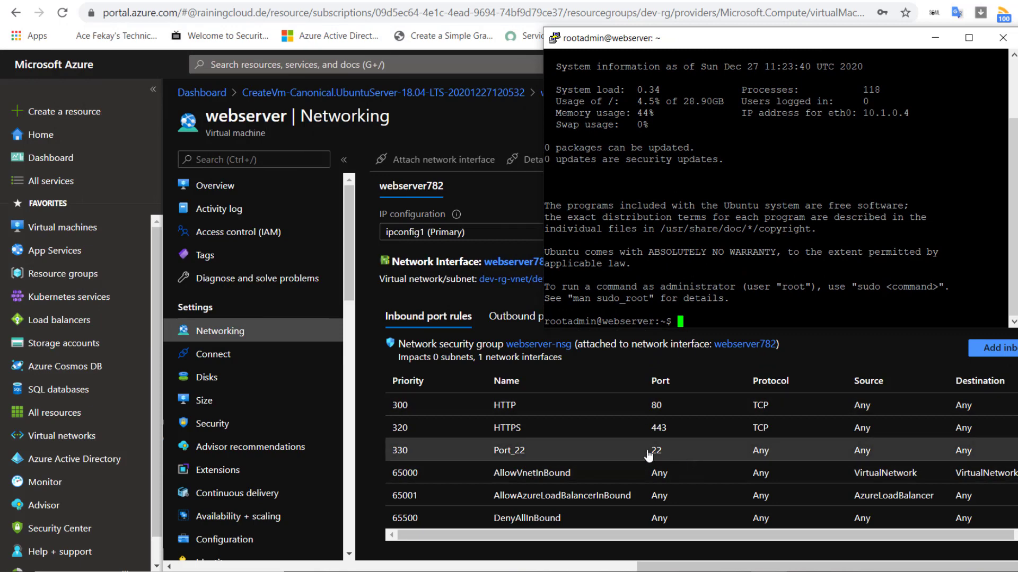
{"action": "left_click", "coordinate": [509, 450]}
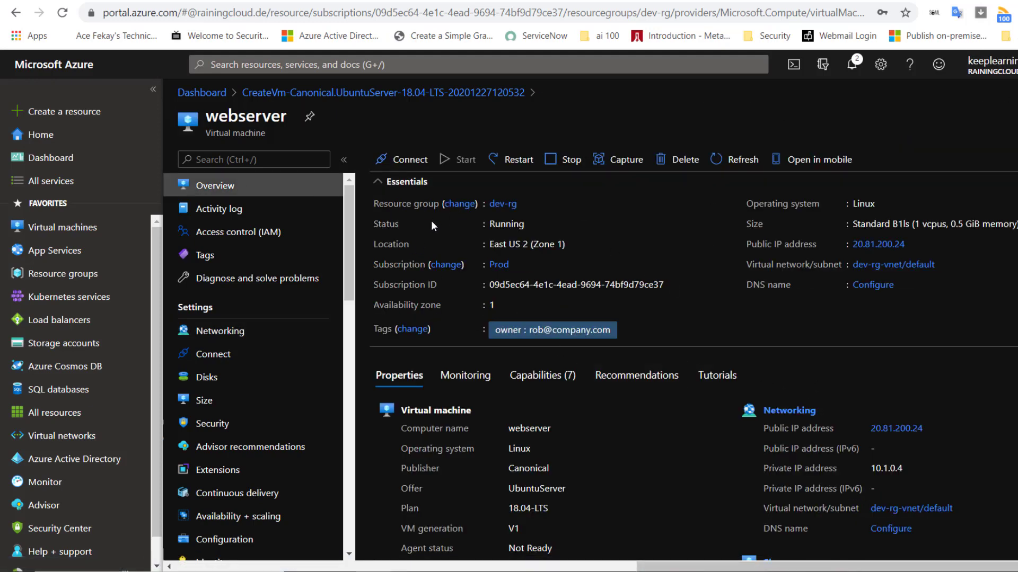
{"action": "mouse_move", "coordinate": [888, 266]}
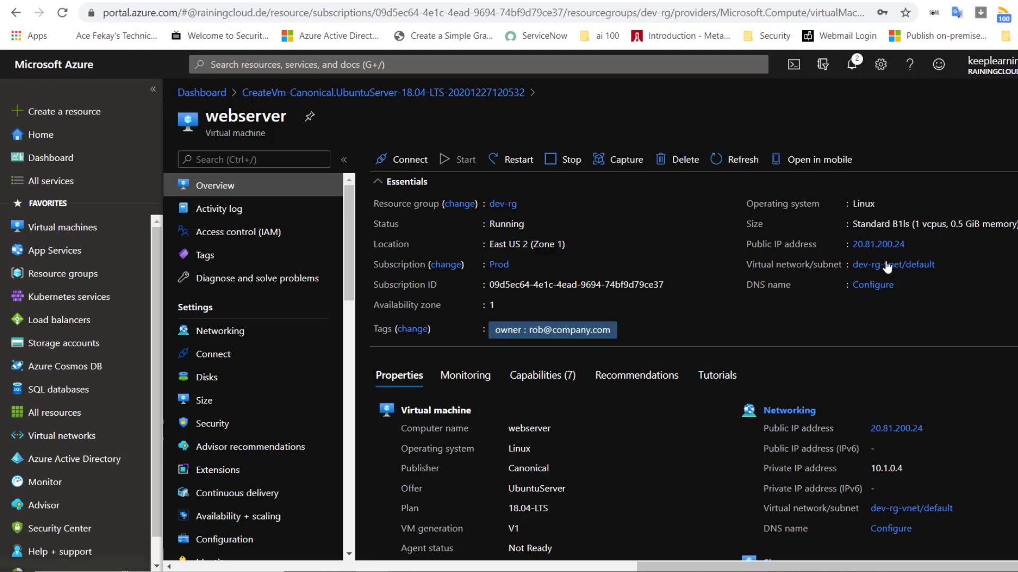
{"action": "mouse_move", "coordinate": [878, 244]}
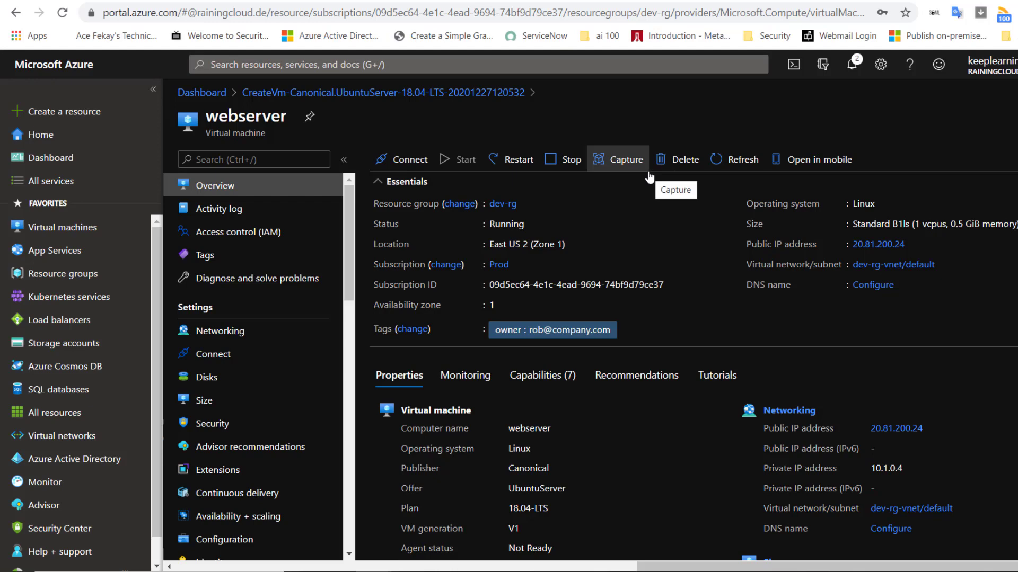
{"action": "mouse_move", "coordinate": [348, 228]}
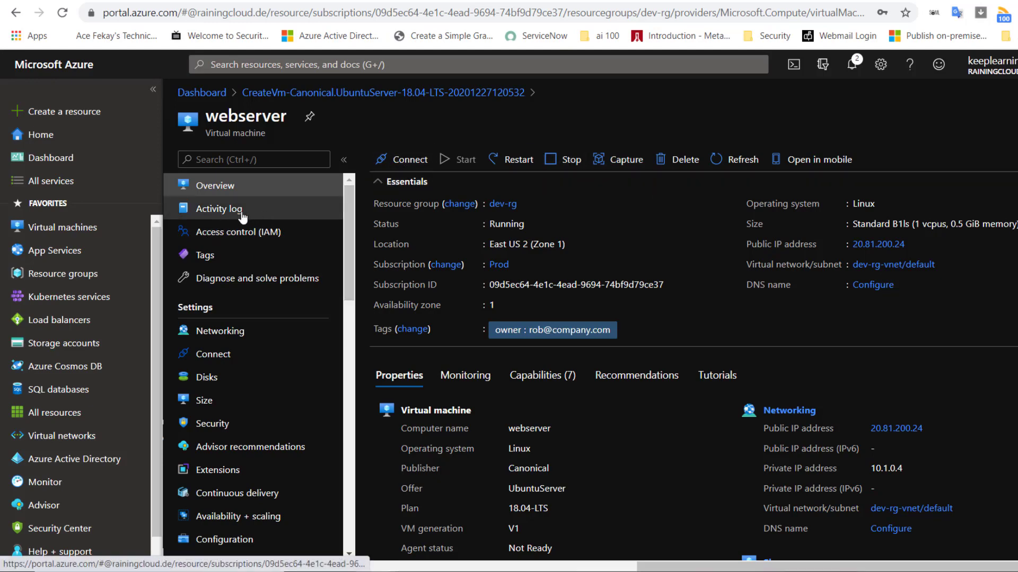
Open the webserver's Activity log and browse its Monitoring, Automation and troubleshooting menu sections.
{"action": "left_click", "coordinate": [218, 208]}
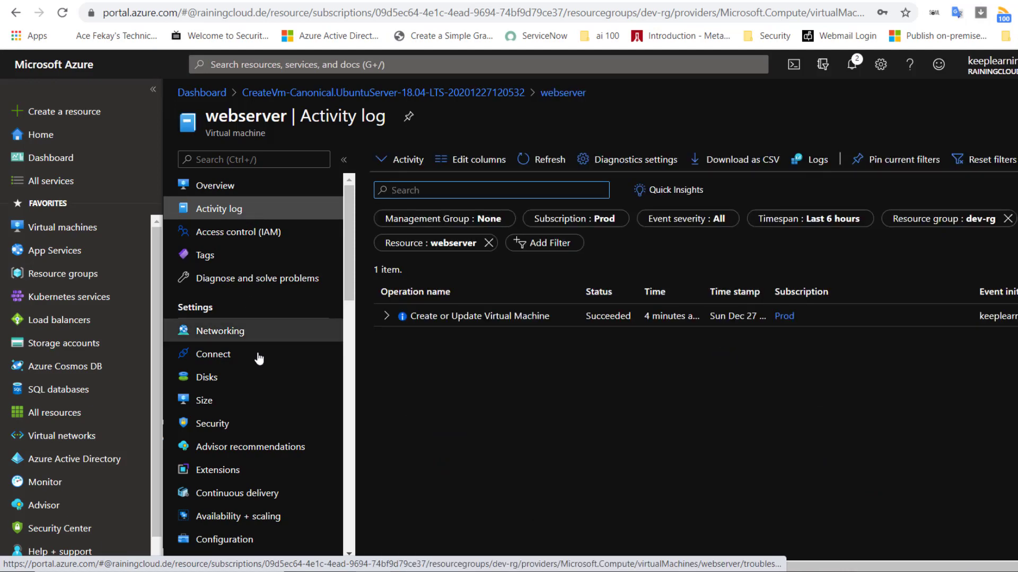
{"action": "scroll", "scroll_direction": "down", "scroll_amount": 3}
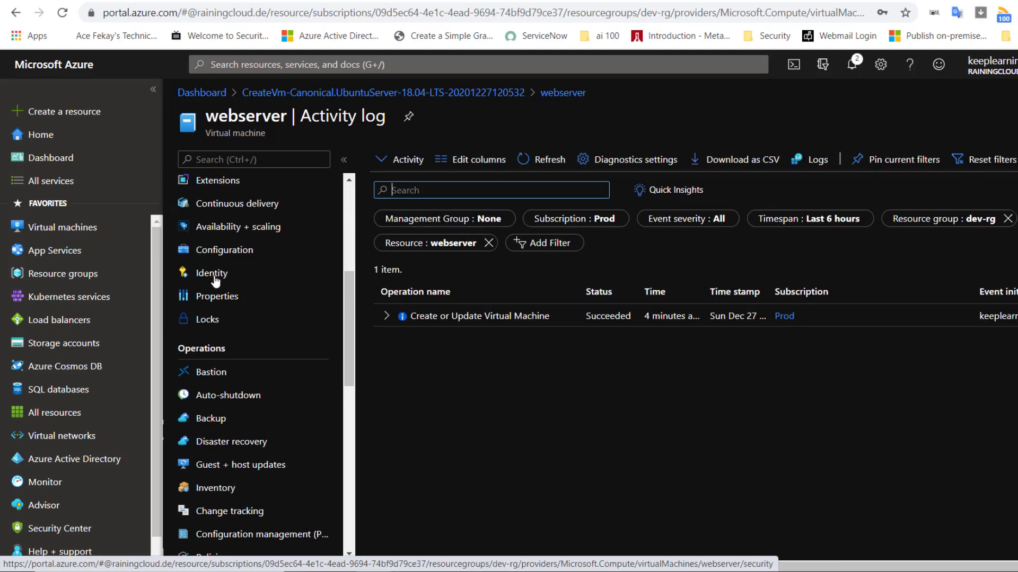
{"action": "scroll", "scroll_direction": "down", "scroll_amount": 3}
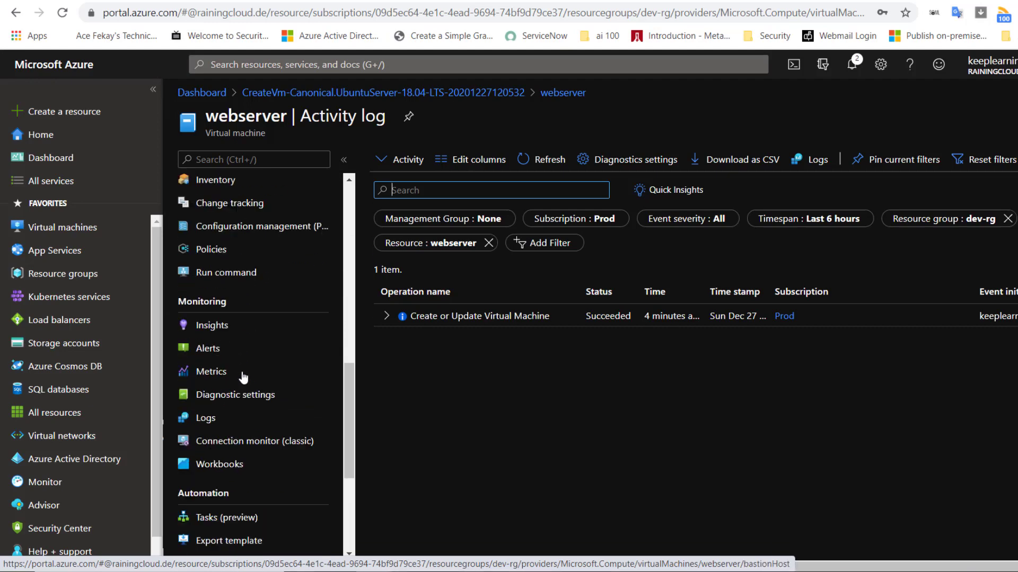
{"action": "scroll", "scroll_direction": "down", "scroll_amount": 3}
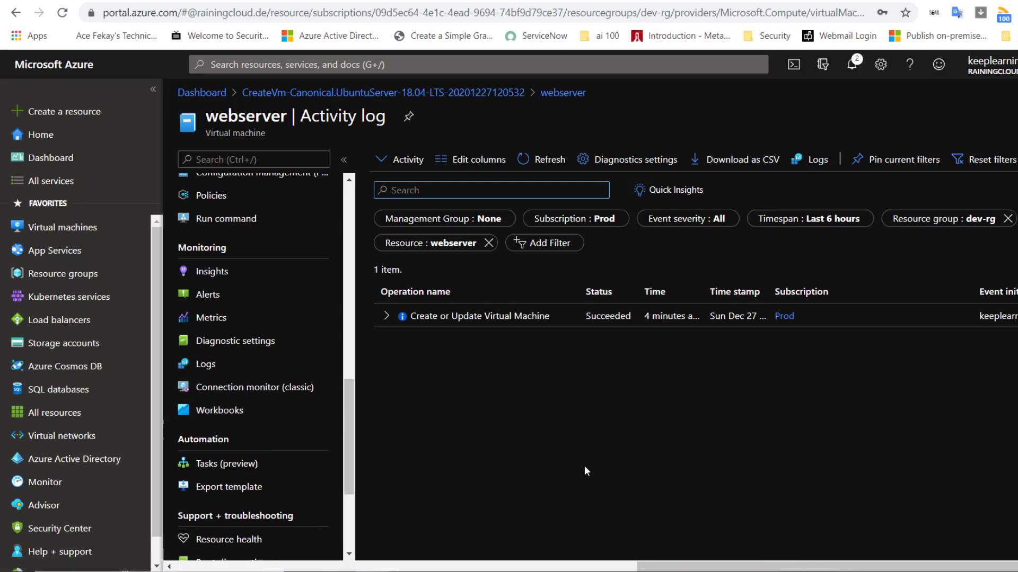
{"action": "left_click", "coordinate": [491, 190]}
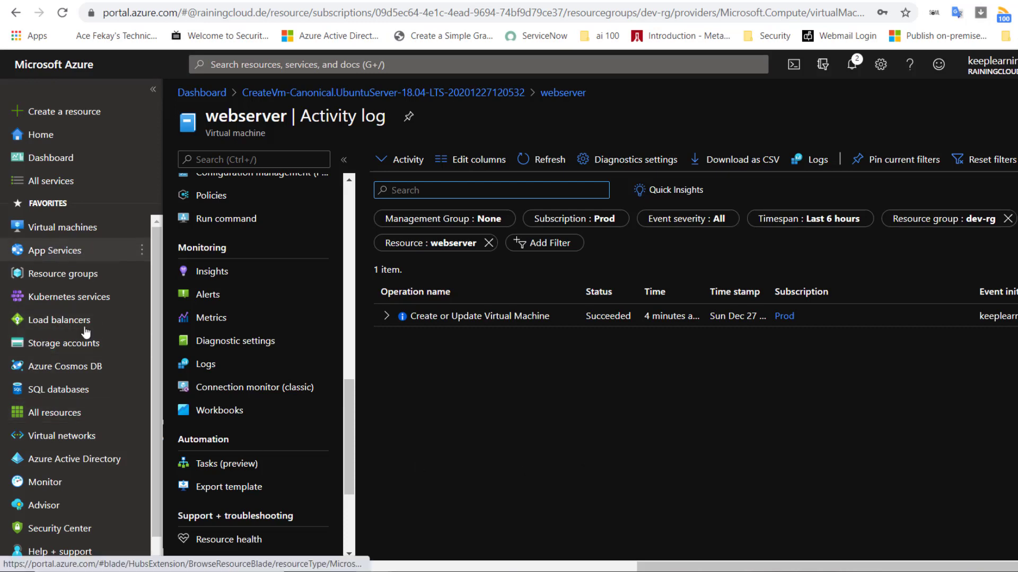
Check the webserver VM is running via SQL databases and Virtual machines, then list the 12 resource groups.
{"action": "left_click", "coordinate": [58, 389]}
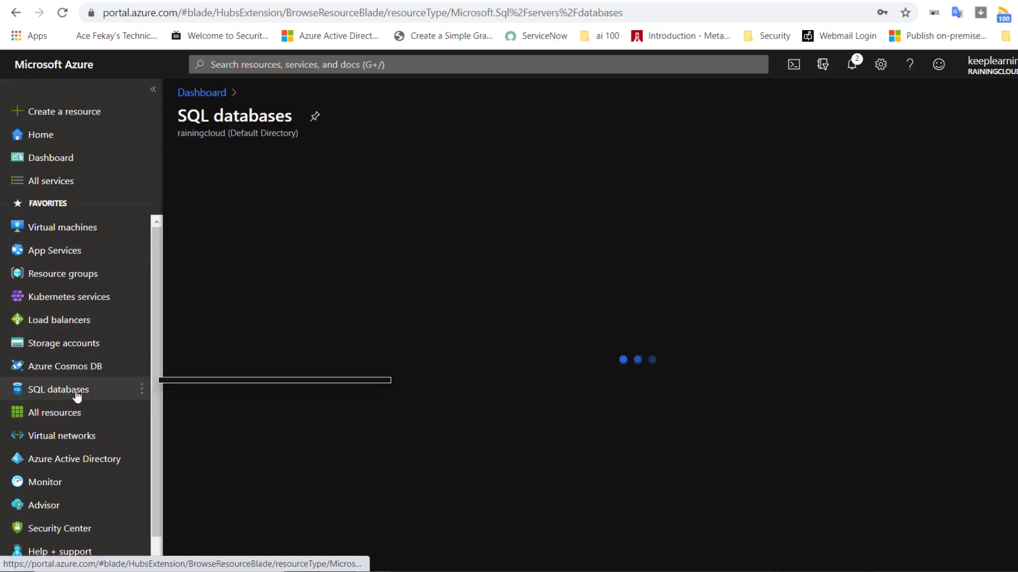
{"action": "left_click", "coordinate": [59, 388]}
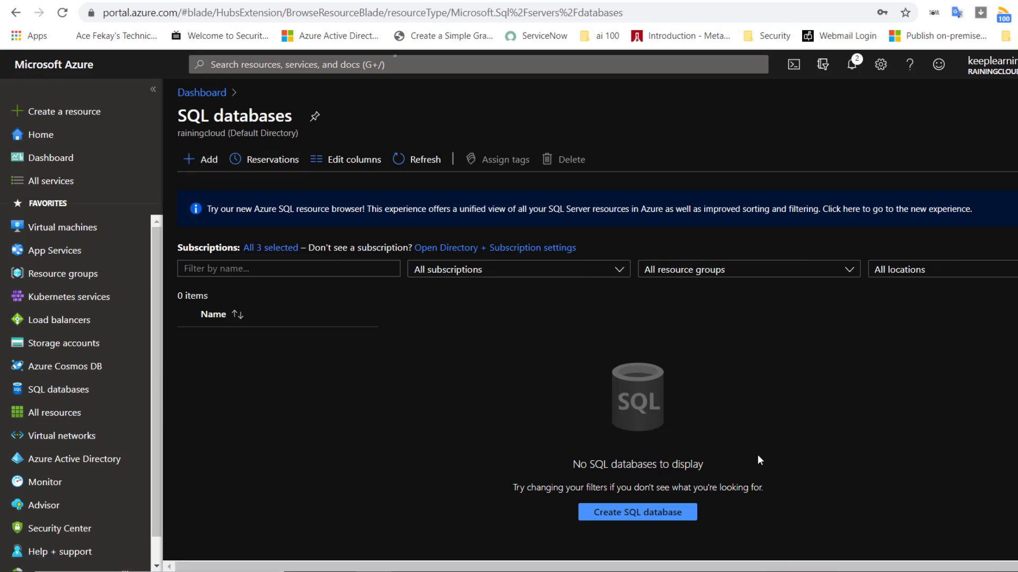
{"action": "left_click", "coordinate": [636, 512]}
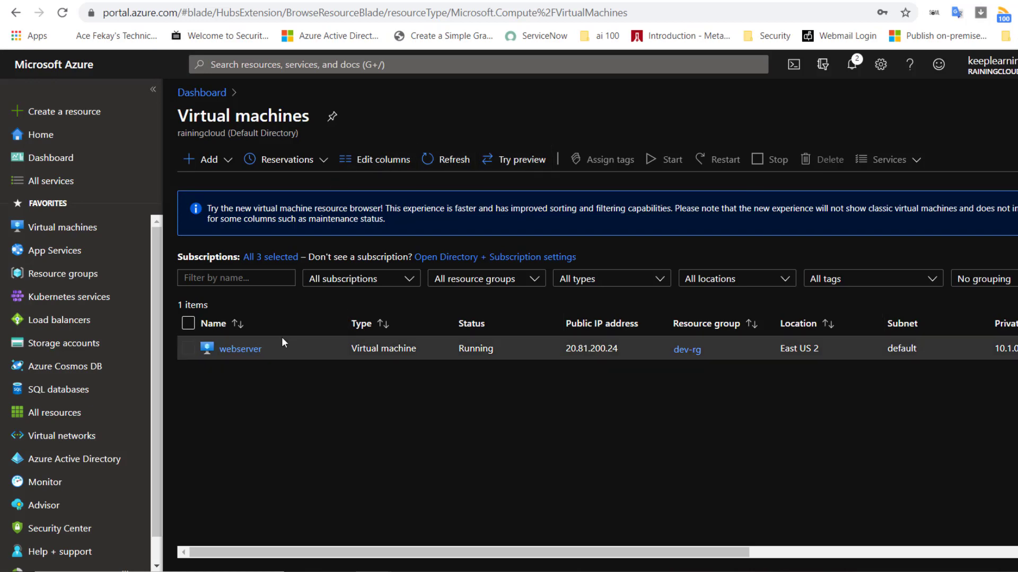
{"action": "left_click", "coordinate": [240, 349]}
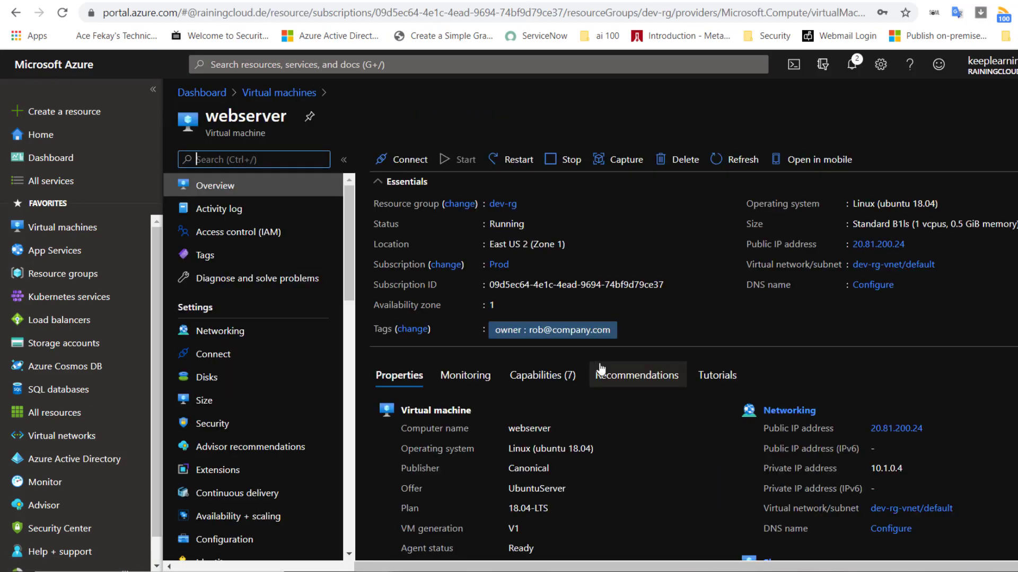
{"action": "left_click", "coordinate": [682, 159]}
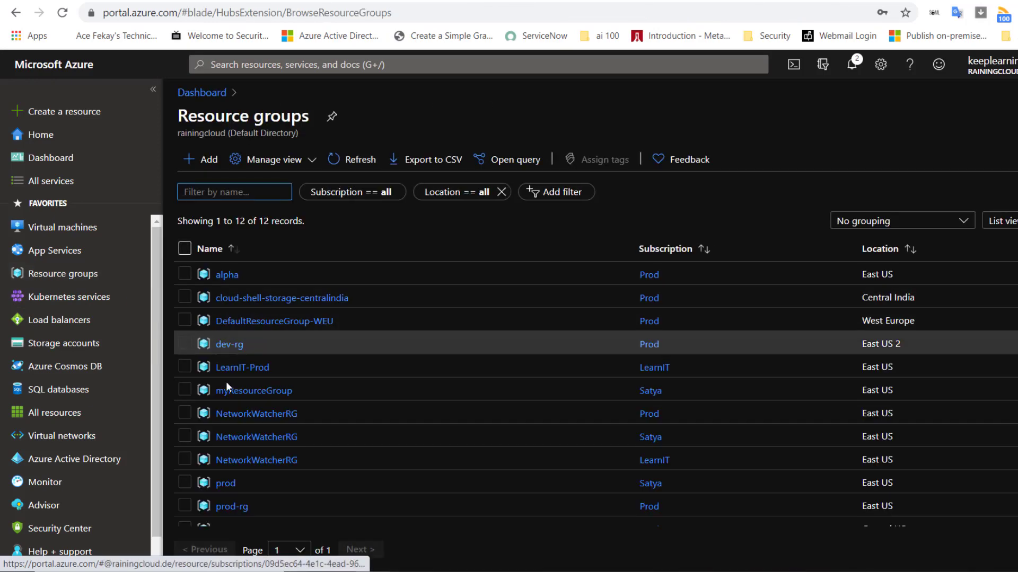
Open the dev-rg resource group and start deleting it, showing five affected resources.
{"action": "scroll", "scroll_direction": "down", "scroll_amount": 3}
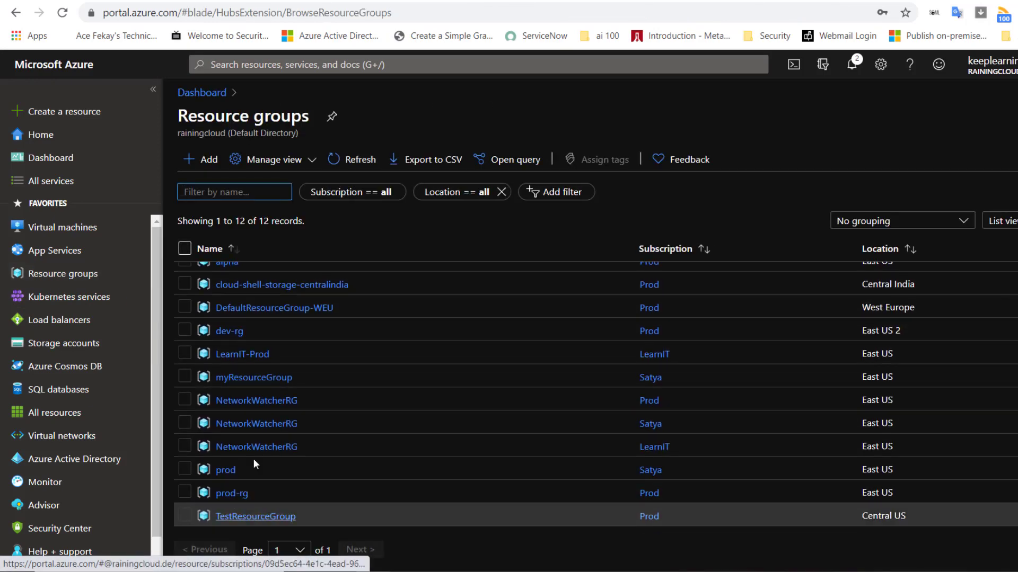
{"action": "left_click", "coordinate": [228, 330]}
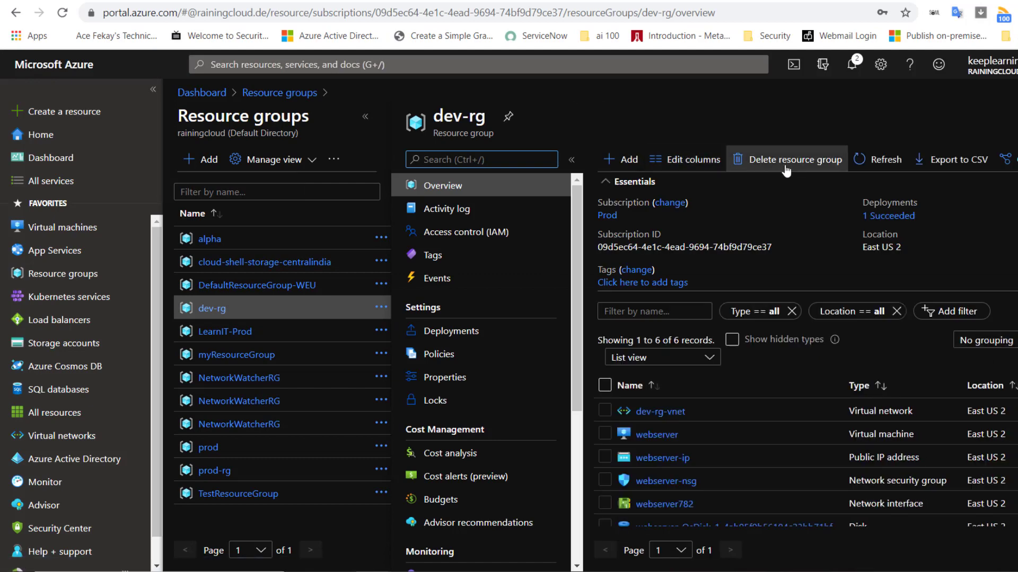
{"action": "left_click", "coordinate": [787, 159]}
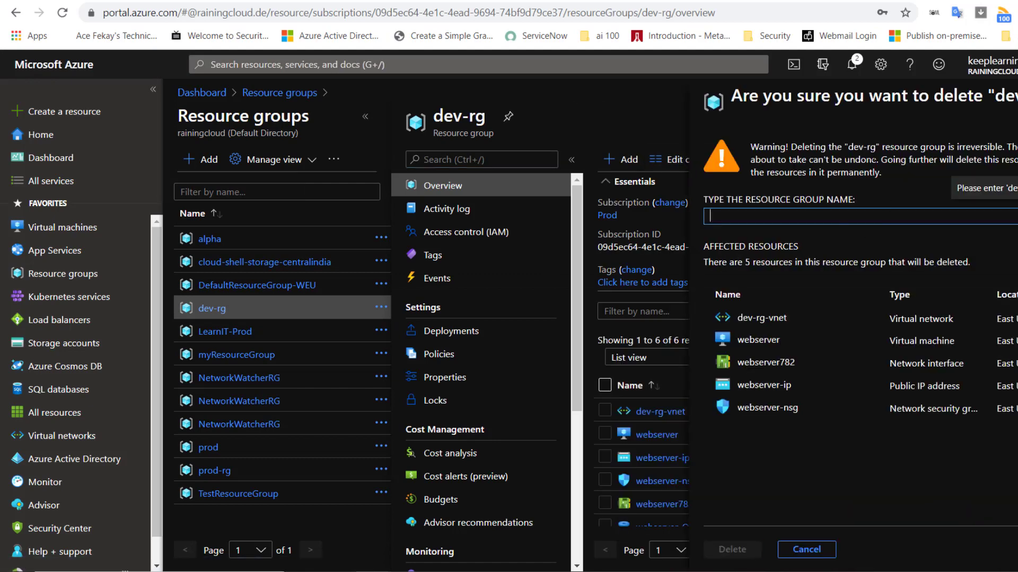